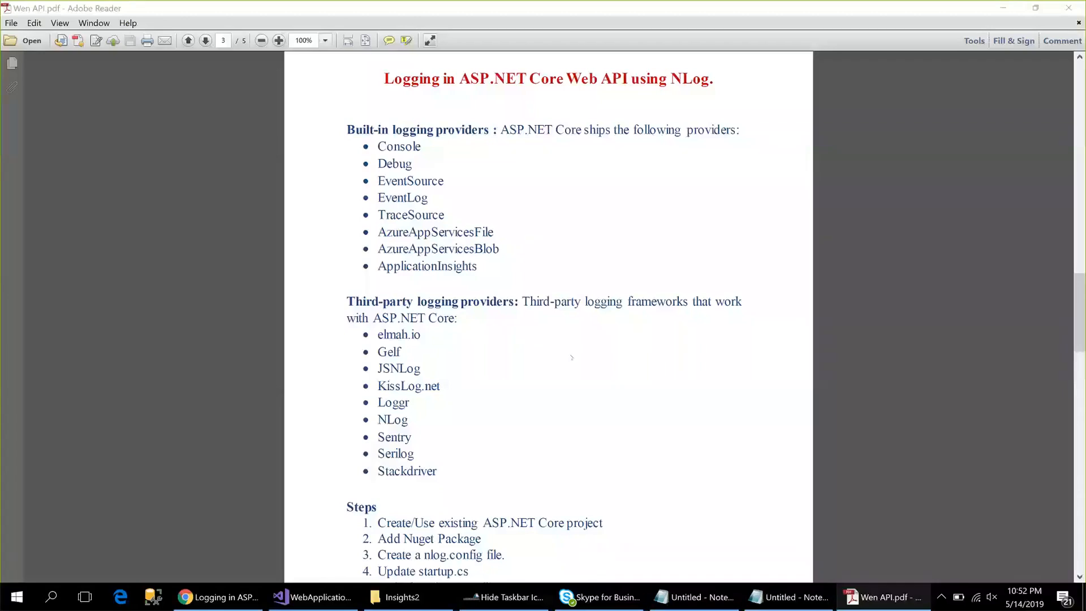
{"action": "mouse_move", "coordinate": [983, 133]}
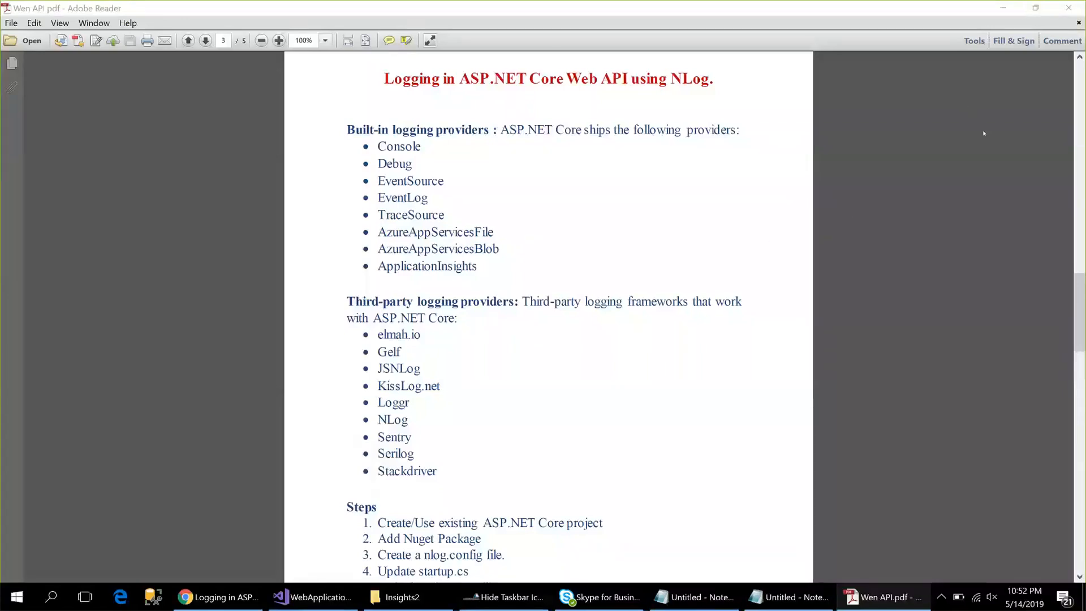
{"action": "mouse_move", "coordinate": [974, 188]}
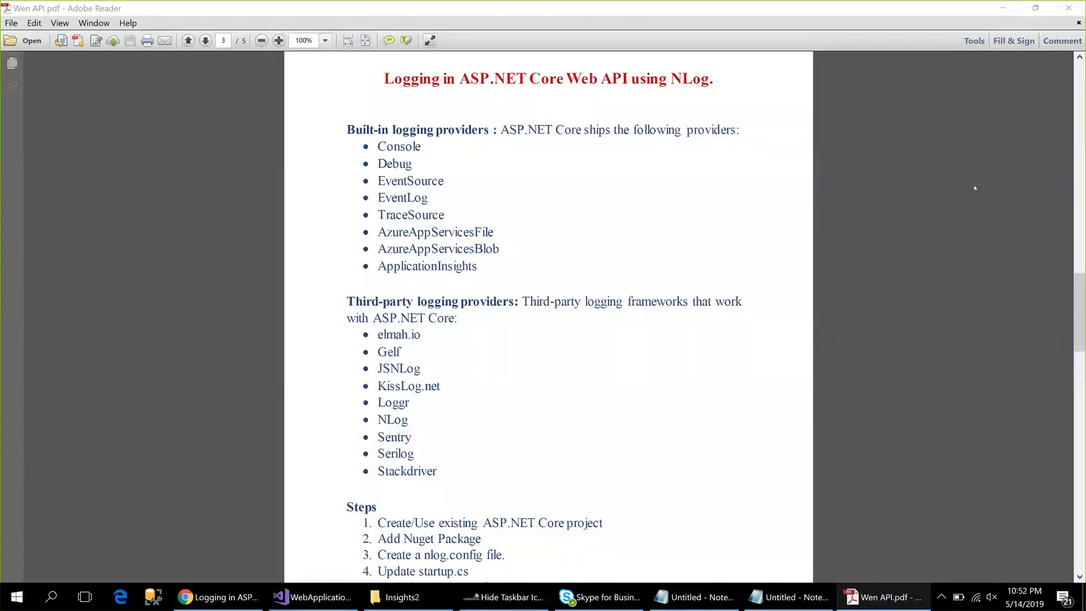
{"action": "mouse_move", "coordinate": [857, 251]}
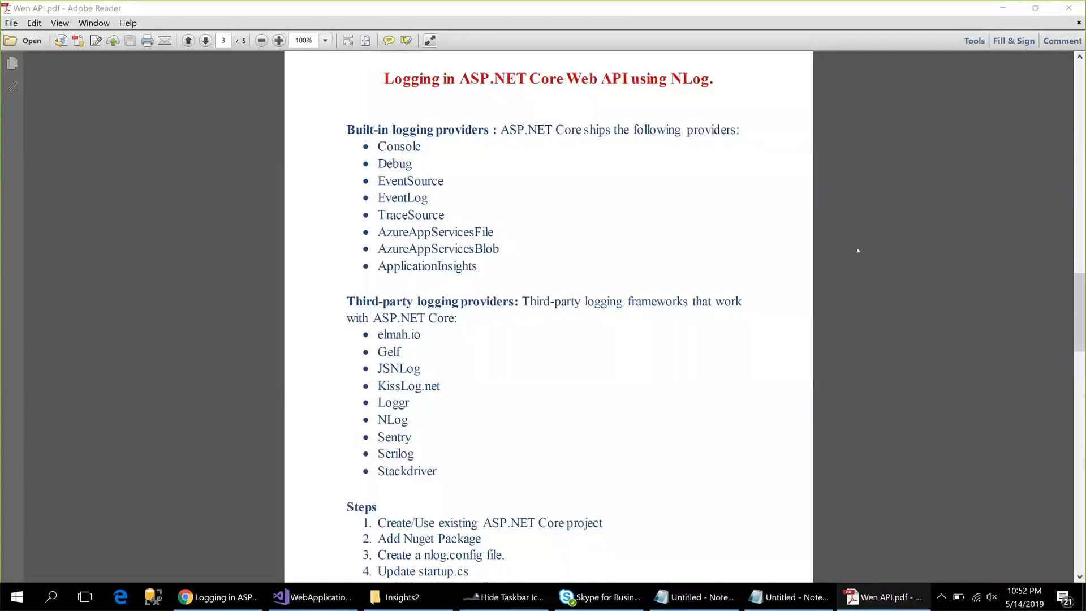
{"action": "mouse_move", "coordinate": [512, 353]}
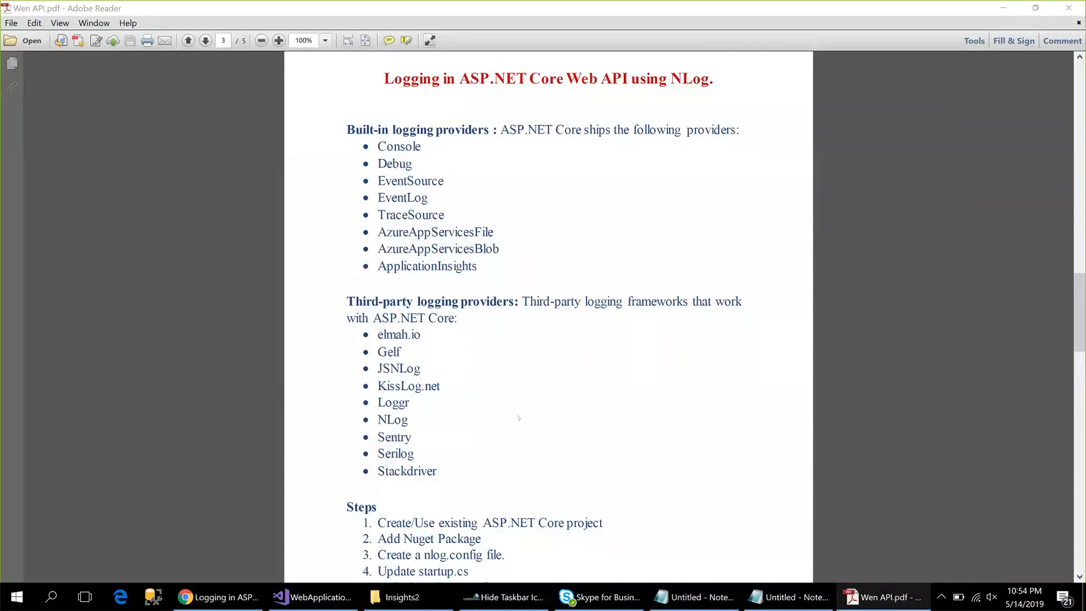
{"action": "mouse_move", "coordinate": [1038, 112]}
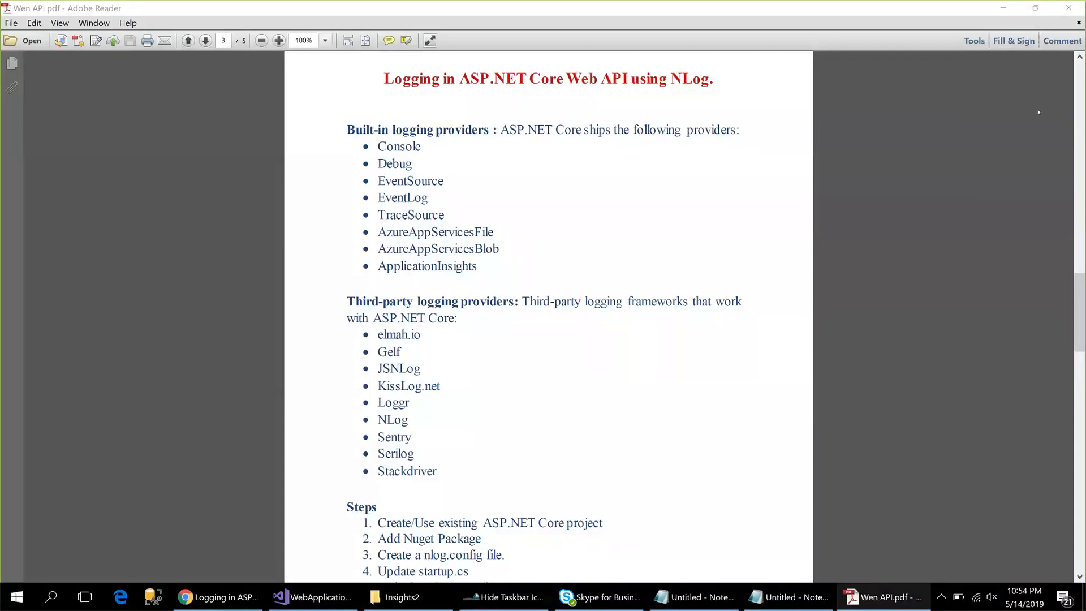
{"action": "mouse_move", "coordinate": [848, 264]}
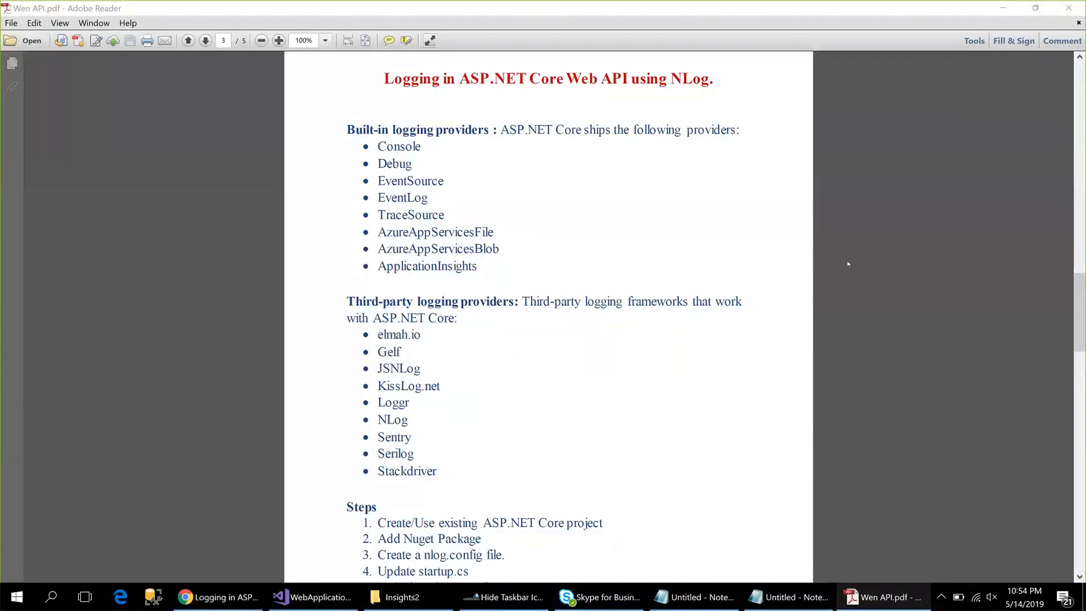
Scroll the NLog guide PDF until all five steps show, ending with writing logs in controller.
{"action": "scroll", "scroll_direction": "down", "scroll_amount": 3}
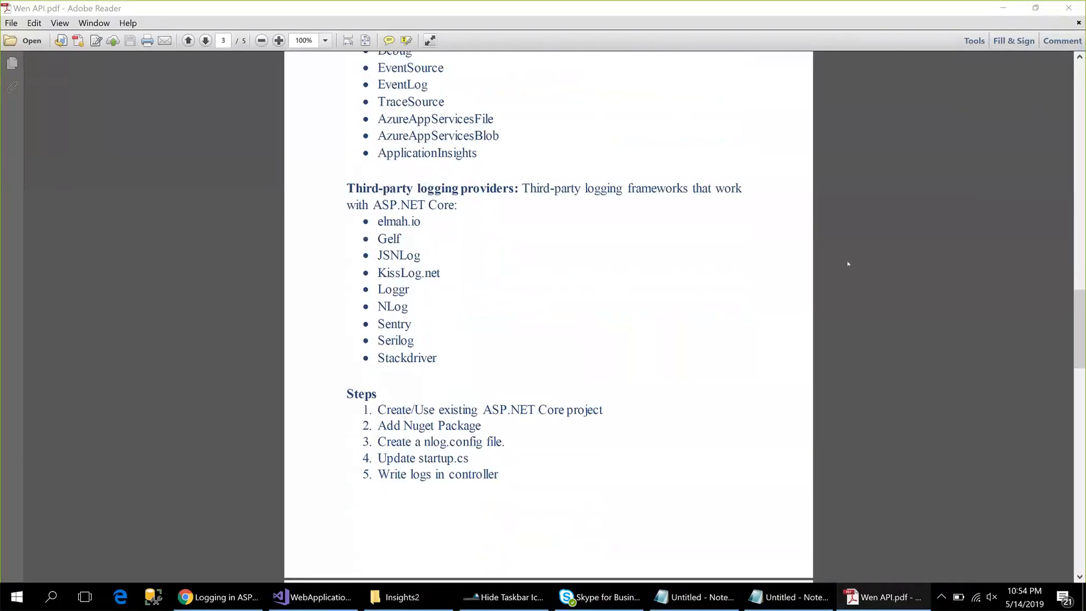
{"action": "mouse_move", "coordinate": [840, 268]}
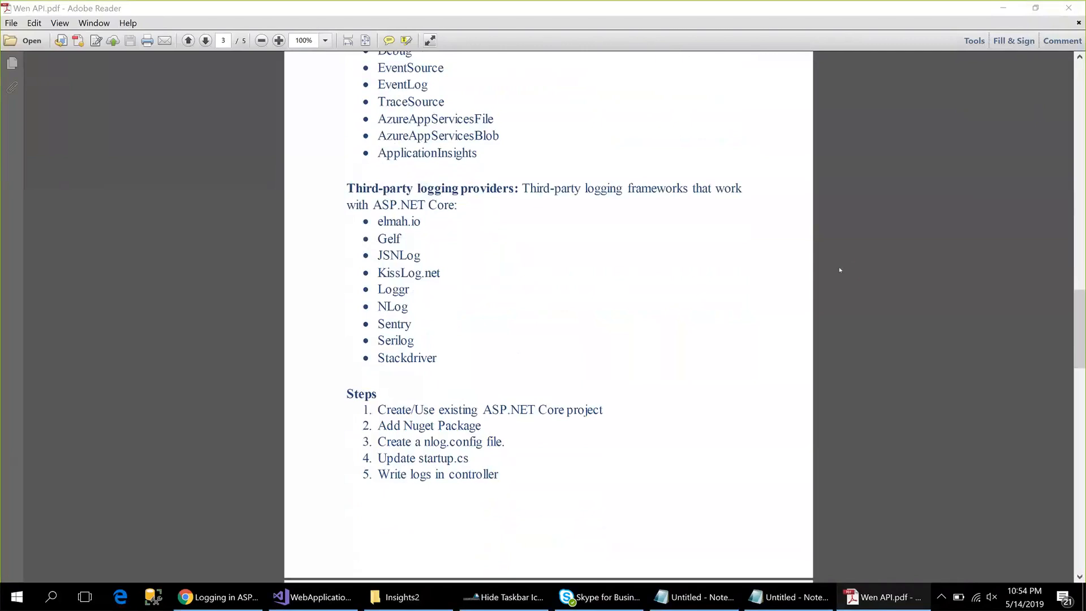
{"action": "mouse_move", "coordinate": [808, 305]}
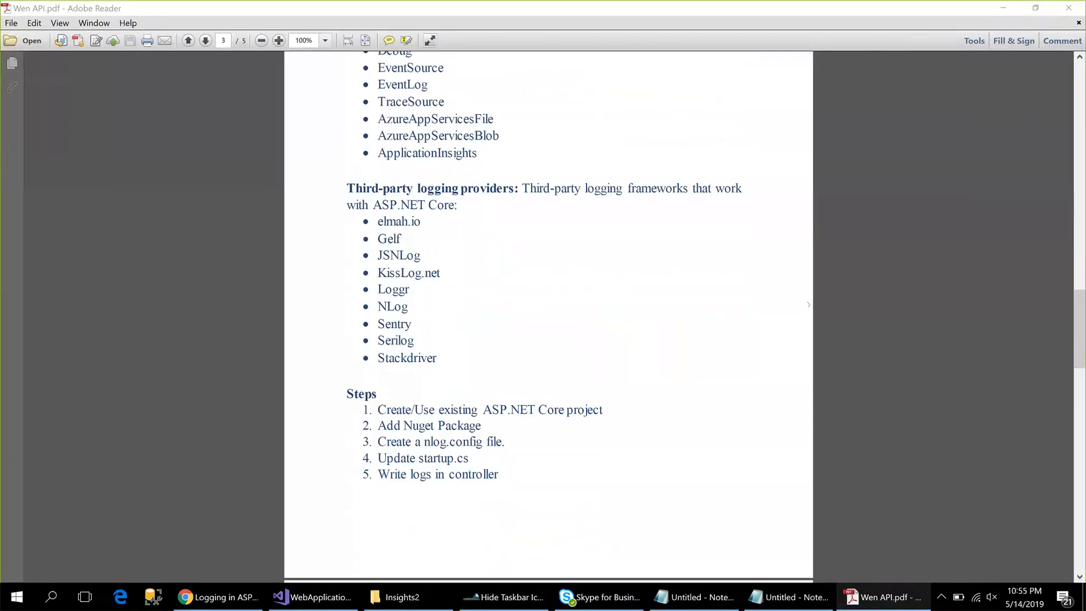
{"action": "mouse_move", "coordinate": [774, 337]}
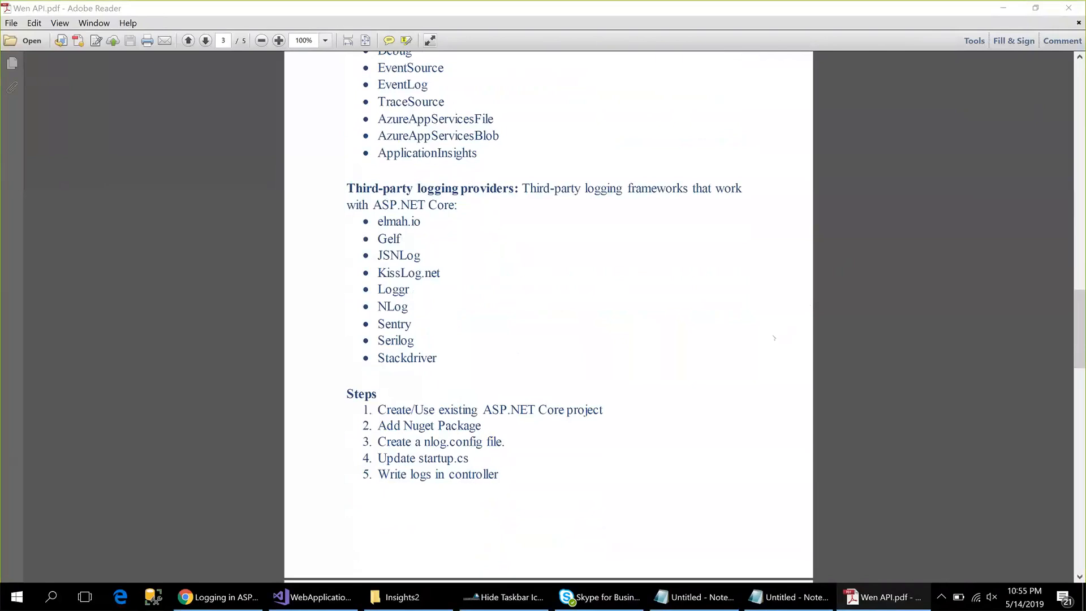
Launch Visual Studio 2017 as administrator from its desktop shortcut.
{"action": "left_click", "coordinate": [16, 596]}
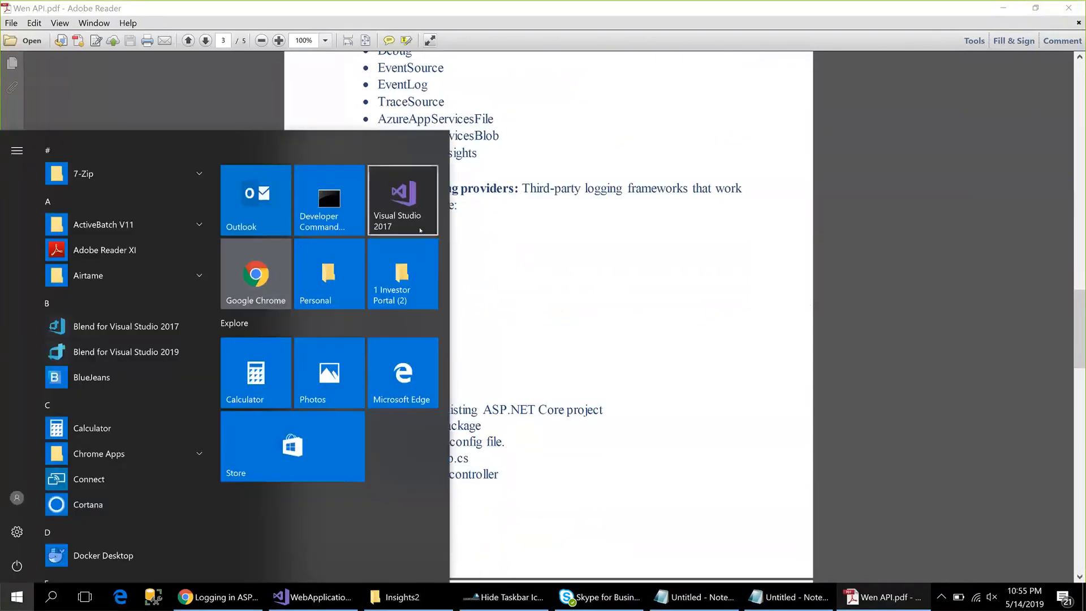
{"action": "right_click", "coordinate": [402, 200]}
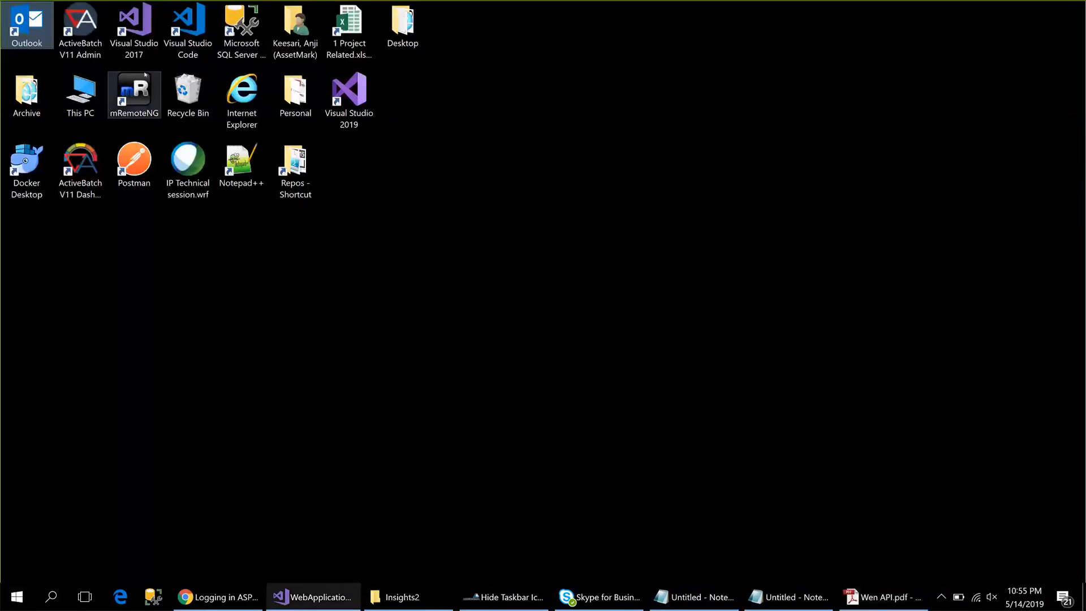
{"action": "right_click", "coordinate": [133, 24]}
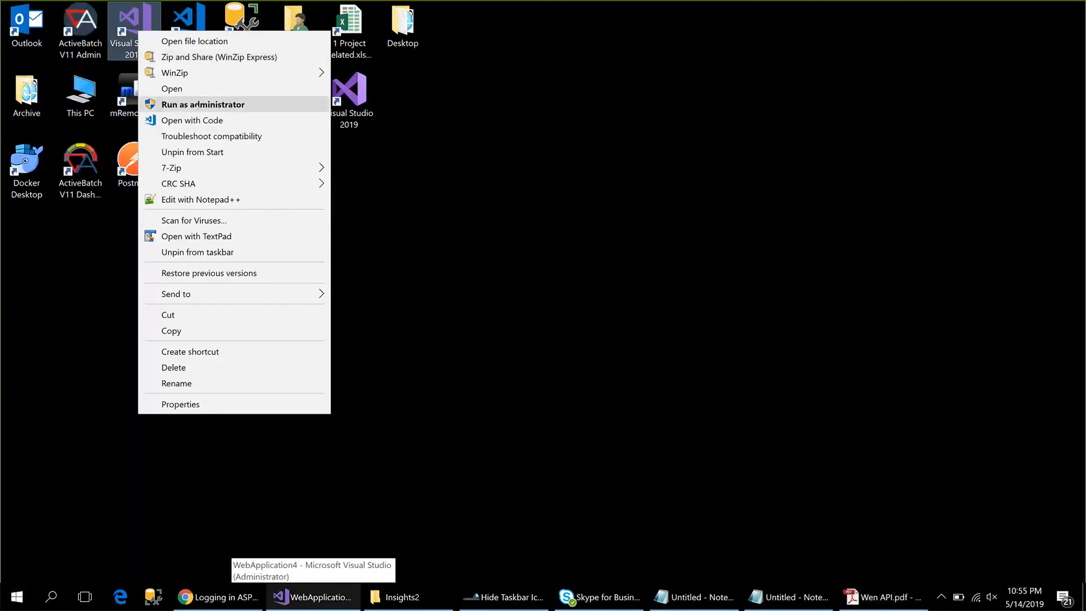
{"action": "left_click", "coordinate": [203, 104]}
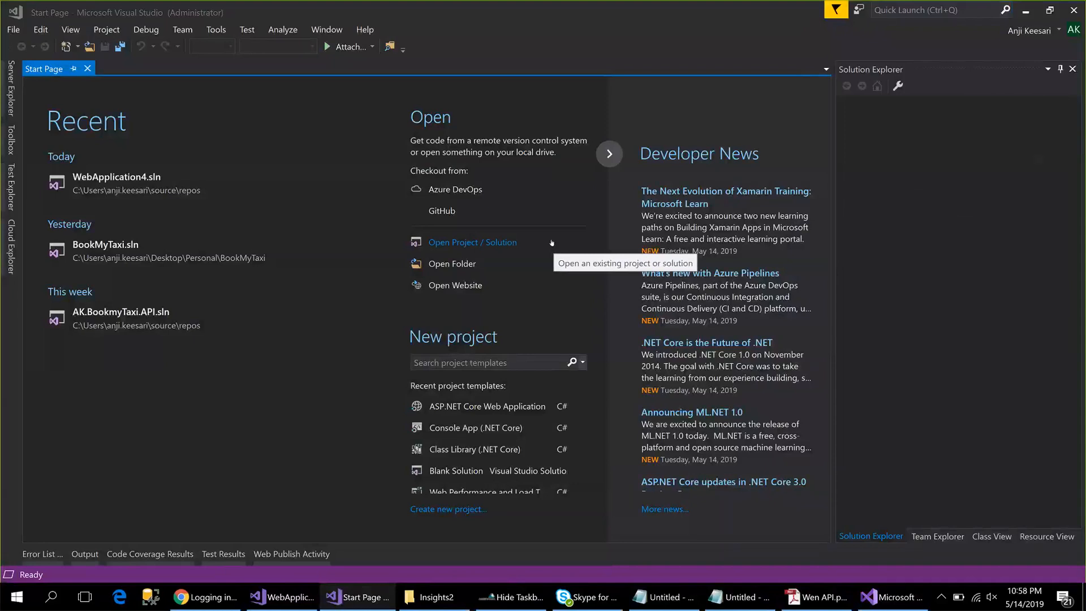
{"action": "mouse_move", "coordinate": [209, 191]}
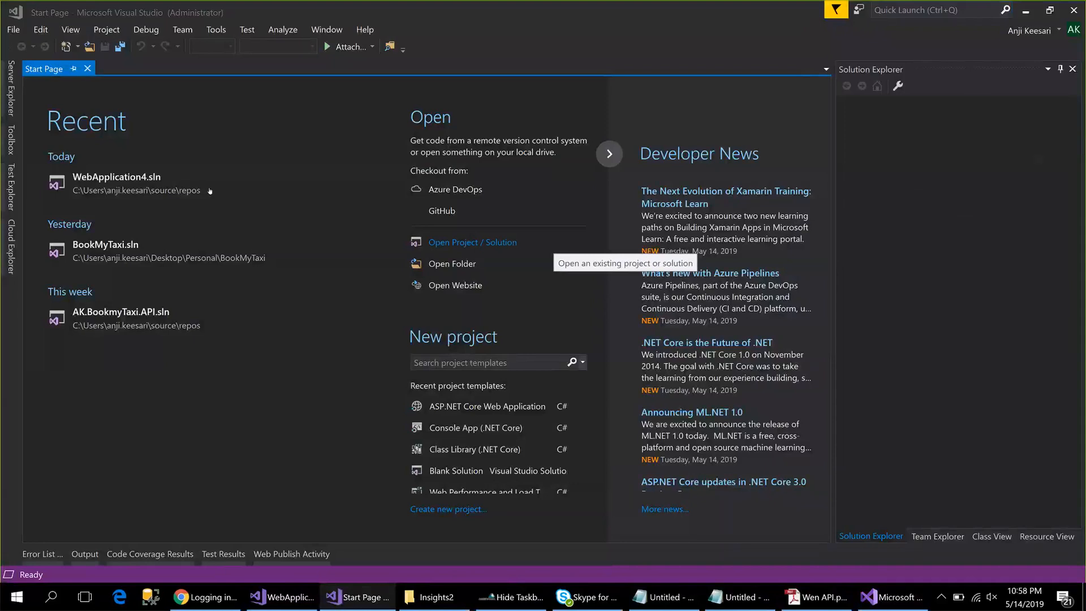
Create an ASP.NET Core Web Application named WebApplication5 using the API template.
{"action": "left_click", "coordinate": [13, 28]}
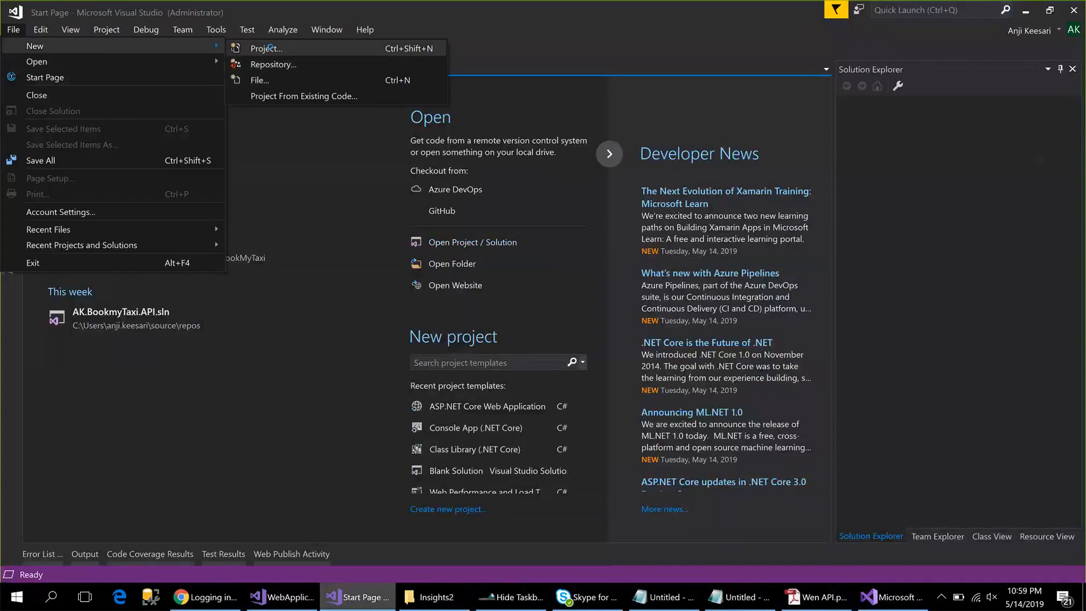
{"action": "left_click", "coordinate": [266, 47]}
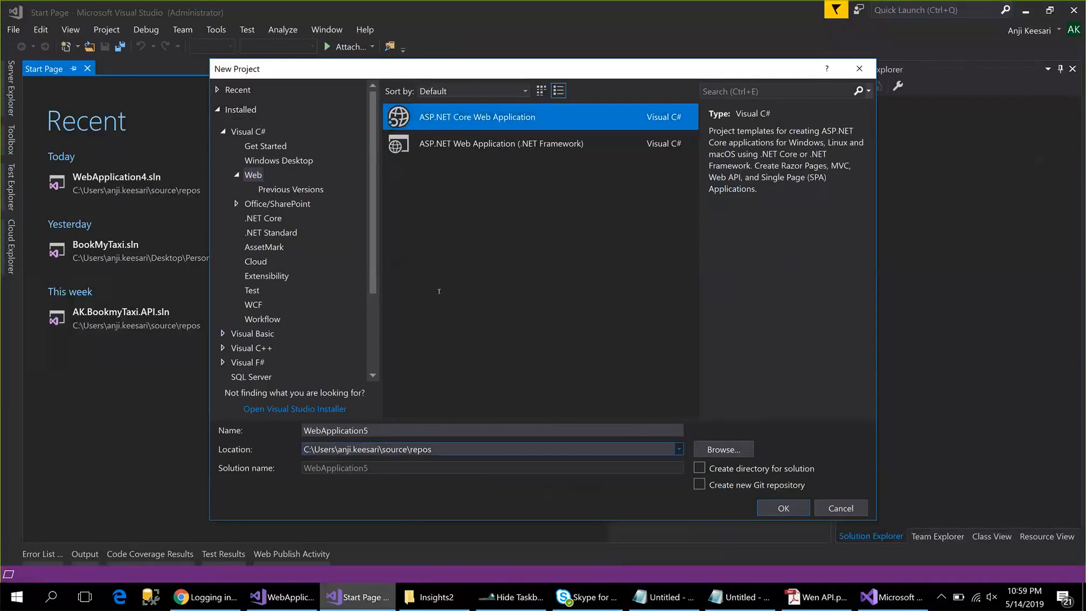
{"action": "left_click", "coordinate": [491, 430]}
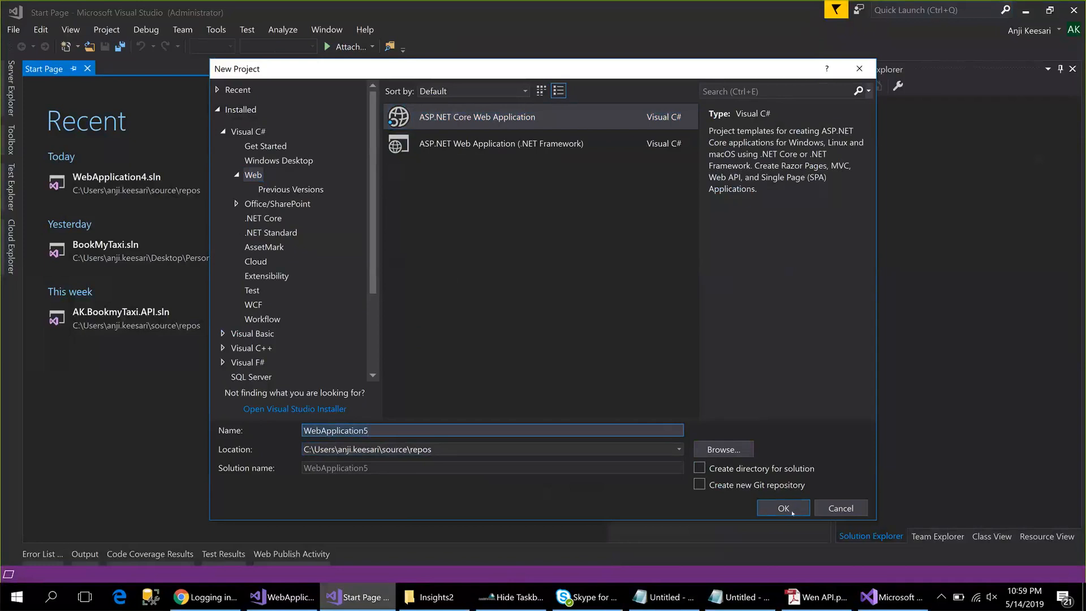
{"action": "left_click", "coordinate": [840, 508]}
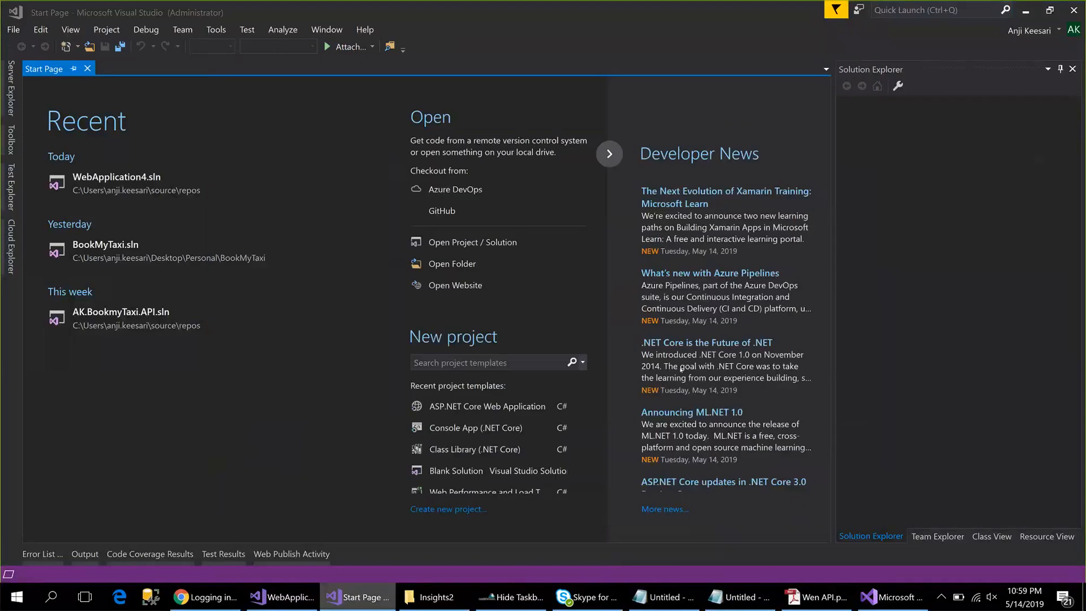
{"action": "left_click", "coordinate": [448, 508]}
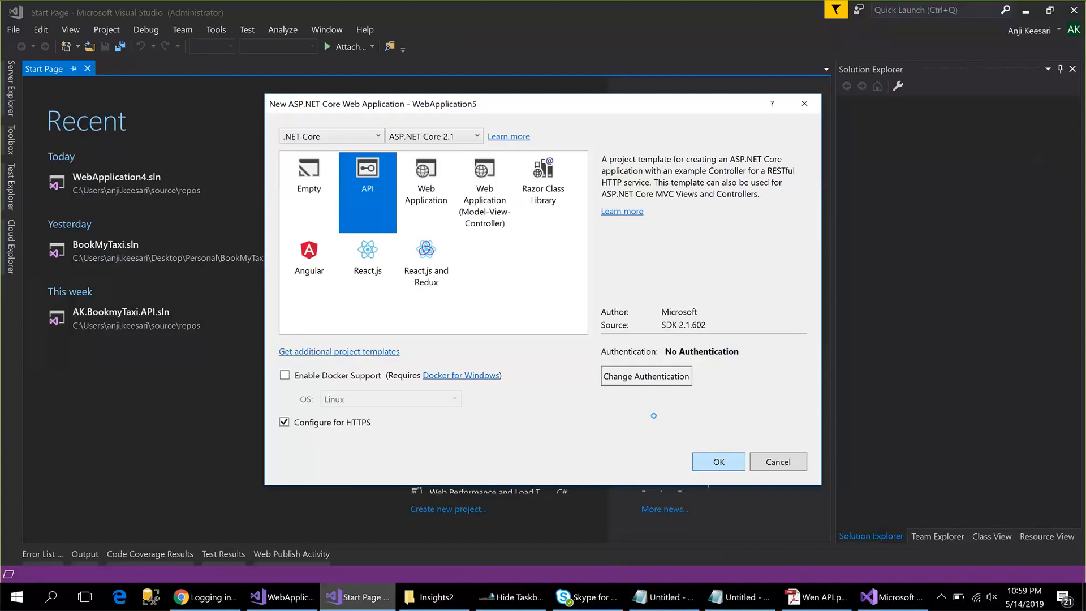
{"action": "left_click", "coordinate": [718, 461]}
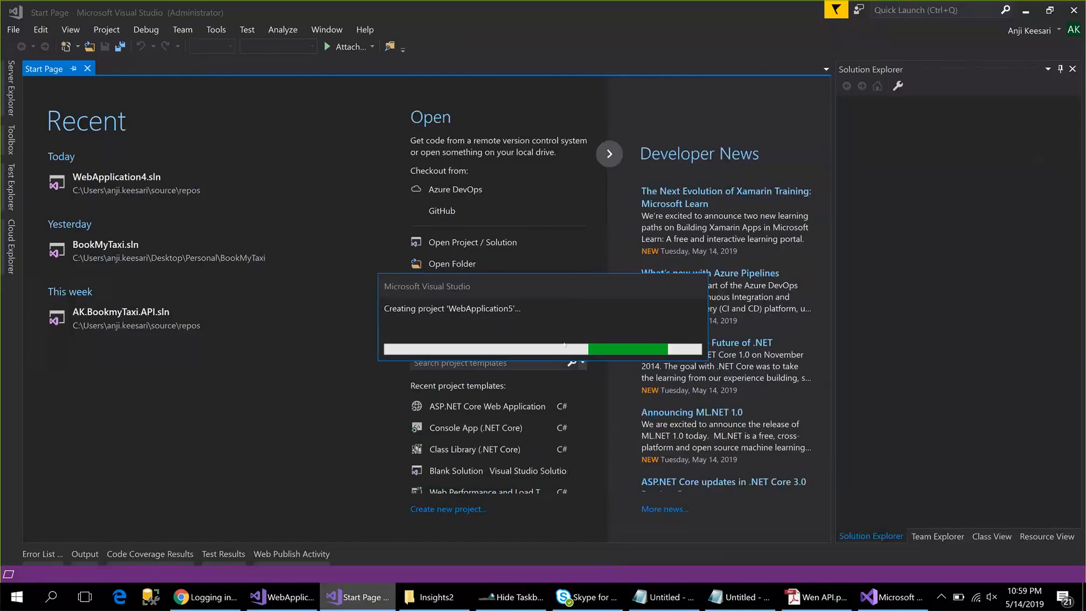
{"action": "mouse_move", "coordinate": [559, 337]}
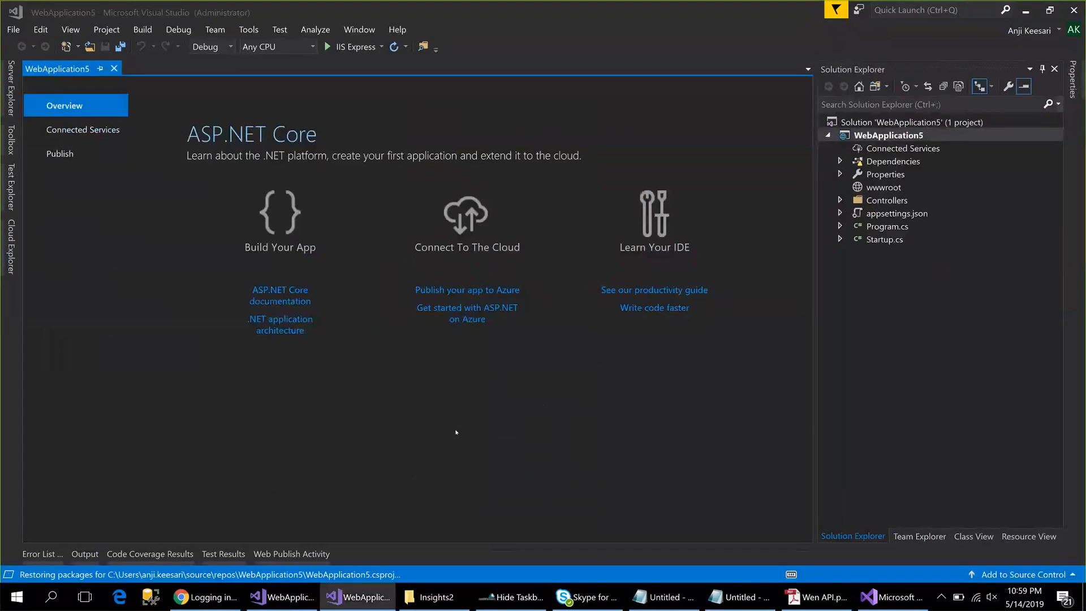
{"action": "mouse_move", "coordinate": [416, 429]}
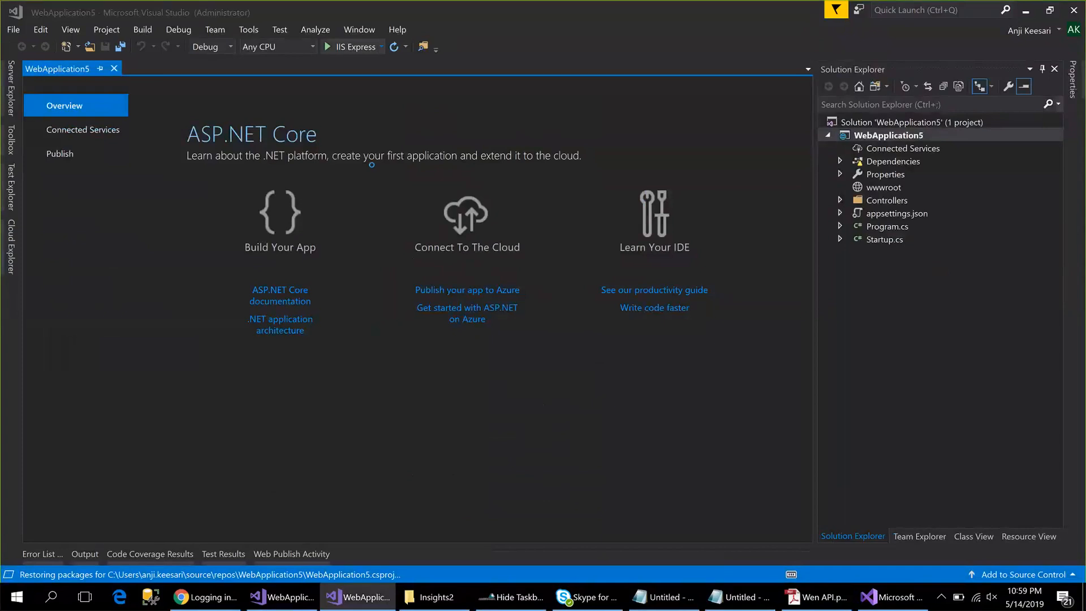
Build and run WebApplication5 on IIS Express from the toolbar.
{"action": "left_click", "coordinate": [350, 46]}
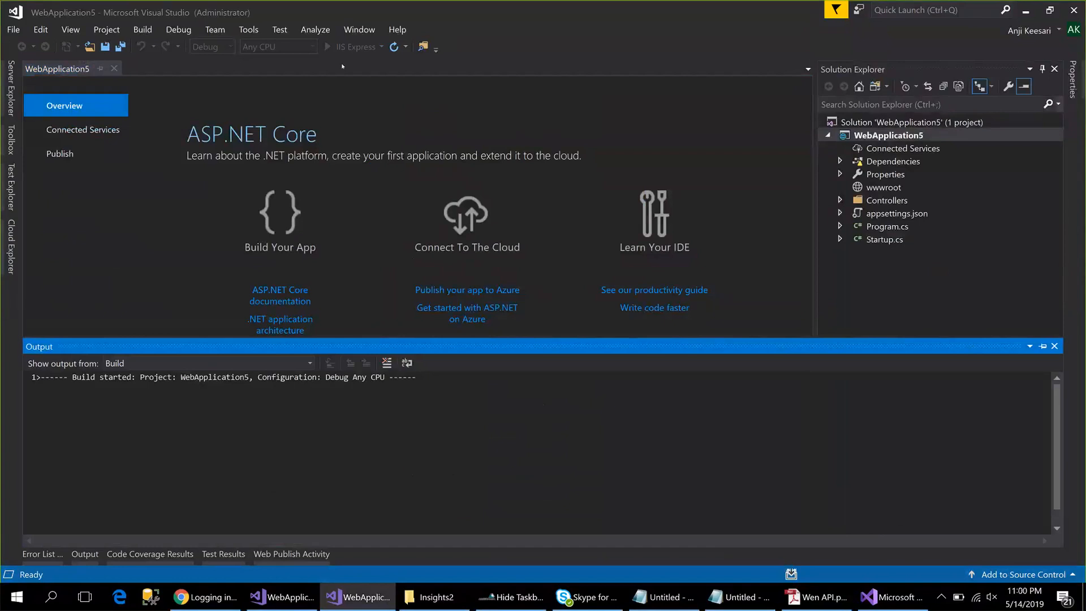
{"action": "mouse_move", "coordinate": [393, 197]}
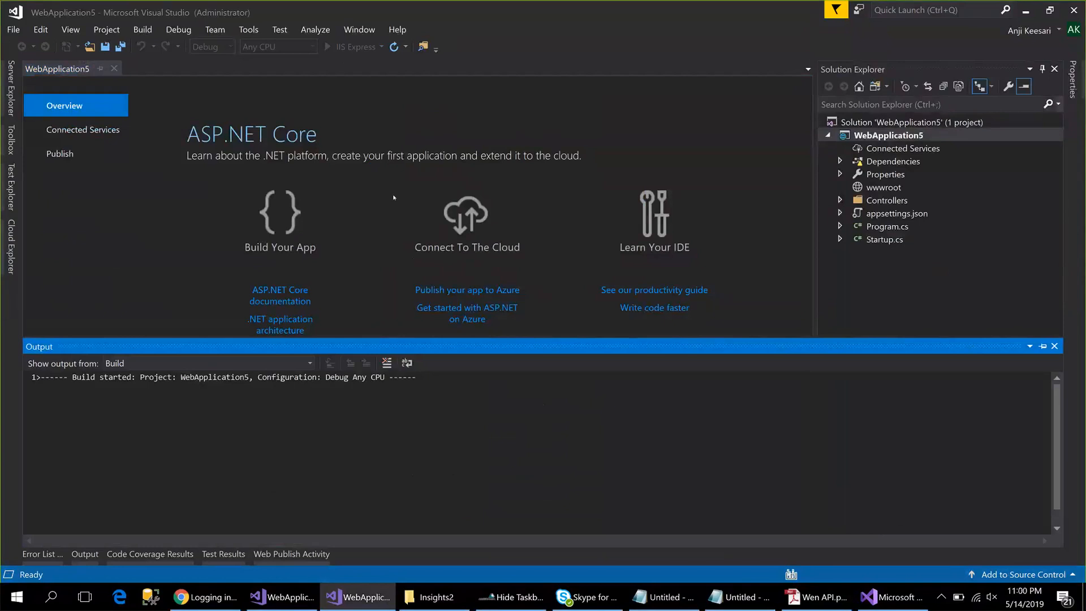
{"action": "mouse_move", "coordinate": [993, 196]}
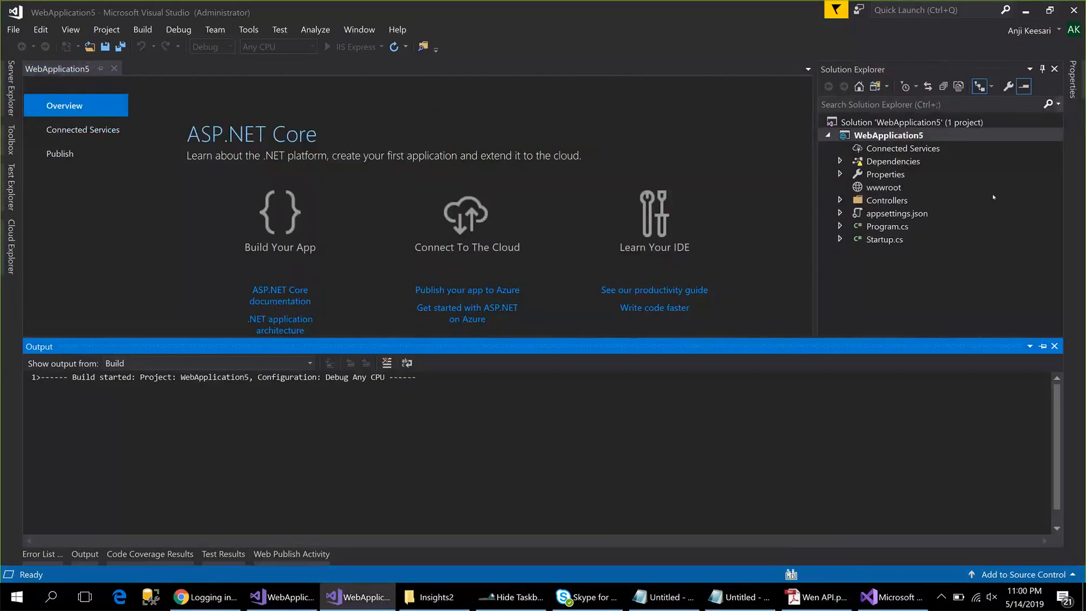
{"action": "mouse_move", "coordinate": [1064, 257]}
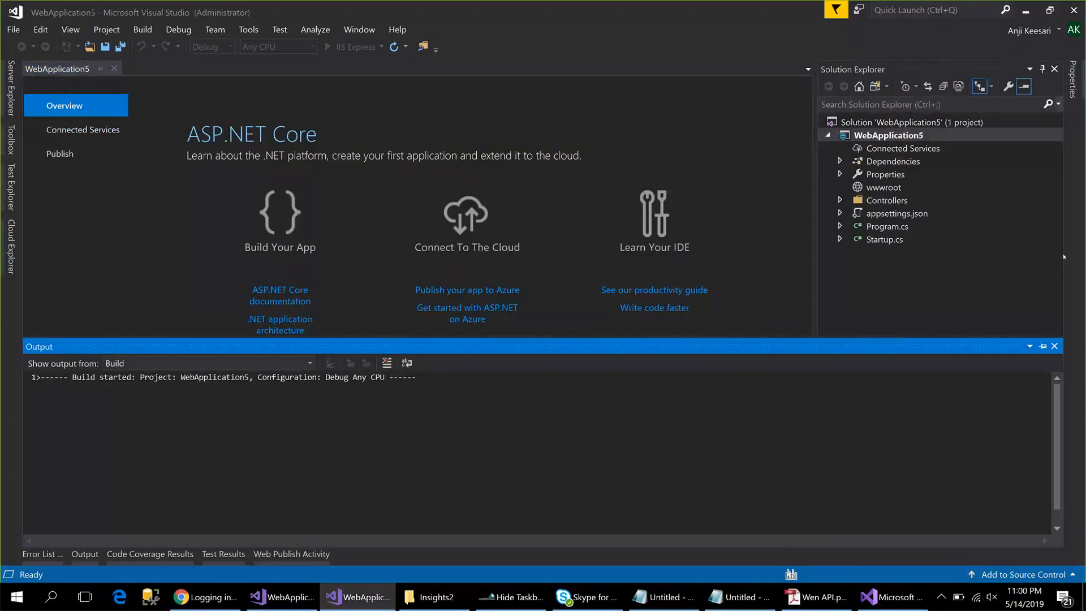
{"action": "left_click", "coordinate": [326, 46]}
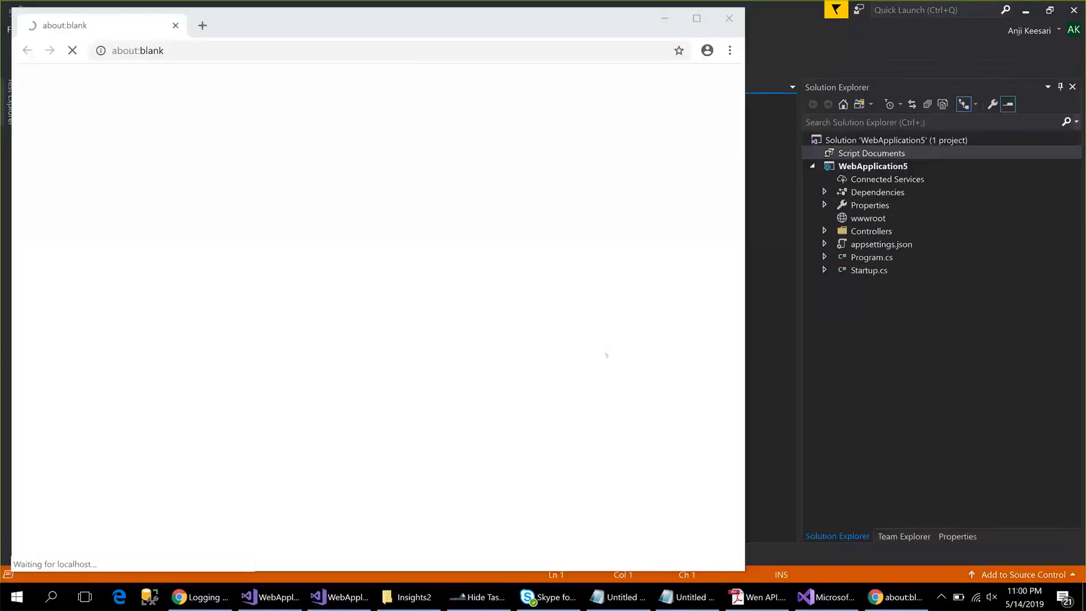
{"action": "left_click", "coordinate": [797, 153]}
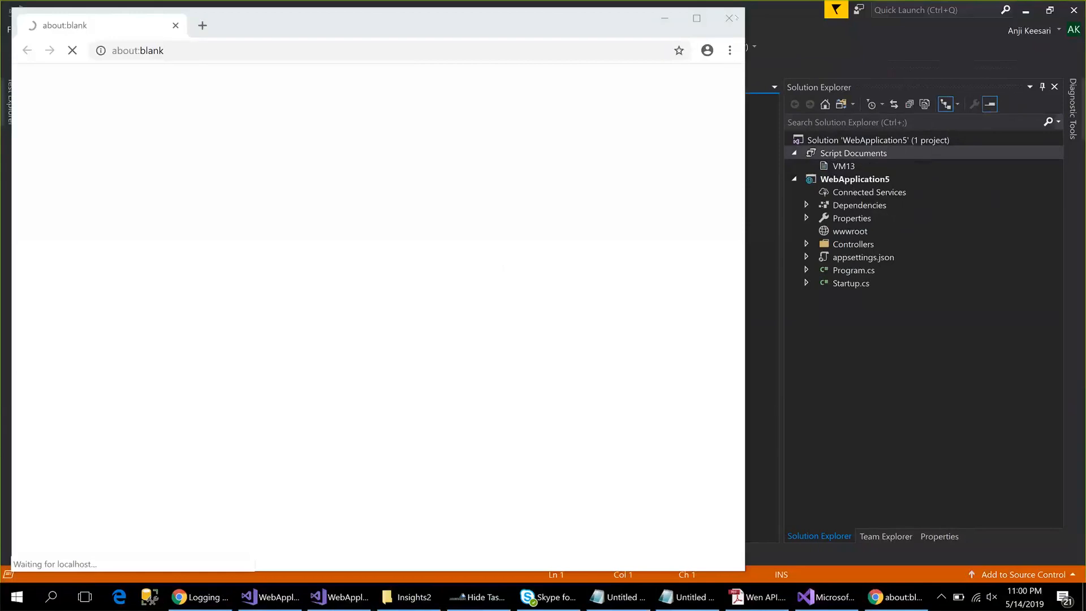
{"action": "mouse_move", "coordinate": [728, 19]}
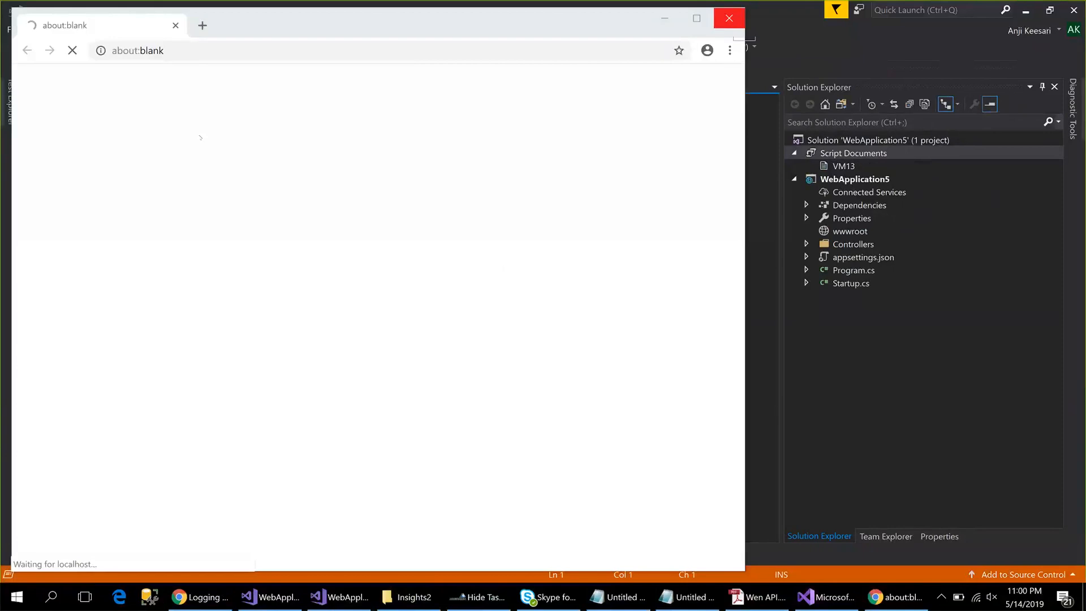
{"action": "mouse_move", "coordinate": [364, 205]}
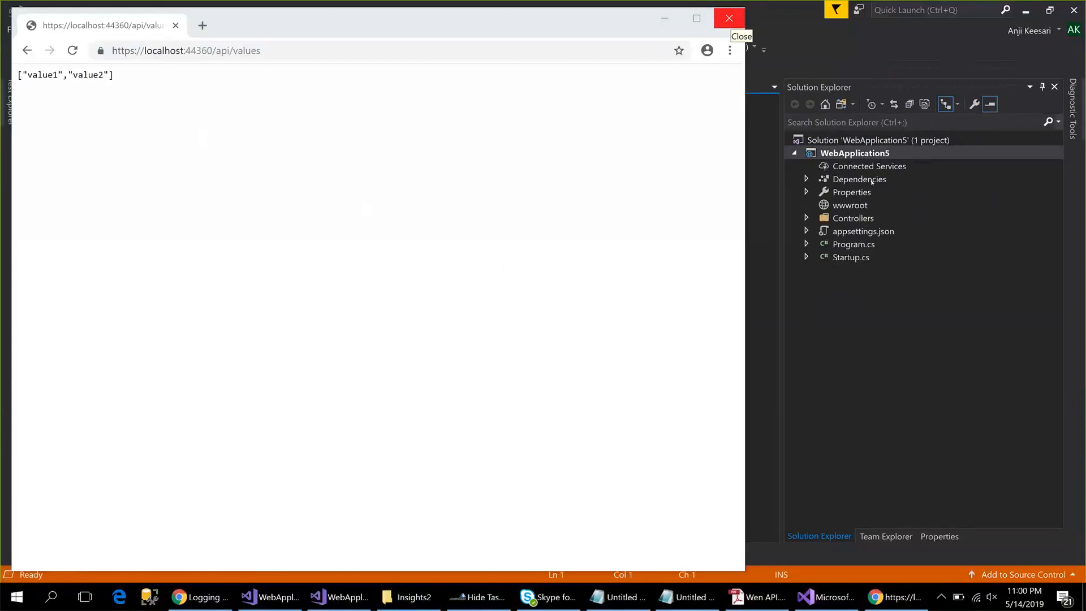
{"action": "left_click", "coordinate": [728, 18]}
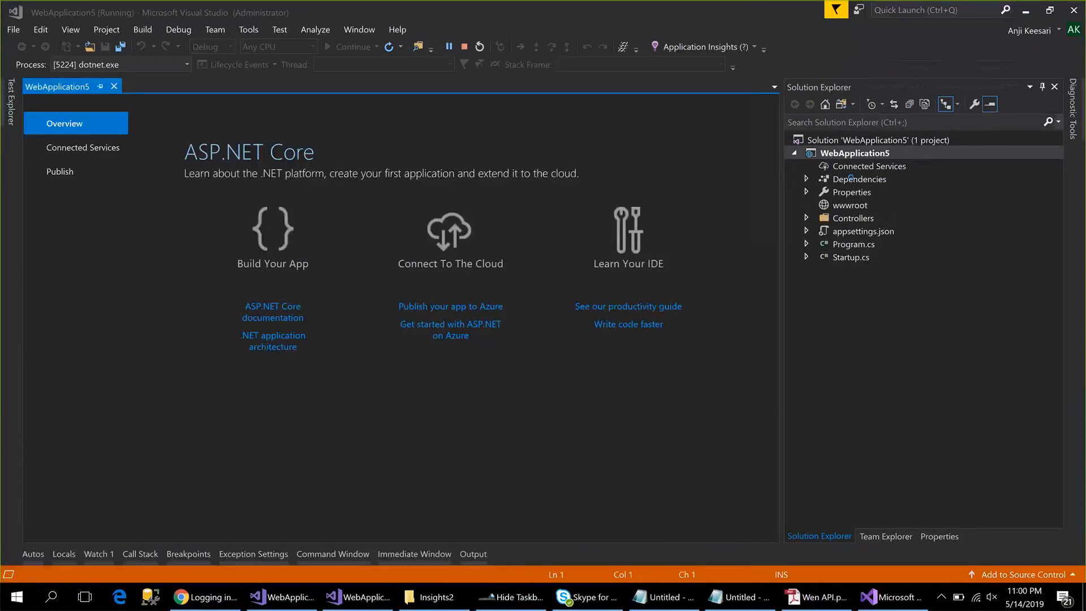
Stop the running app and search NuGet's Browse tab for 'nlog'.
{"action": "left_click", "coordinate": [479, 46]}
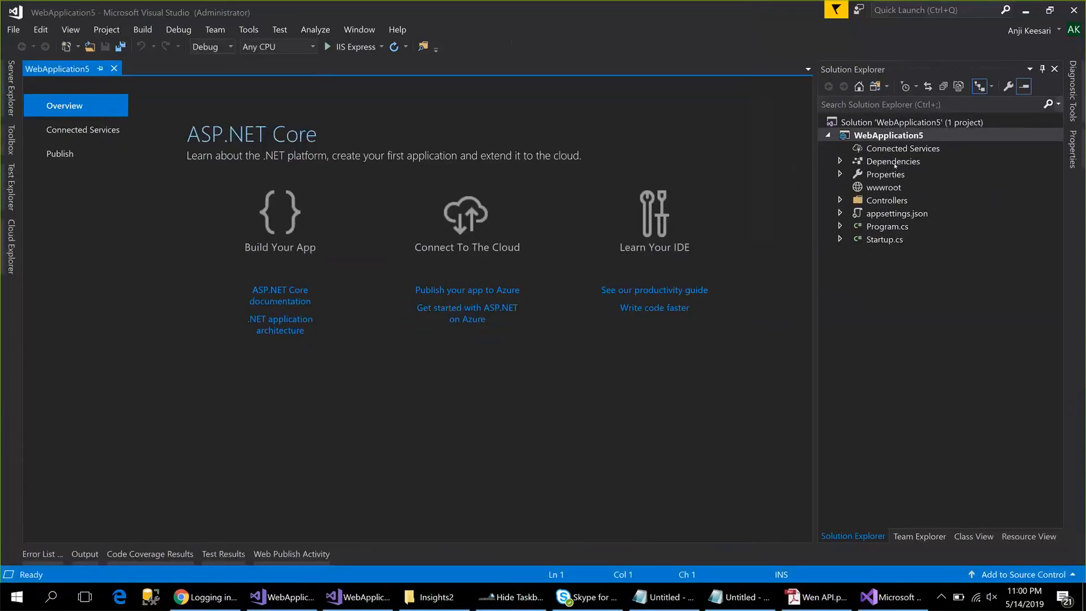
{"action": "left_click", "coordinate": [893, 160]}
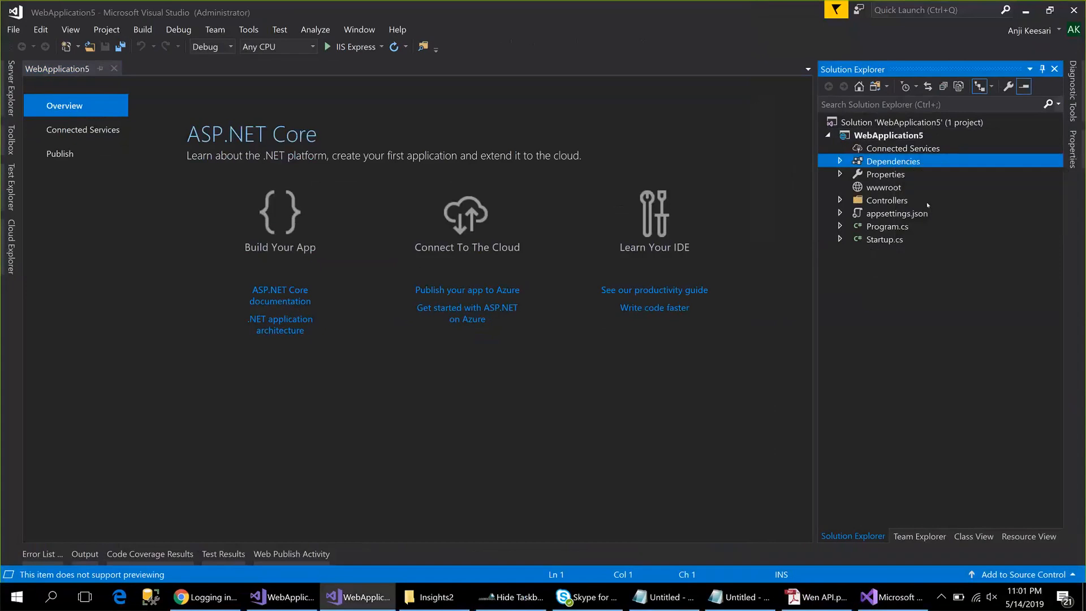
{"action": "mouse_move", "coordinate": [222, 201]}
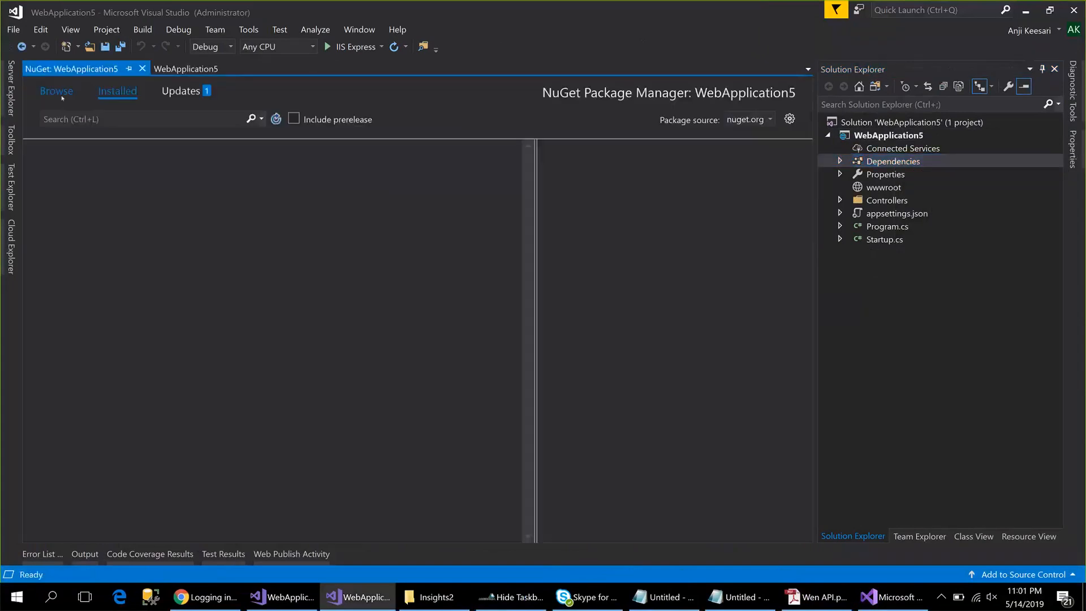
{"action": "left_click", "coordinate": [56, 91]}
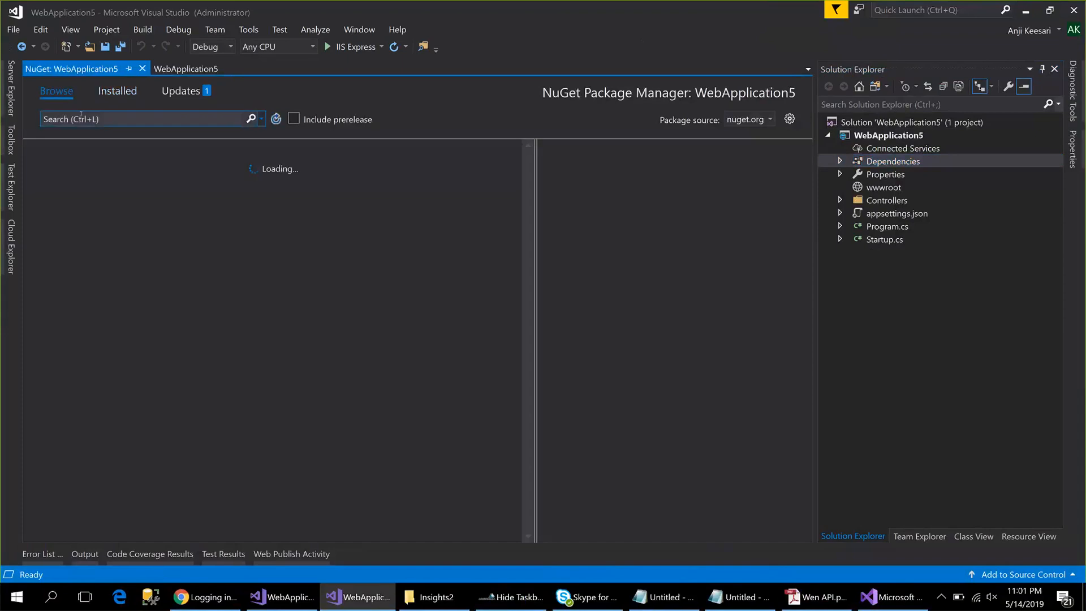
{"action": "type", "text": "nlog"}
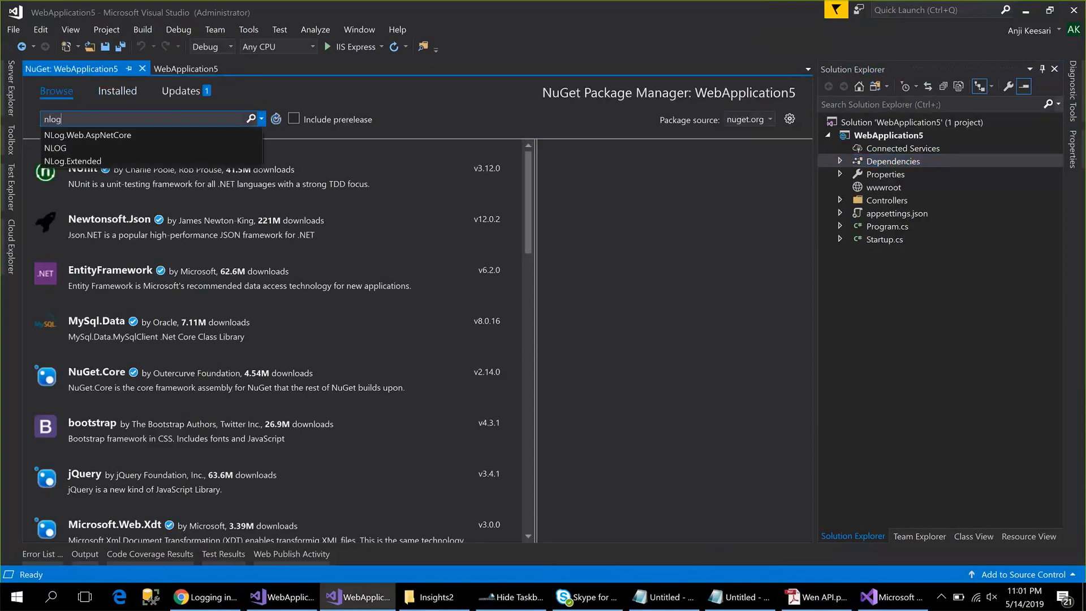
Install and confirm NLog.Web.AspNetCore 4.8.2, then hide the error list.
{"action": "left_click", "coordinate": [249, 118]}
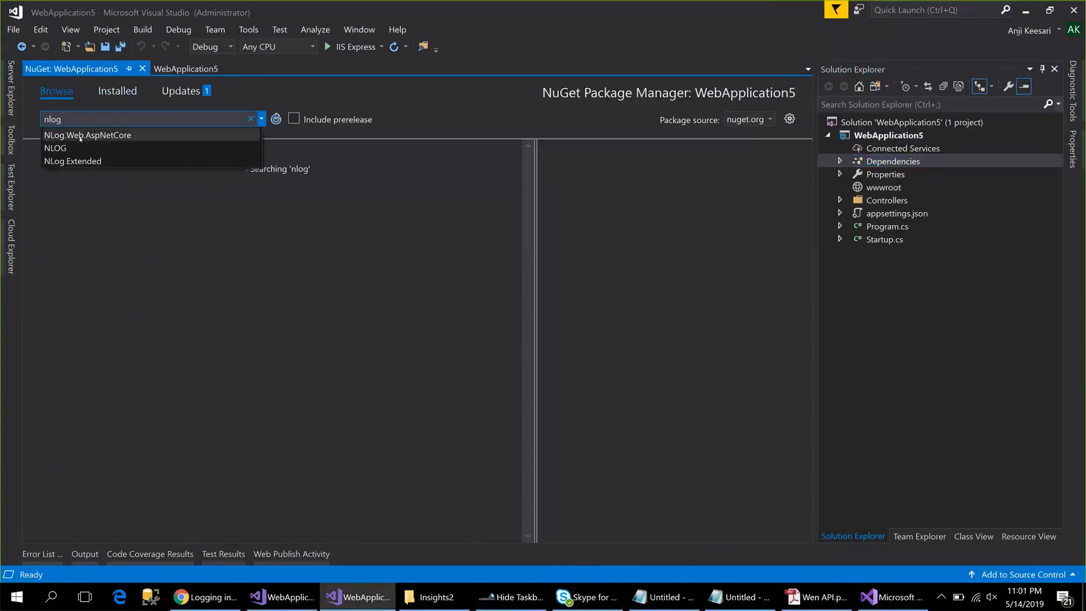
{"action": "left_click", "coordinate": [87, 135]}
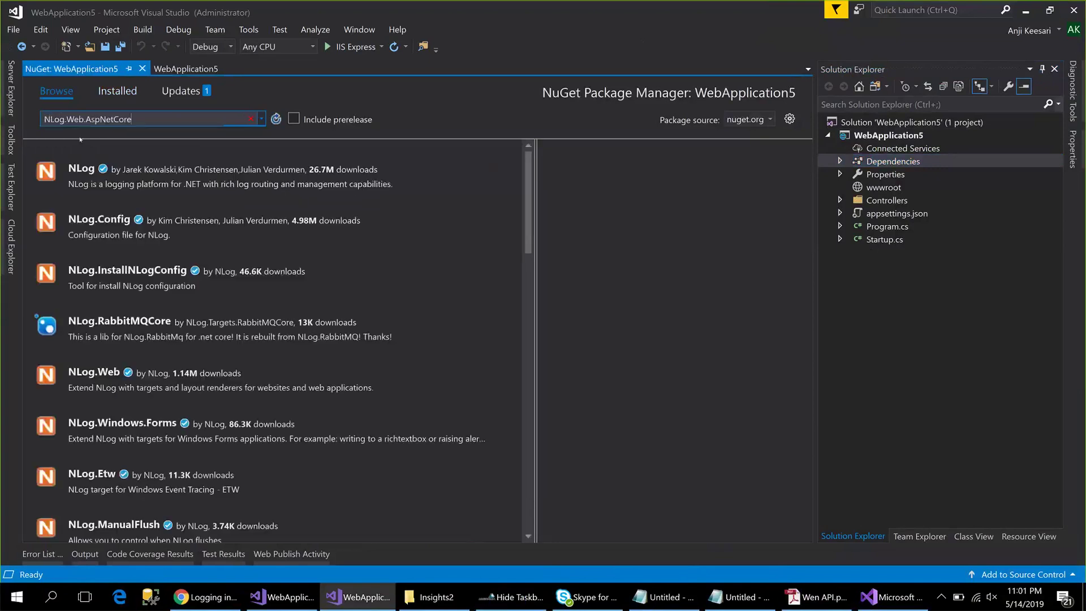
{"action": "left_click", "coordinate": [275, 119]}
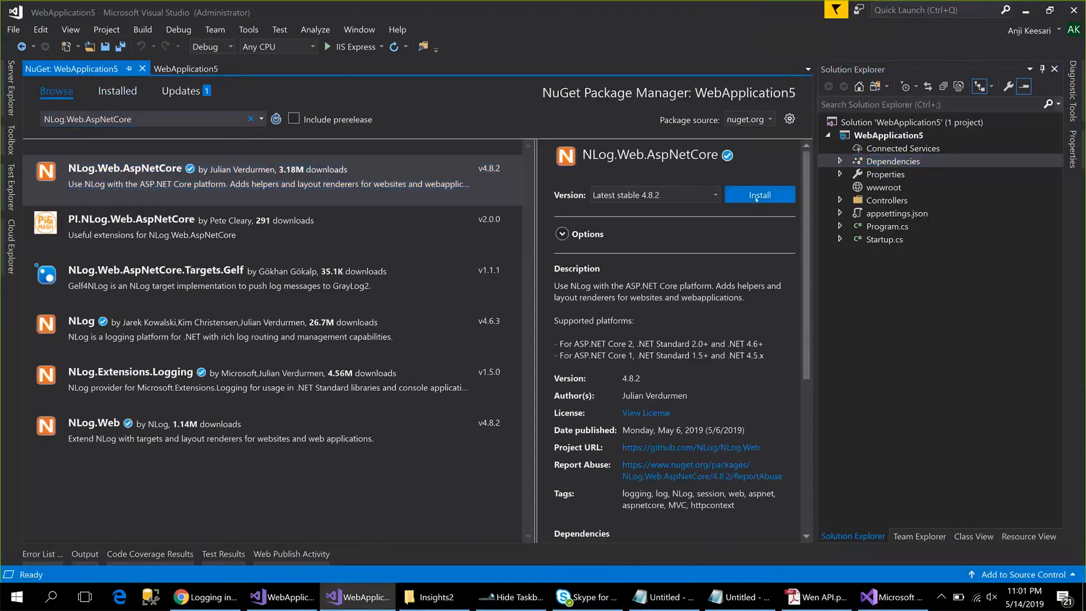
{"action": "left_click", "coordinate": [759, 194]}
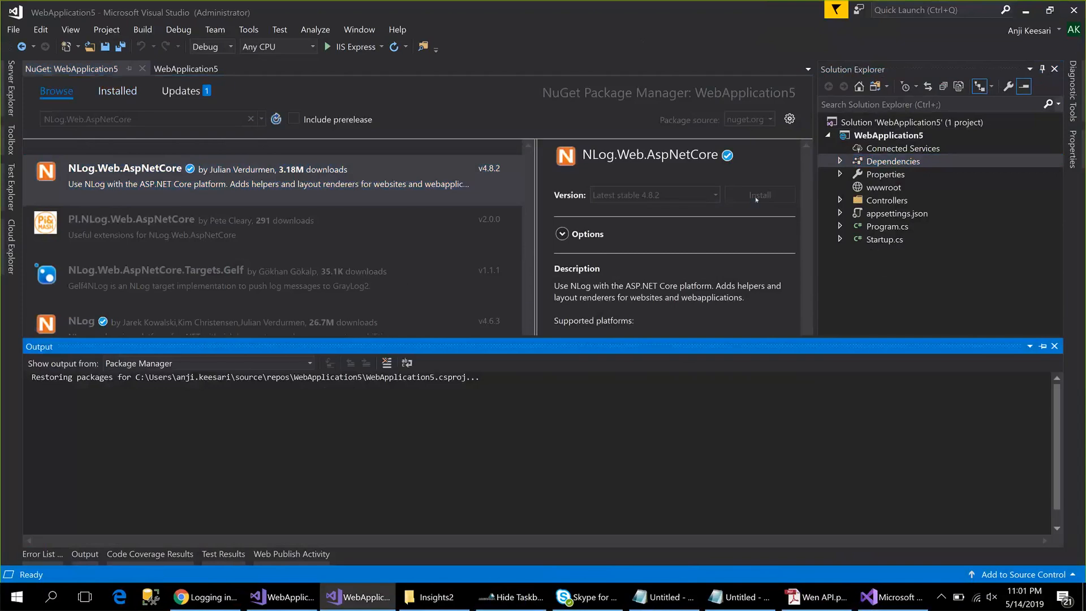
{"action": "mouse_move", "coordinate": [722, 245]}
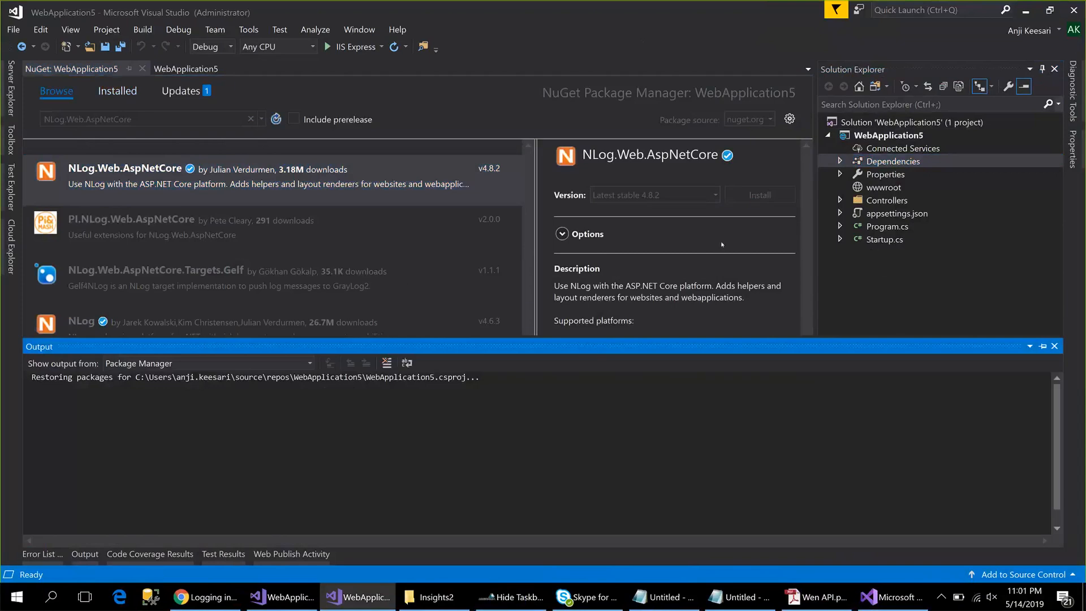
{"action": "mouse_move", "coordinate": [726, 260]}
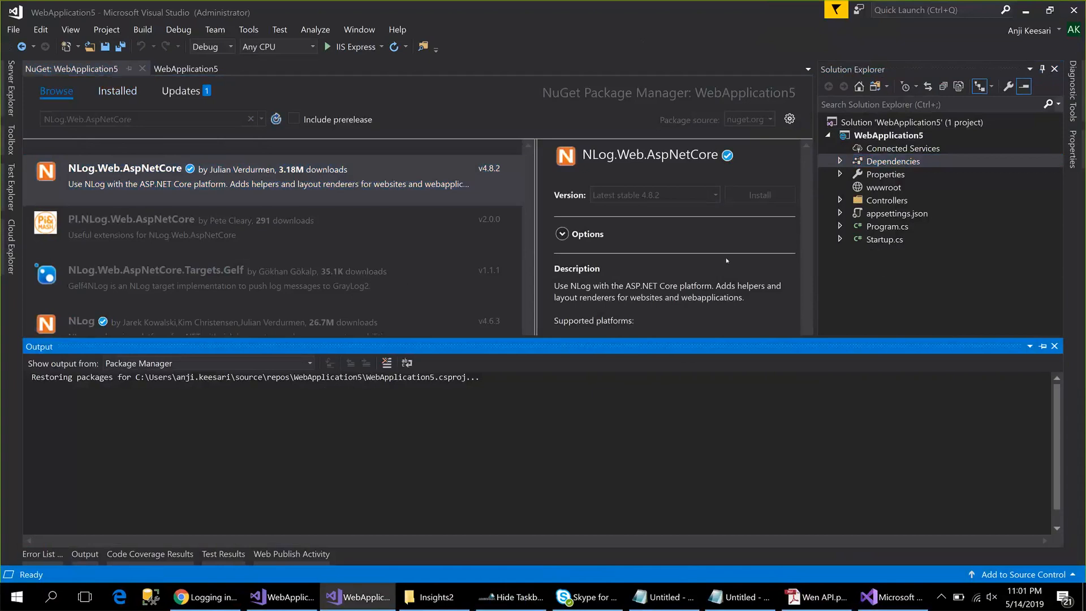
{"action": "left_click", "coordinate": [759, 195]}
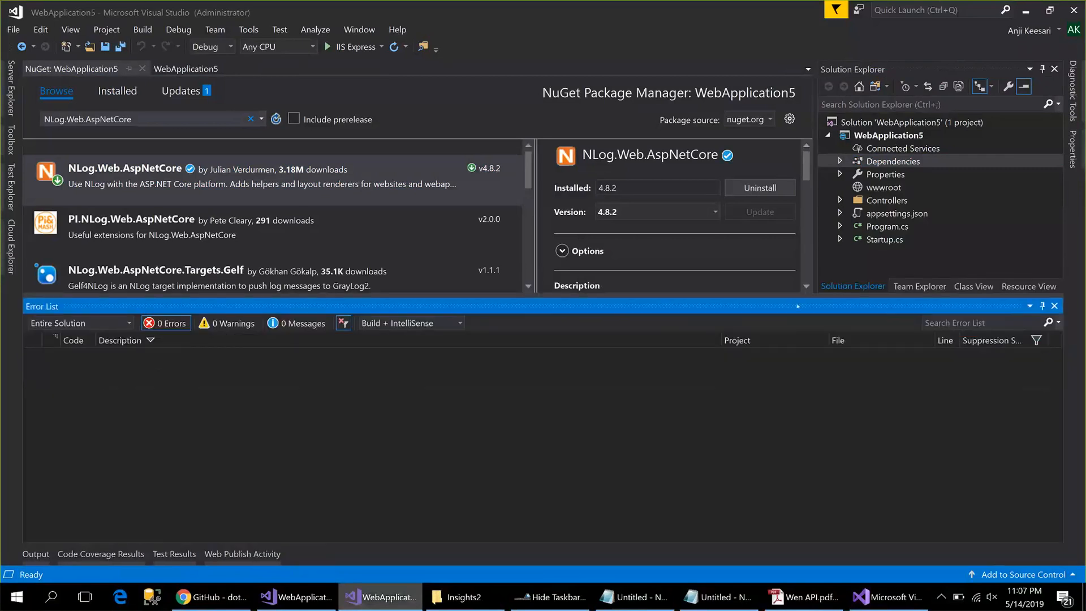
{"action": "left_click", "coordinate": [1054, 305]}
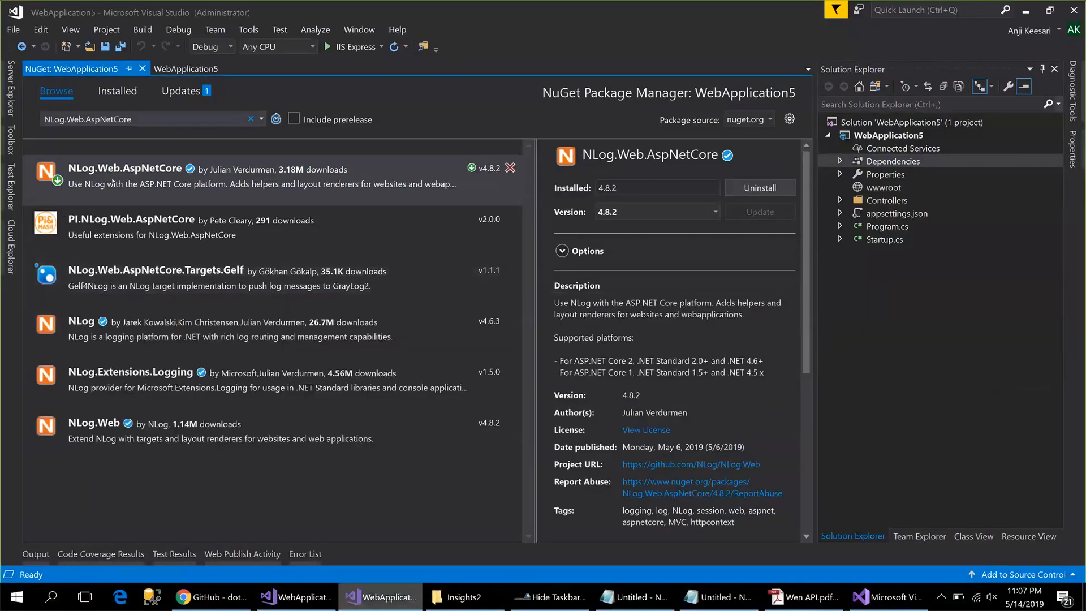
{"action": "mouse_move", "coordinate": [166, 173]}
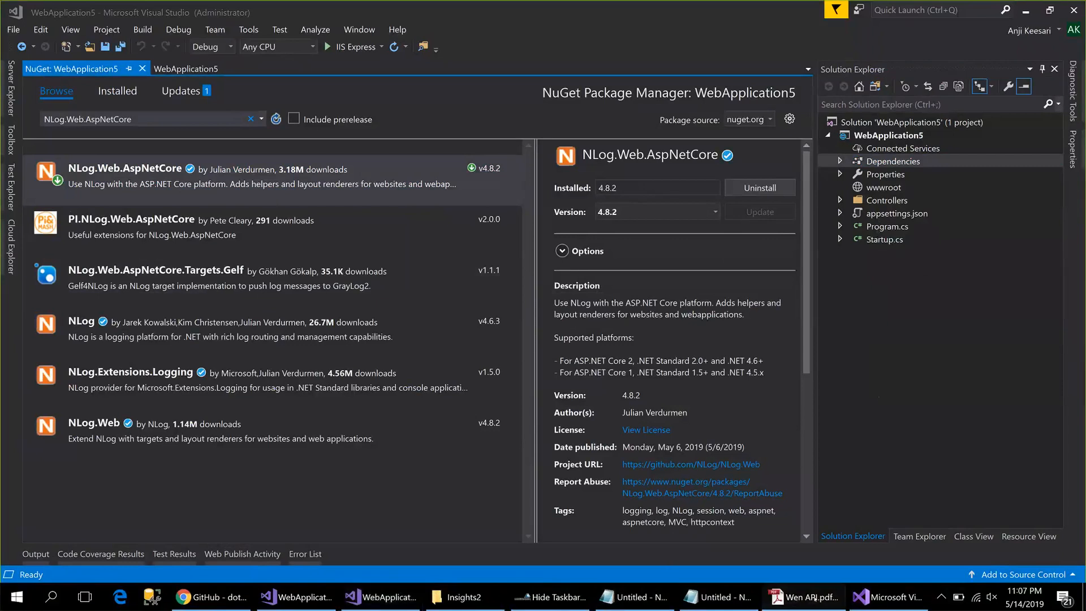
{"action": "left_click", "coordinate": [803, 596]}
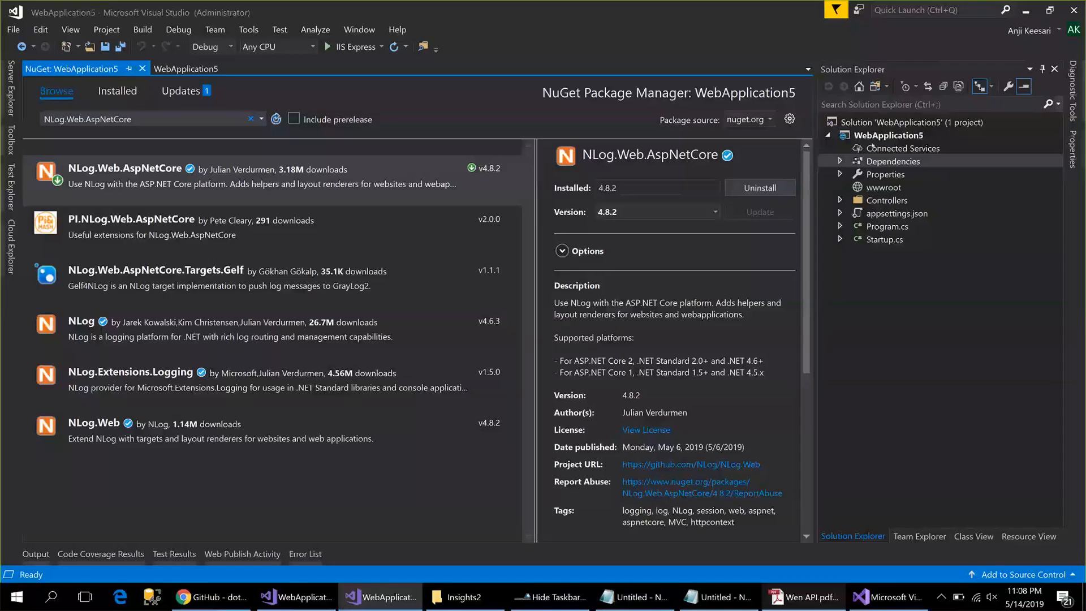
Add a new ASP.NET Core item named nlog.config to WebApplication5.
{"action": "right_click", "coordinate": [891, 134]}
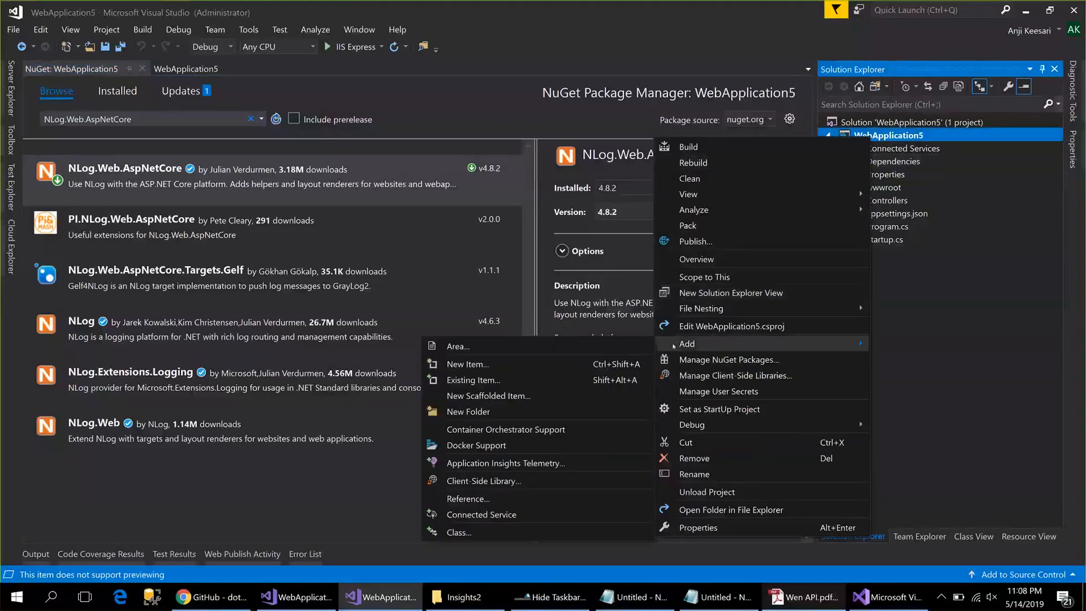
{"action": "mouse_move", "coordinate": [468, 364]}
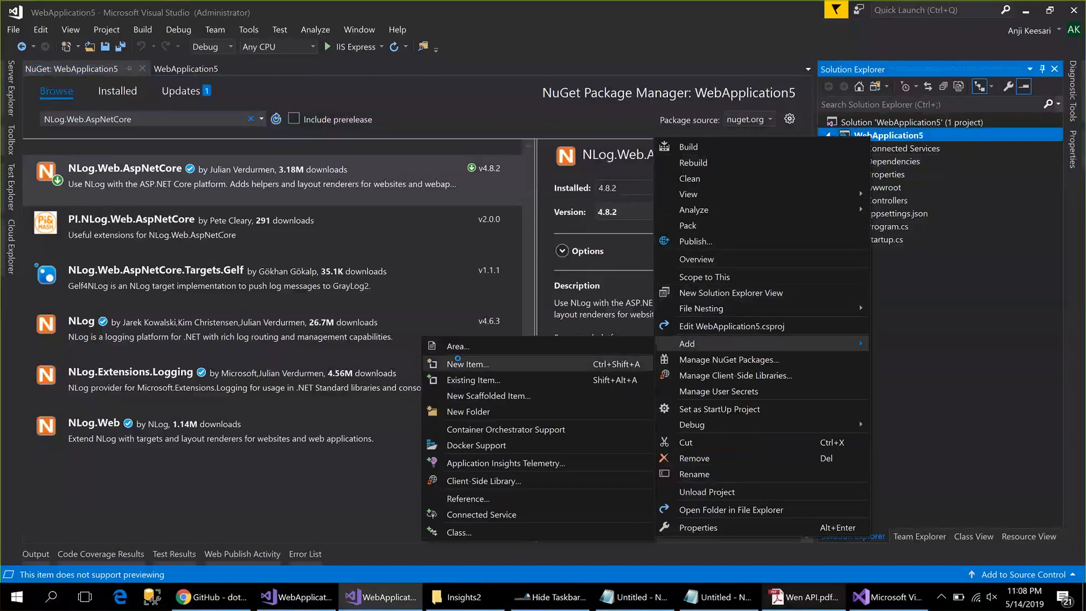
{"action": "left_click", "coordinate": [467, 364]}
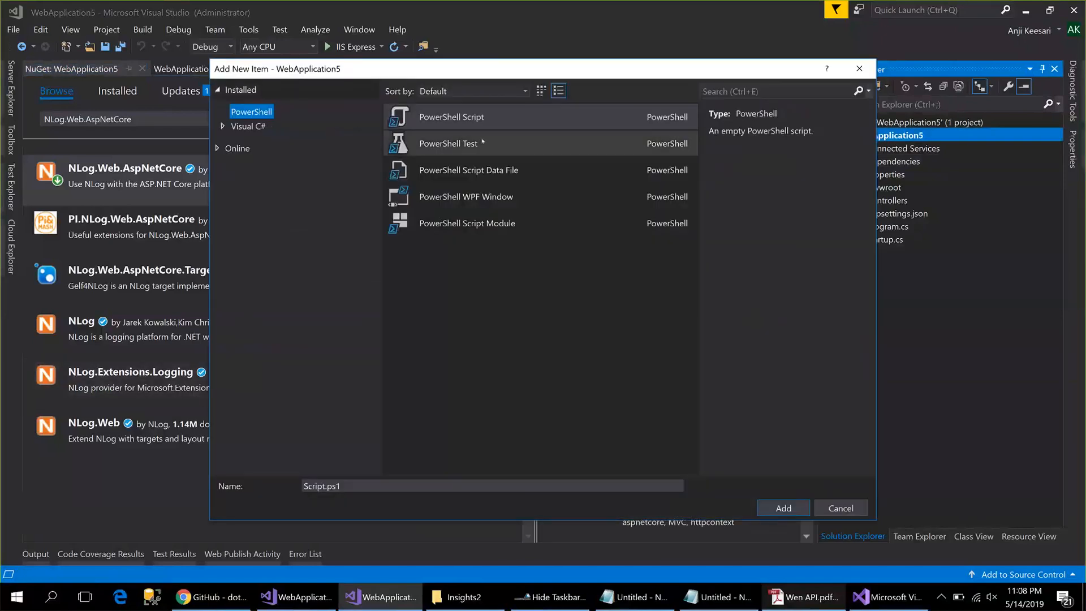
{"action": "left_click", "coordinate": [247, 127]}
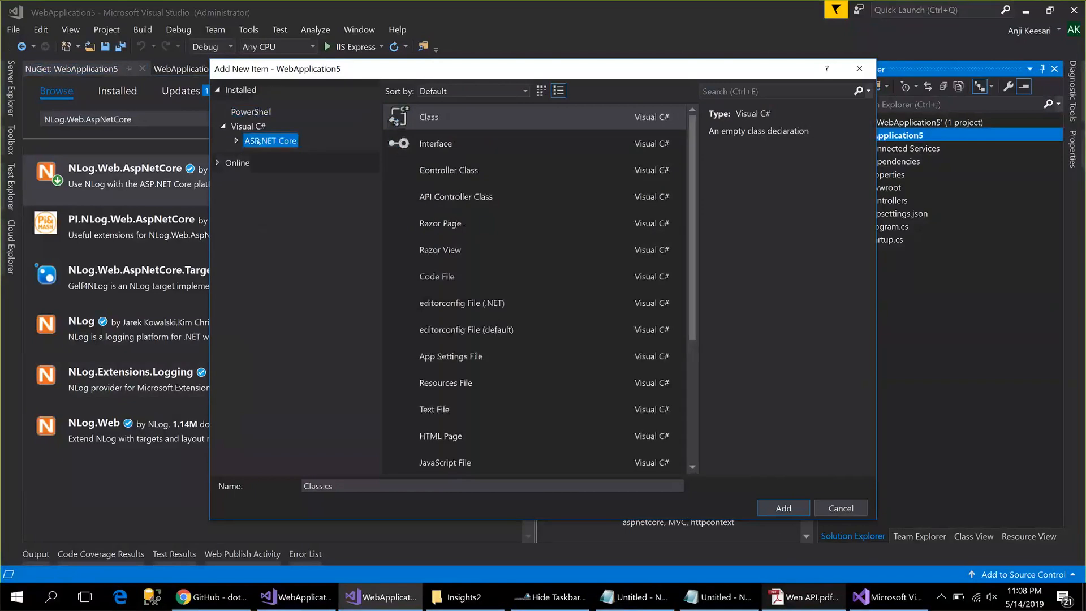
{"action": "left_click", "coordinate": [236, 139]}
{"action": "type", "text": "nlog.co"}
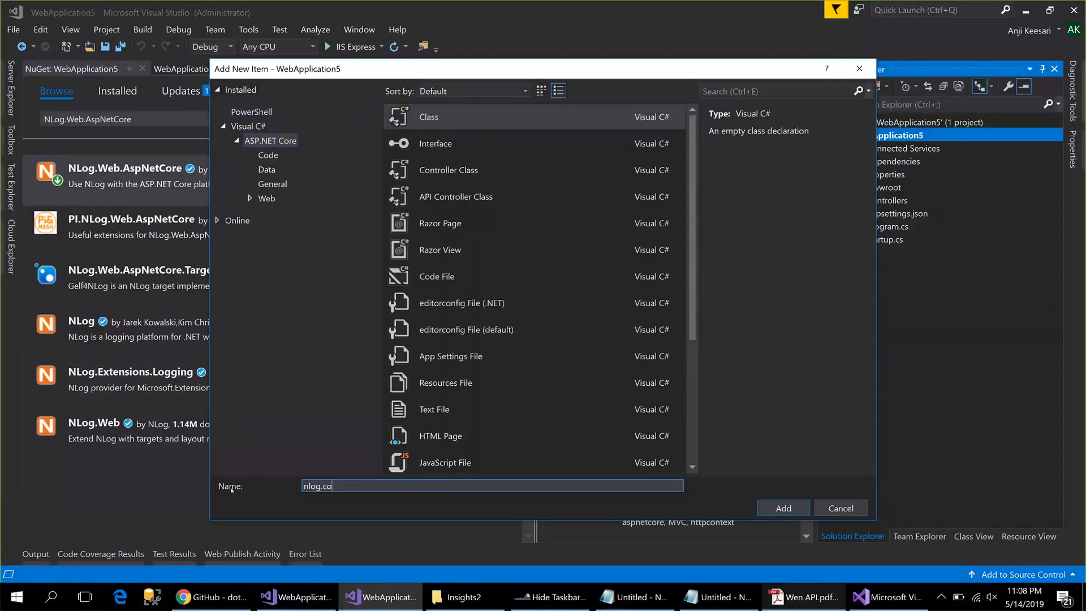
{"action": "type", "text": "nfig"}
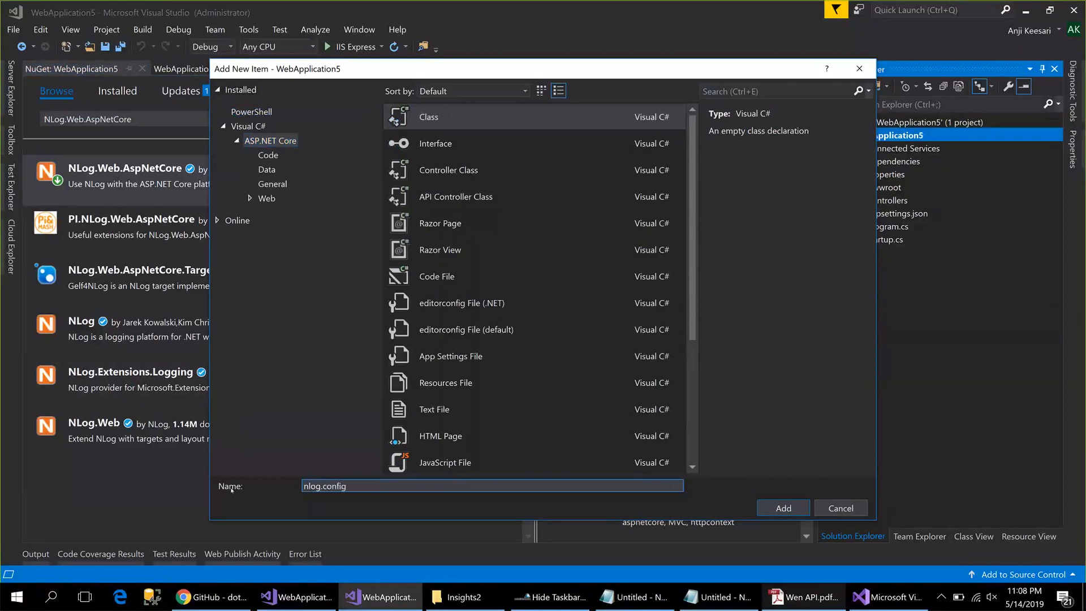
{"action": "left_click", "coordinate": [803, 597]}
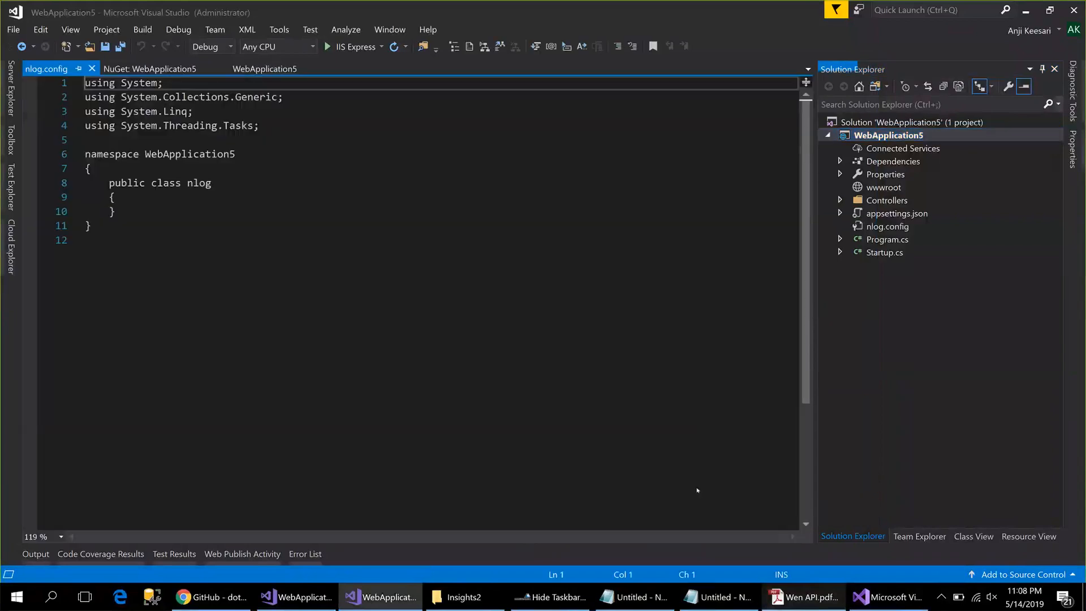
{"action": "mouse_move", "coordinate": [683, 509]}
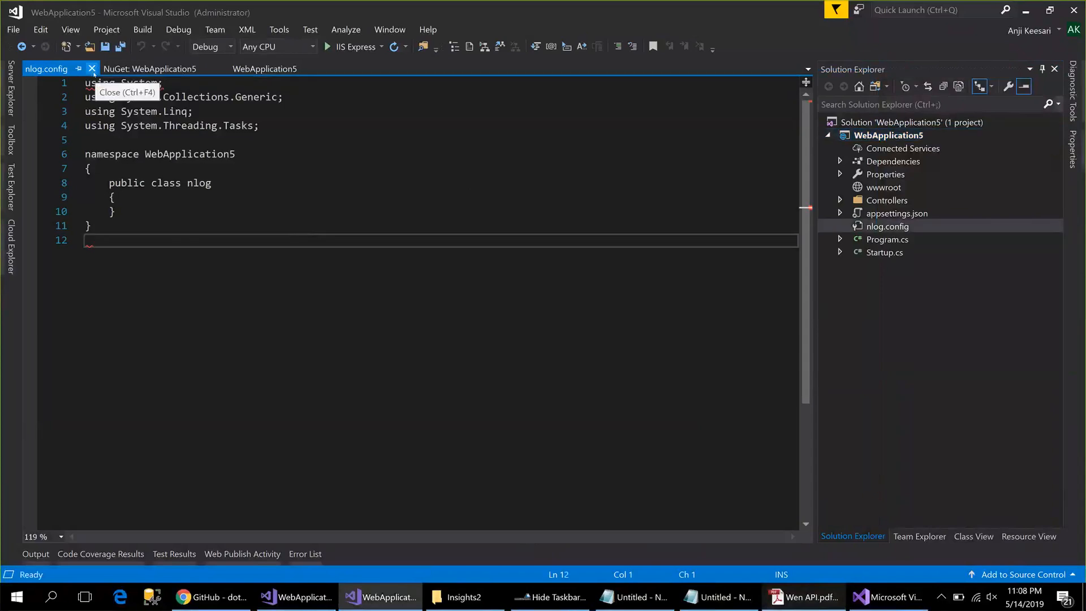
{"action": "mouse_move", "coordinate": [1039, 420]}
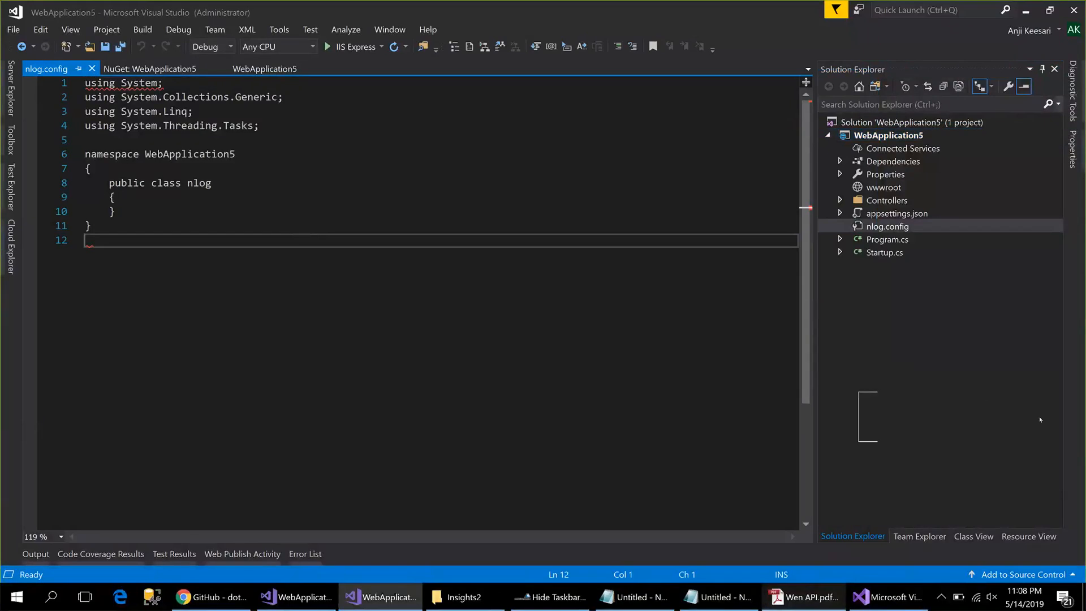
{"action": "mouse_move", "coordinate": [993, 411]}
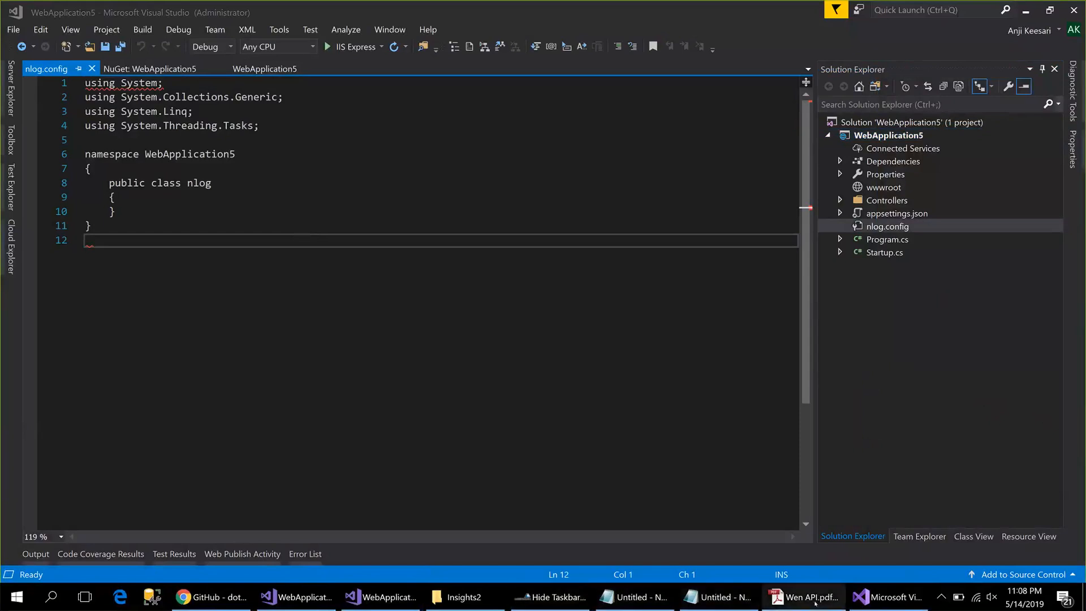
Return to Visual Studio and select nlog.config in Solution Explorer.
{"action": "left_click", "coordinate": [803, 596]}
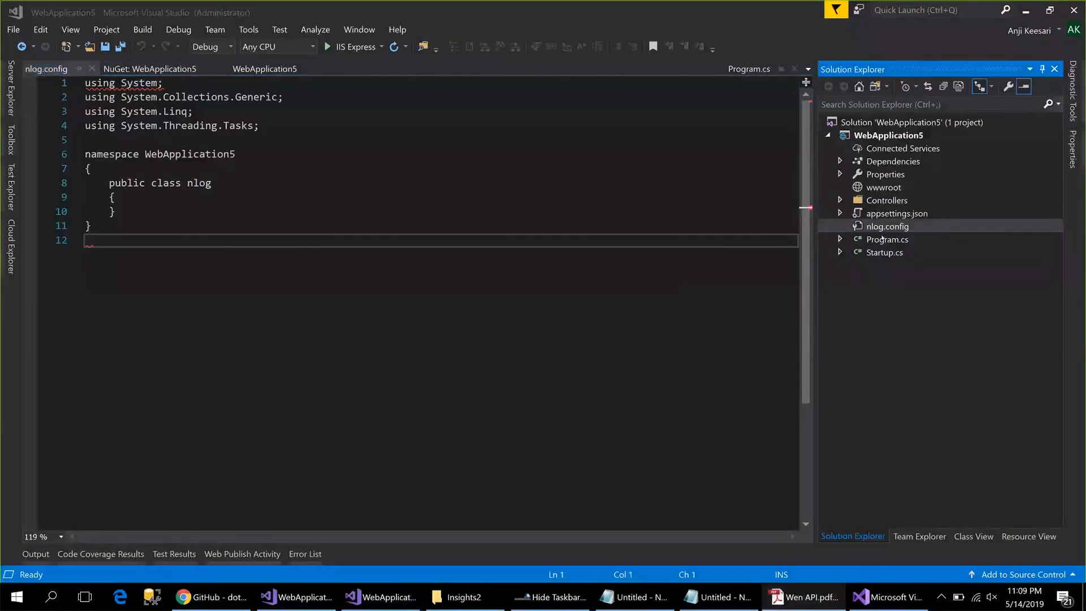
{"action": "left_click", "coordinate": [888, 226]}
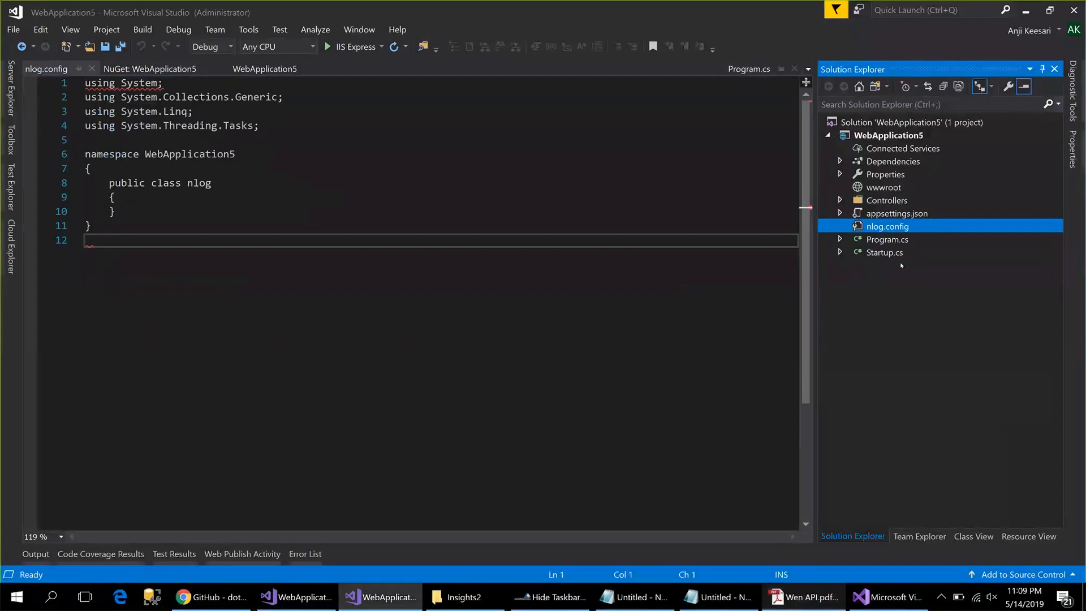
{"action": "mouse_move", "coordinate": [648, 303]}
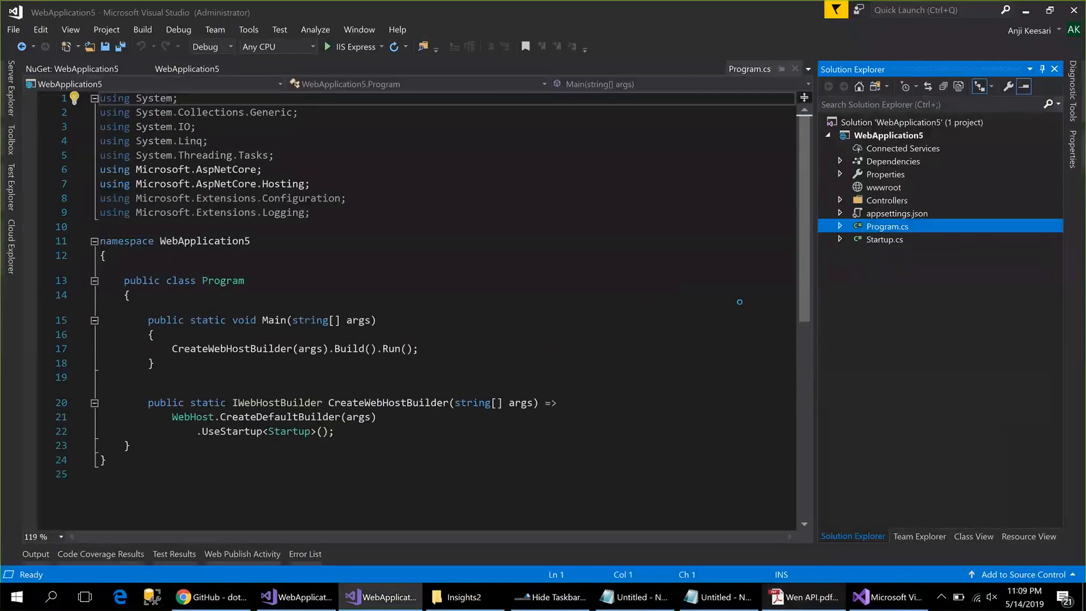
Open Add New Item for WebApplication5 and browse the General, Web, Code and Data templates.
{"action": "right_click", "coordinate": [890, 135]}
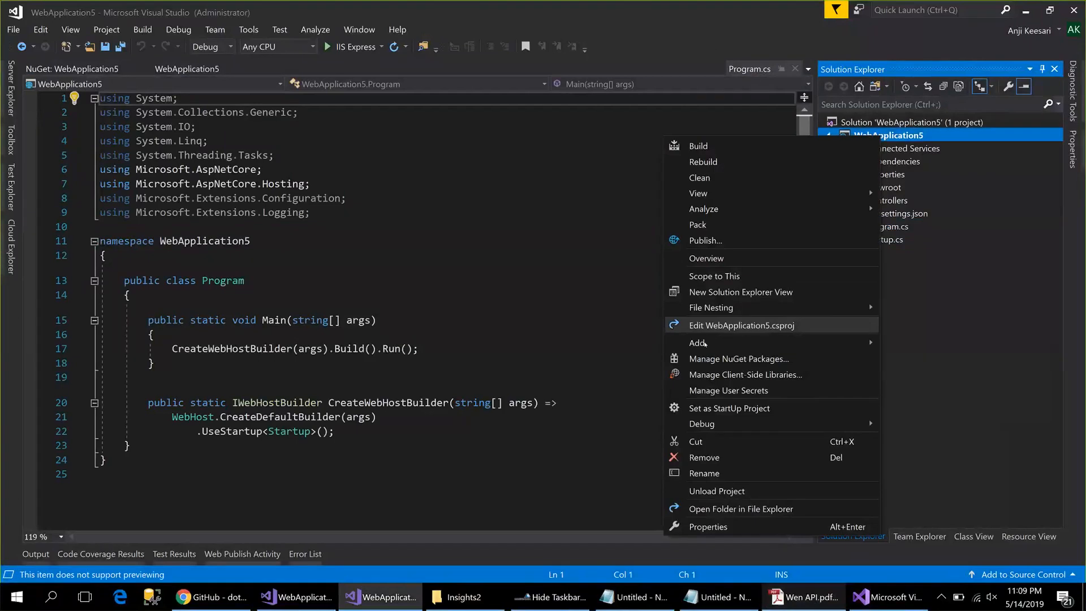
{"action": "left_click", "coordinate": [697, 342]}
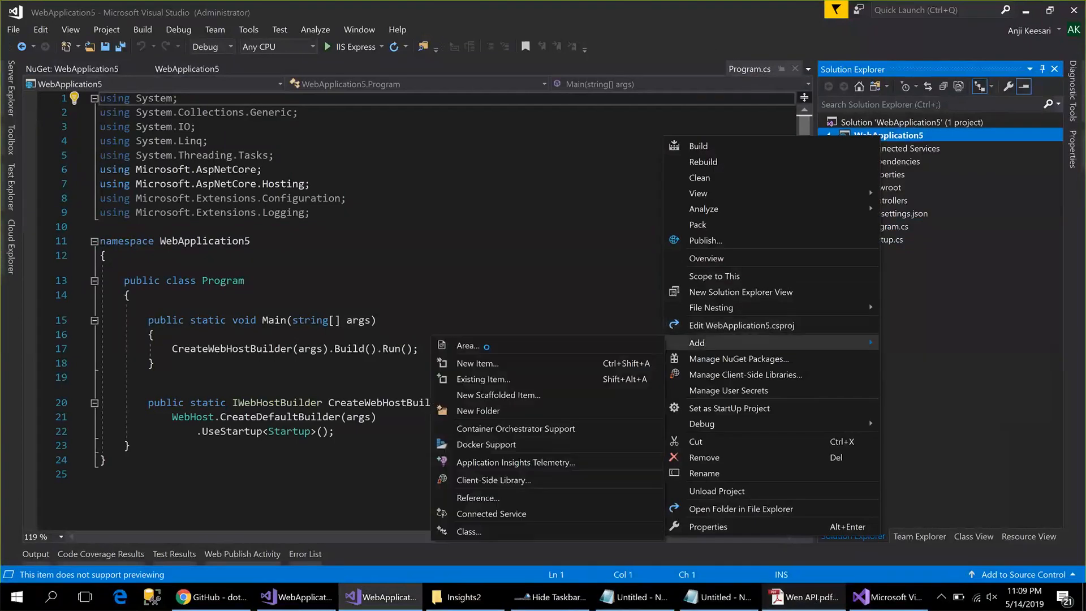
{"action": "left_click", "coordinate": [476, 364]}
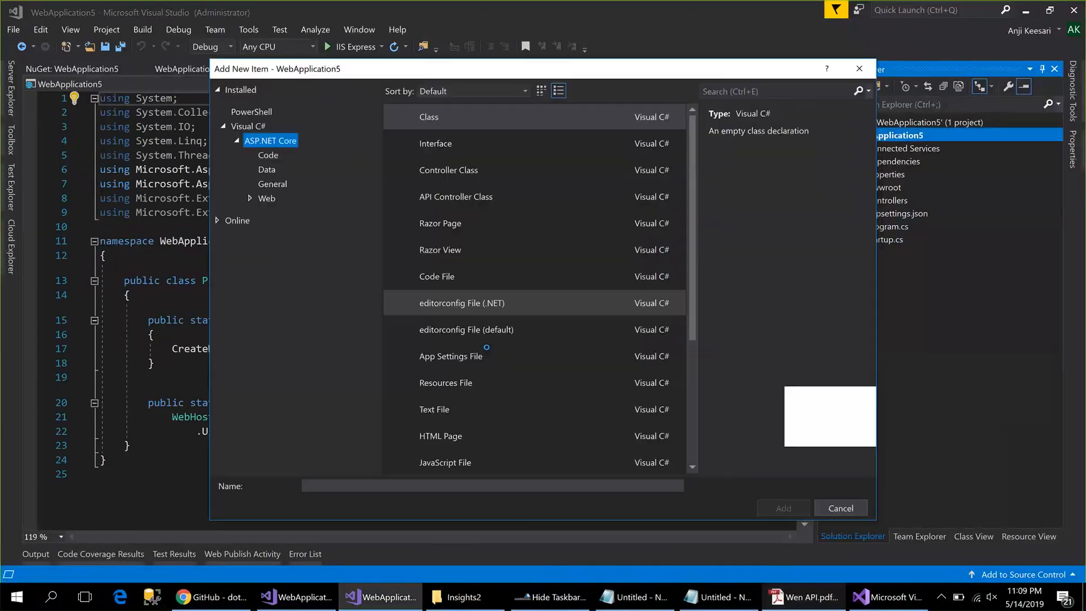
{"action": "left_click", "coordinate": [272, 183]}
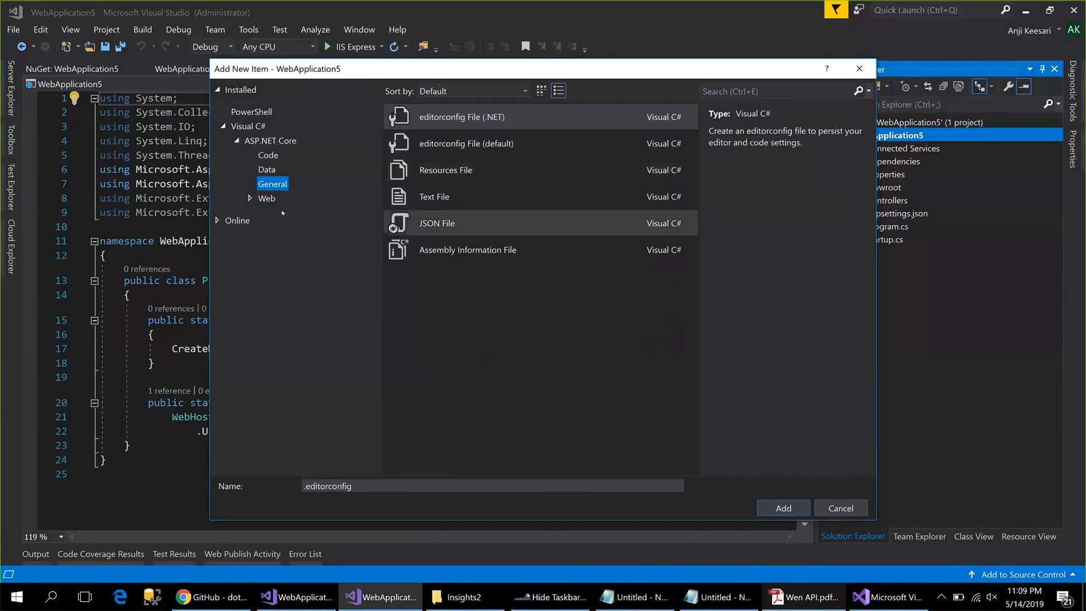
{"action": "left_click", "coordinate": [267, 198]}
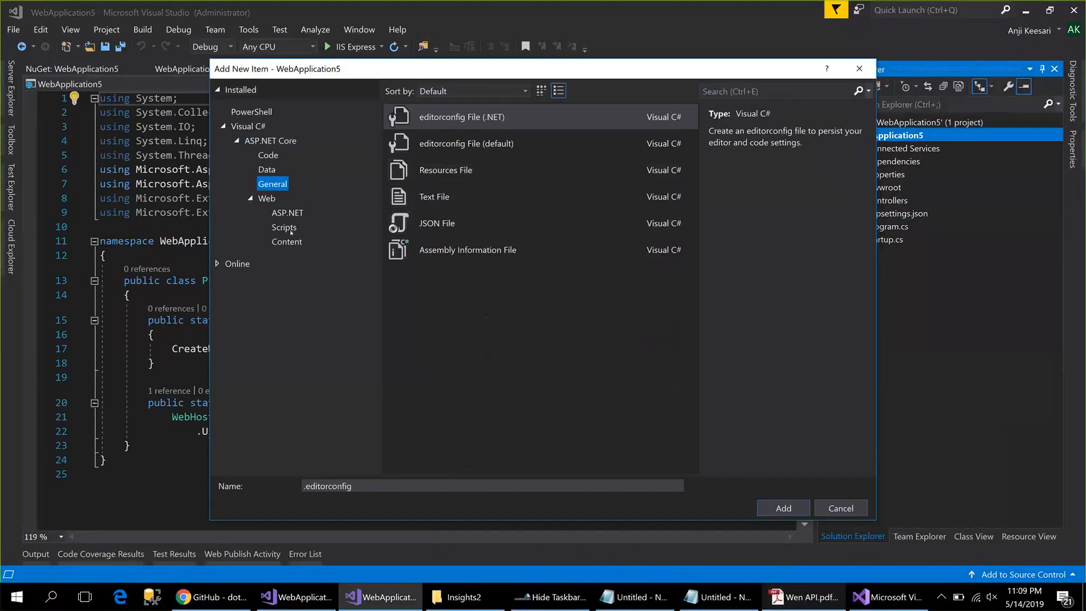
{"action": "left_click", "coordinate": [268, 154]}
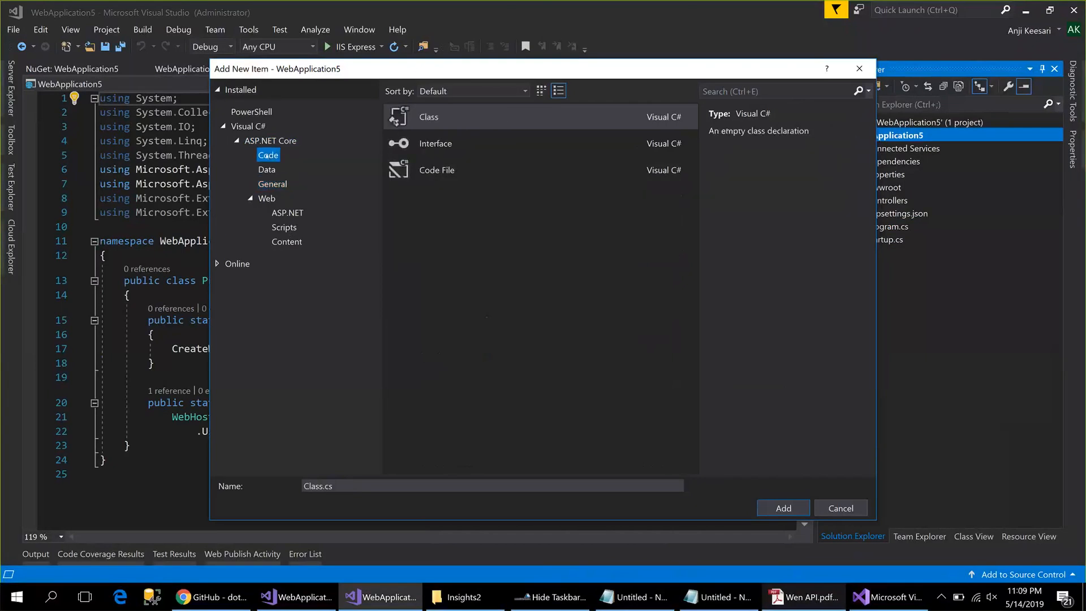
{"action": "left_click", "coordinate": [266, 169]}
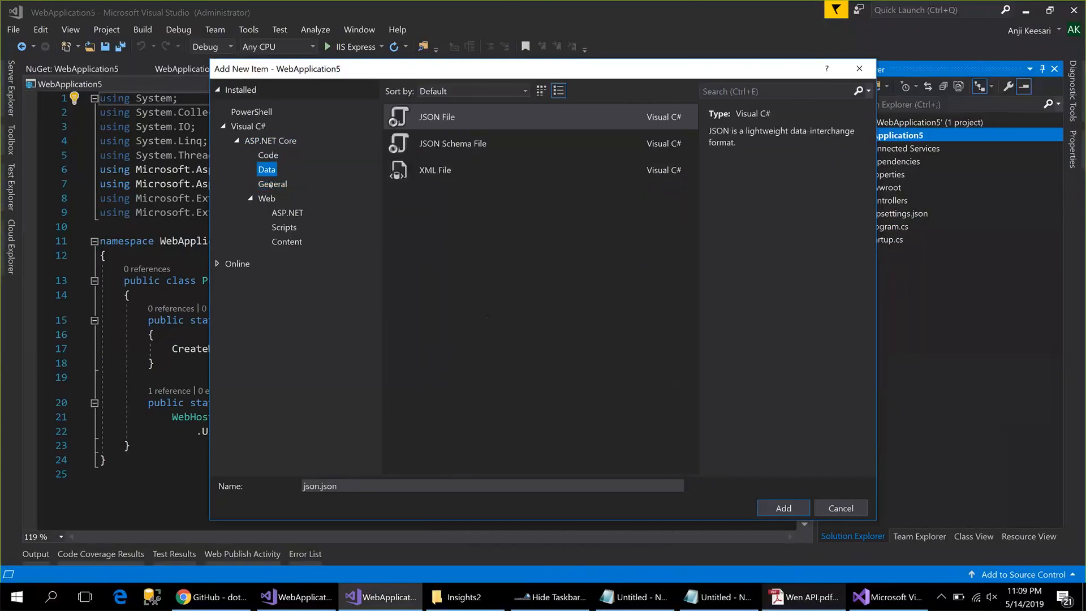
{"action": "left_click", "coordinate": [272, 183]}
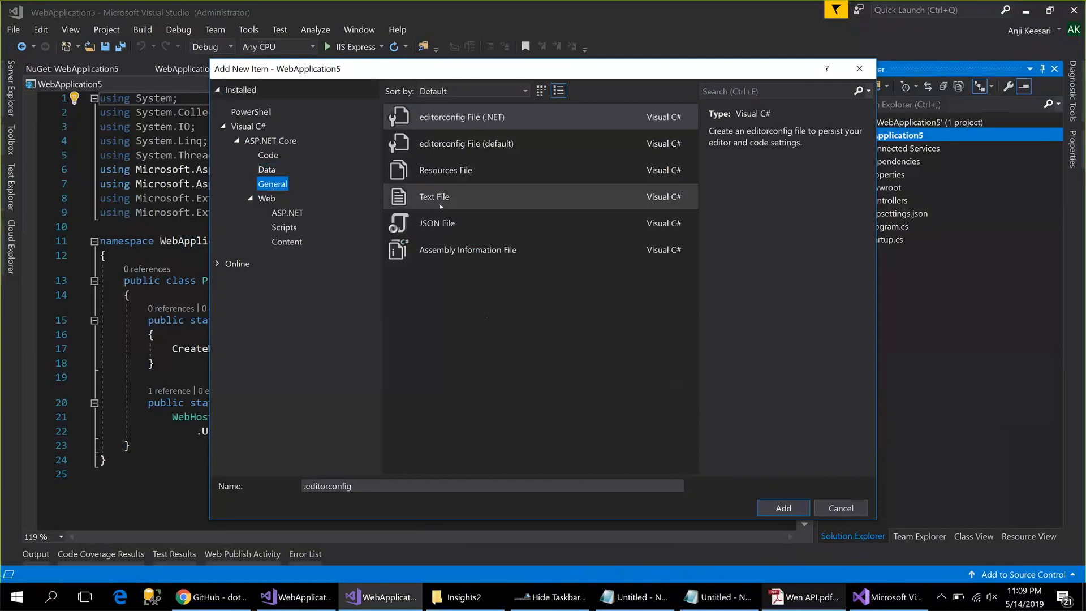
{"action": "mouse_move", "coordinate": [440, 206]}
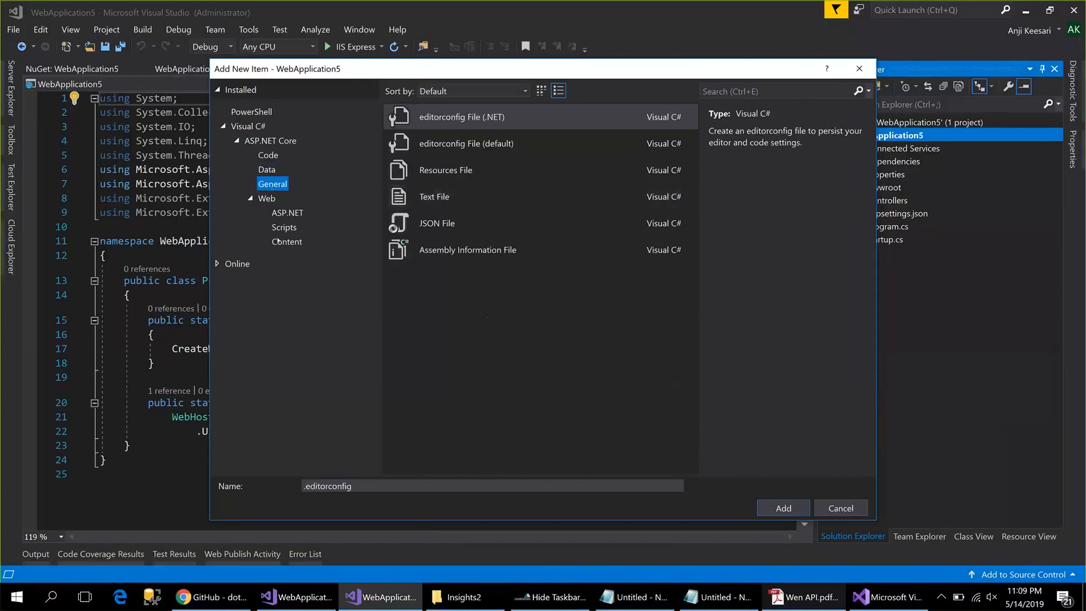
{"action": "mouse_move", "coordinate": [492, 305]}
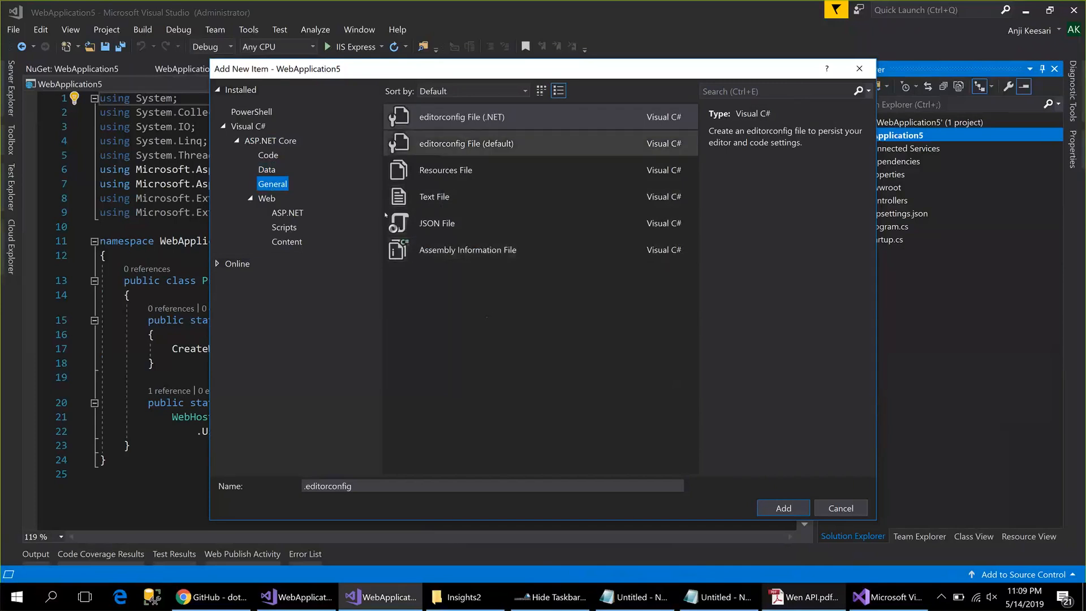
Choose an ASP.NET Core item template and name the new file nlog.config.
{"action": "left_click", "coordinate": [467, 249]}
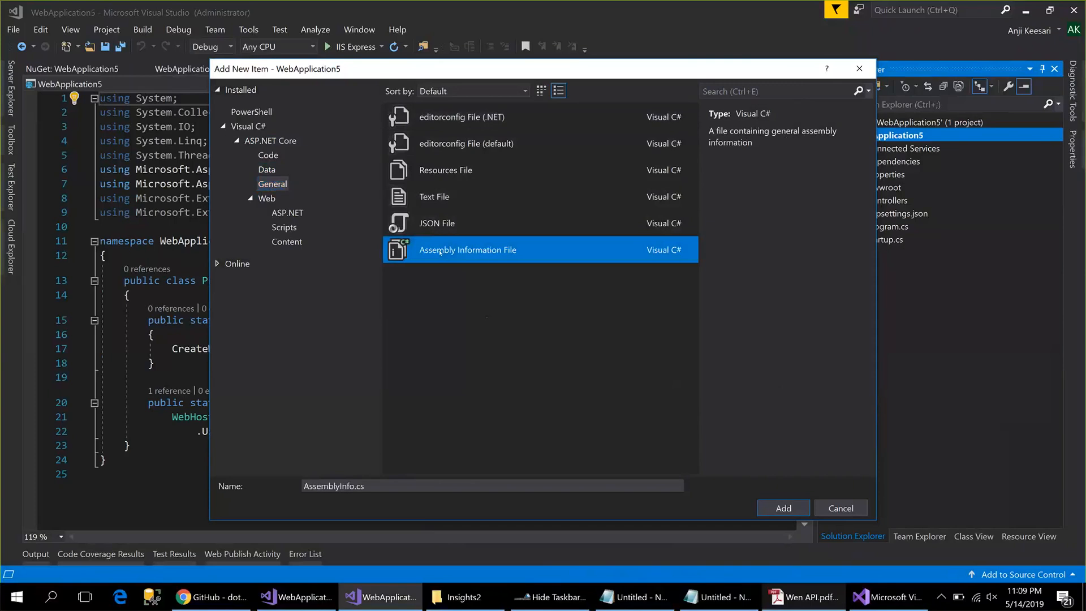
{"action": "mouse_move", "coordinate": [1021, 435]}
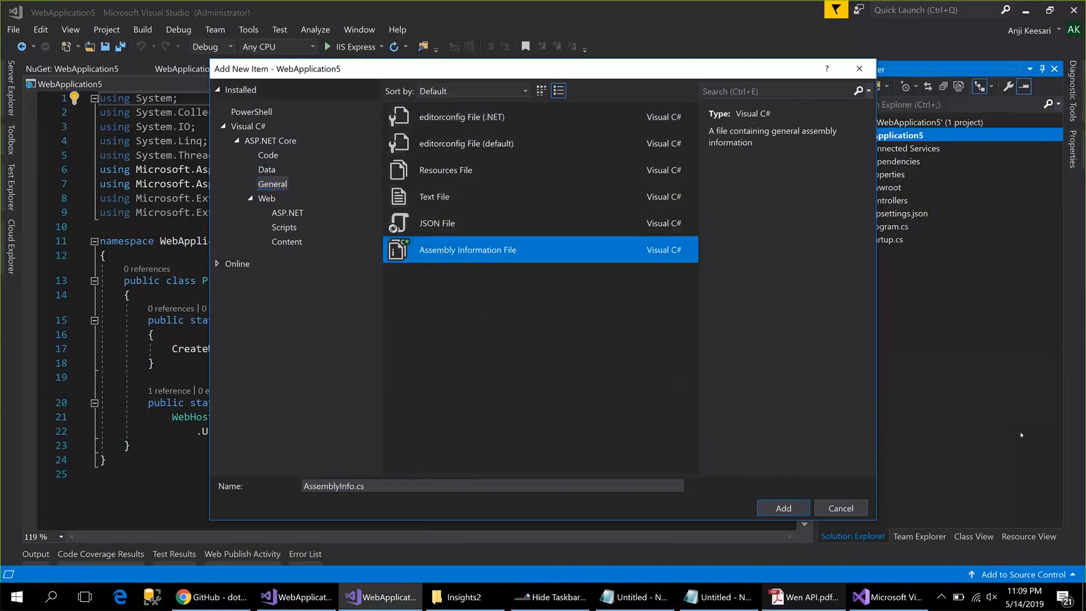
{"action": "left_click", "coordinate": [270, 141]}
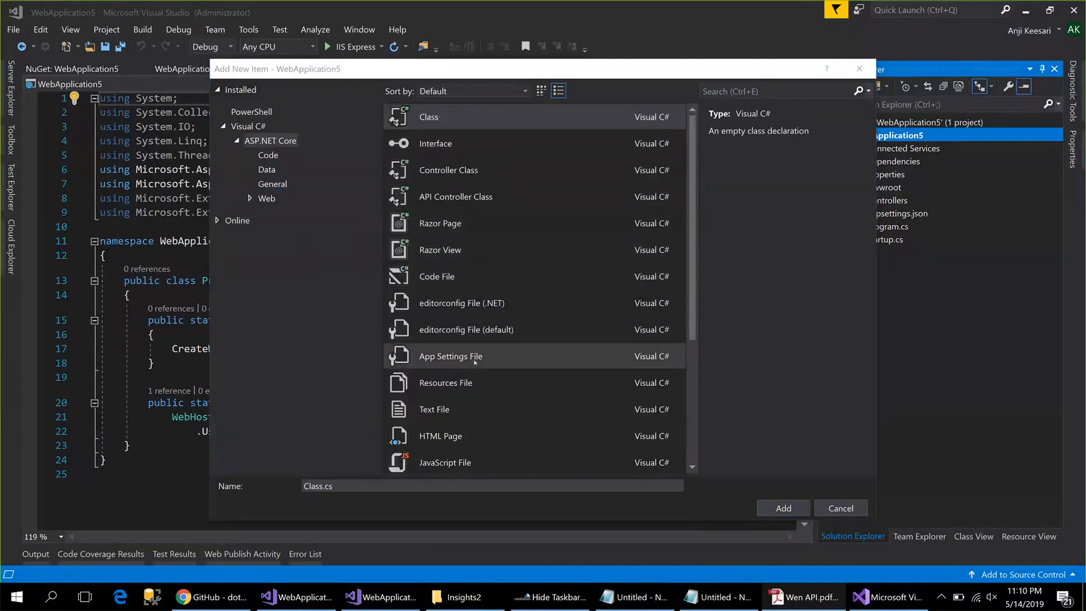
{"action": "scroll", "scroll_direction": "down", "scroll_amount": 3}
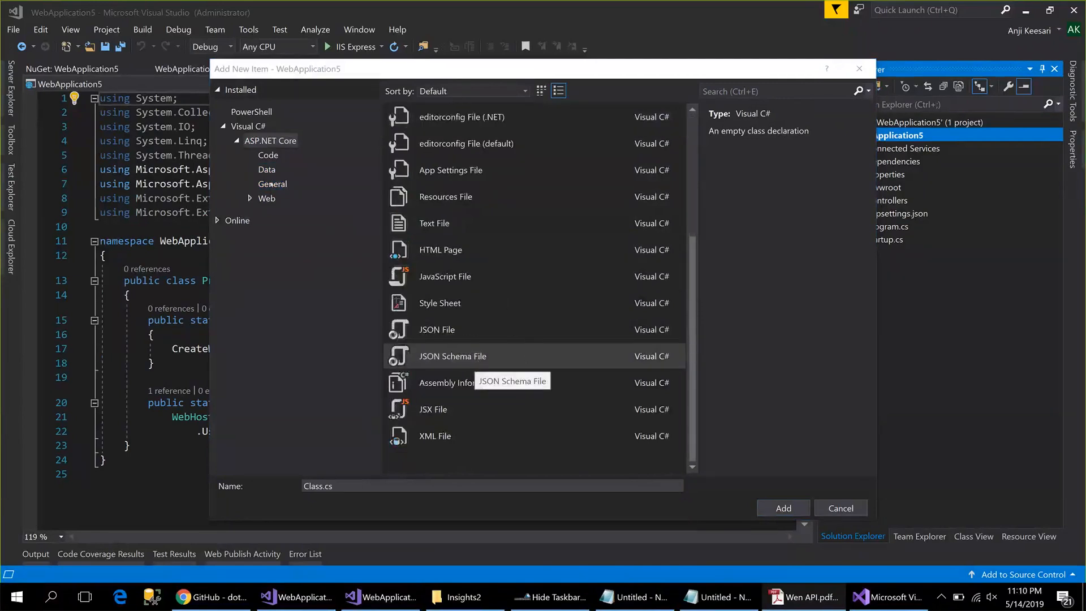
{"action": "left_click", "coordinate": [271, 184]}
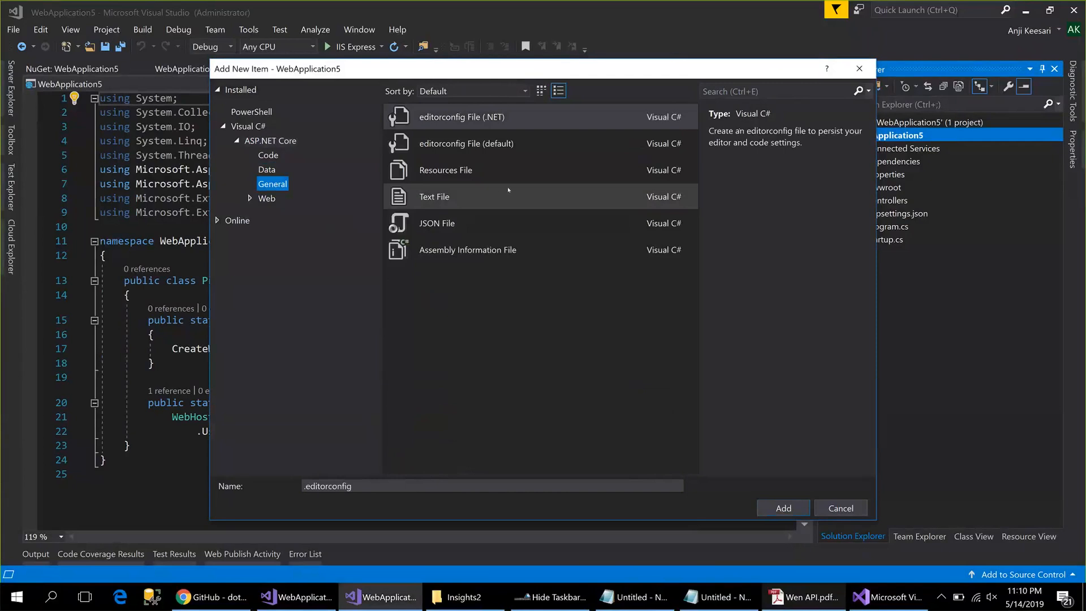
{"action": "left_click", "coordinate": [269, 155]}
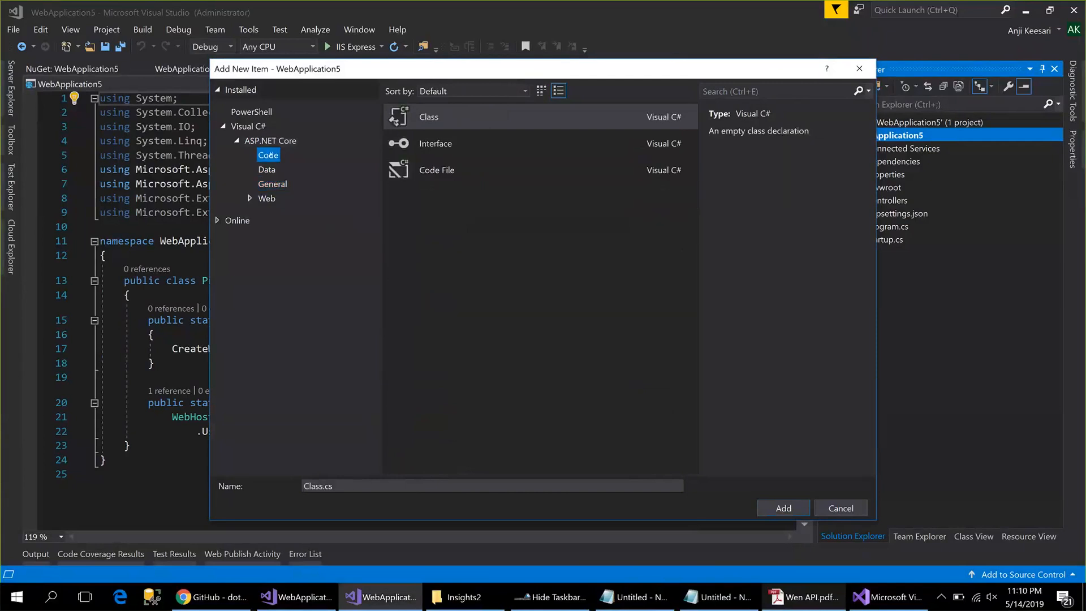
{"action": "left_click", "coordinate": [271, 141]}
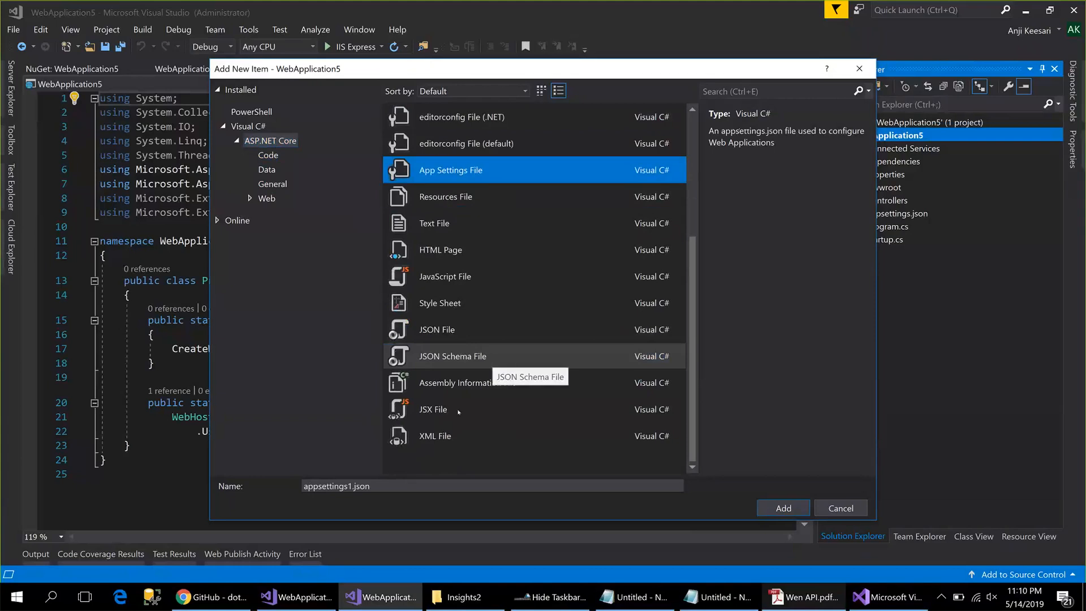
{"action": "mouse_move", "coordinate": [481, 330]}
{"action": "type", "text": "nlog"}
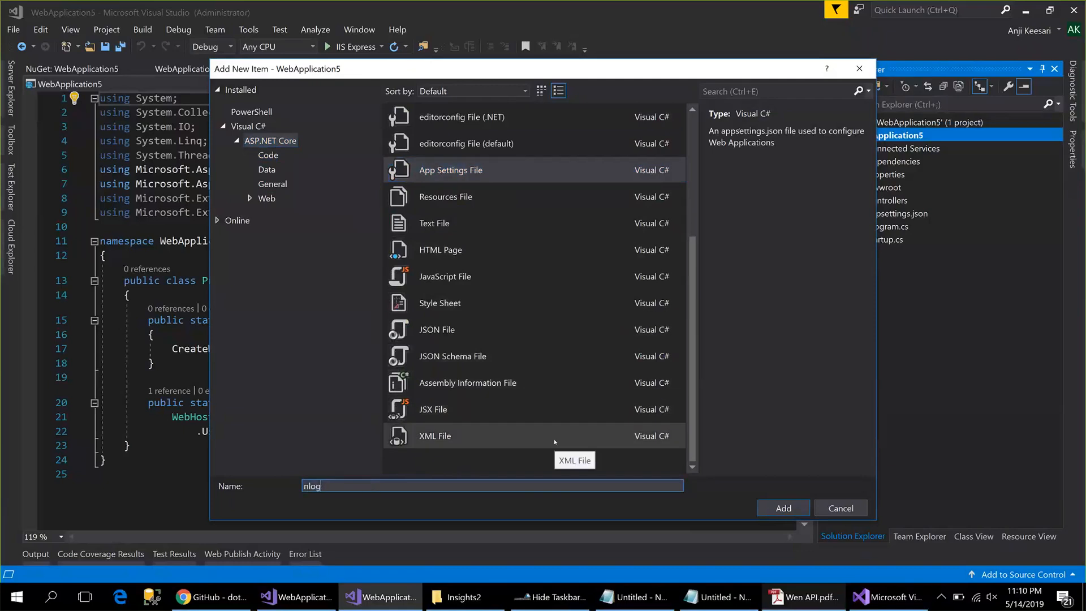
{"action": "type", "text": ".confi"}
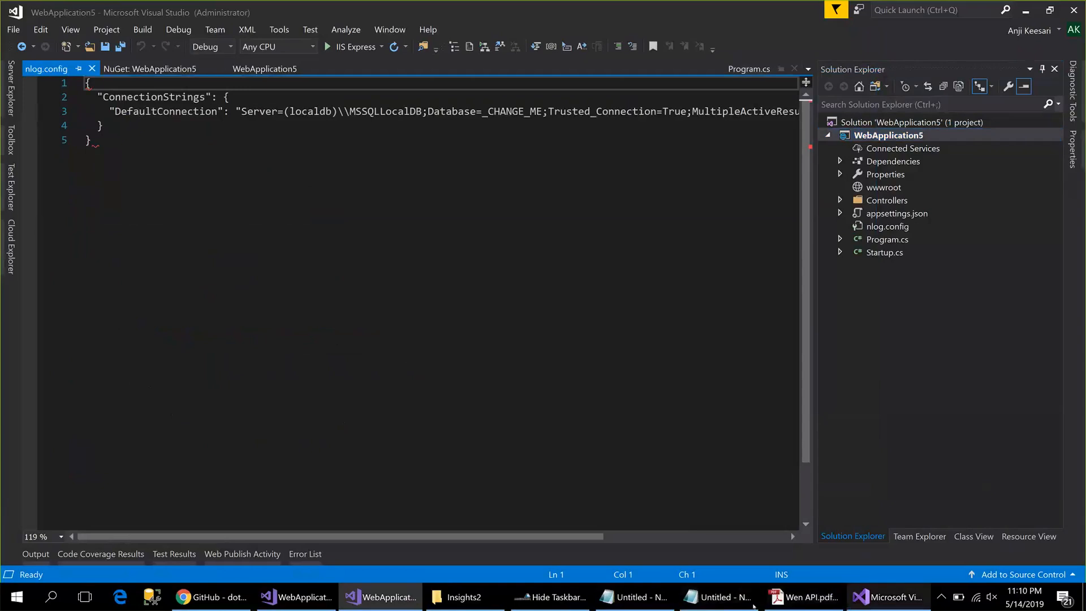
Switch to the Notepad NLog configuration and back to nlog.config, scrolling to the top.
{"action": "left_click", "coordinate": [635, 596]}
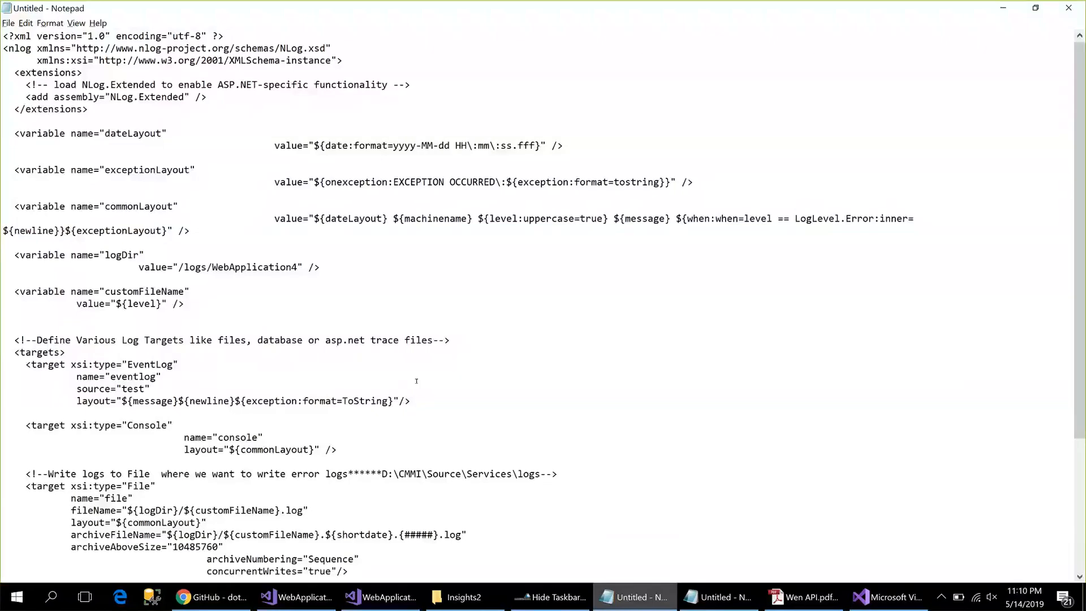
{"action": "left_click", "coordinate": [380, 596]}
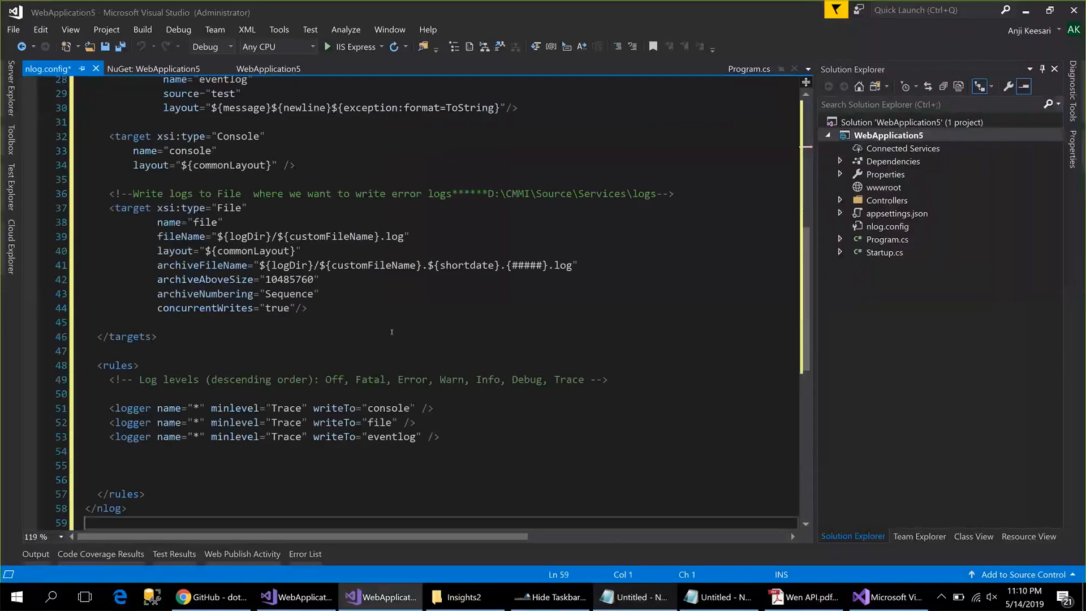
{"action": "scroll", "scroll_direction": "up", "scroll_amount": 3}
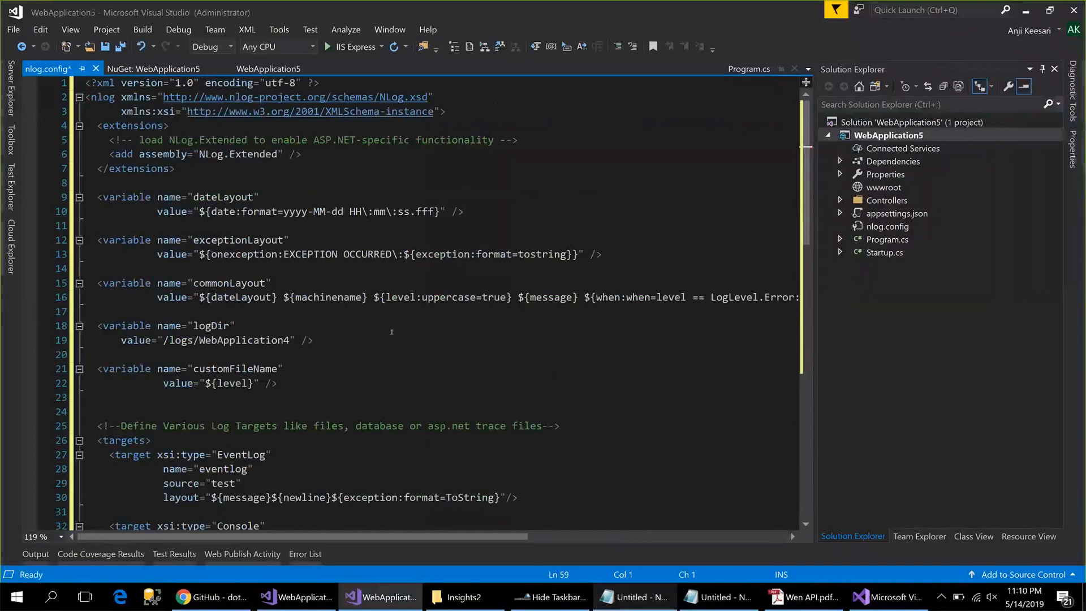
{"action": "mouse_move", "coordinate": [243, 188]}
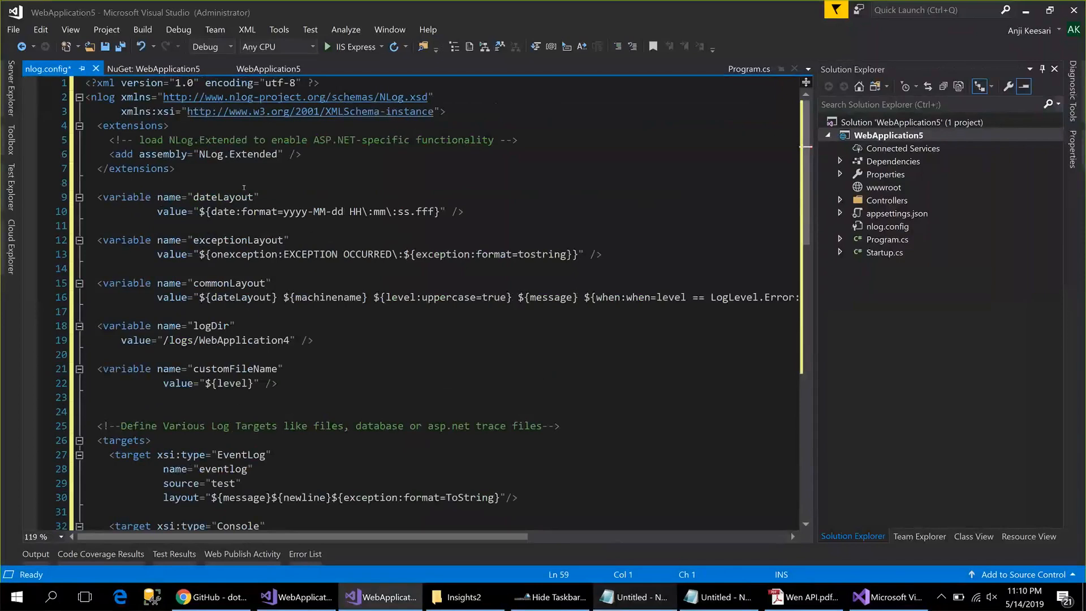
{"action": "left_click", "coordinate": [217, 183]}
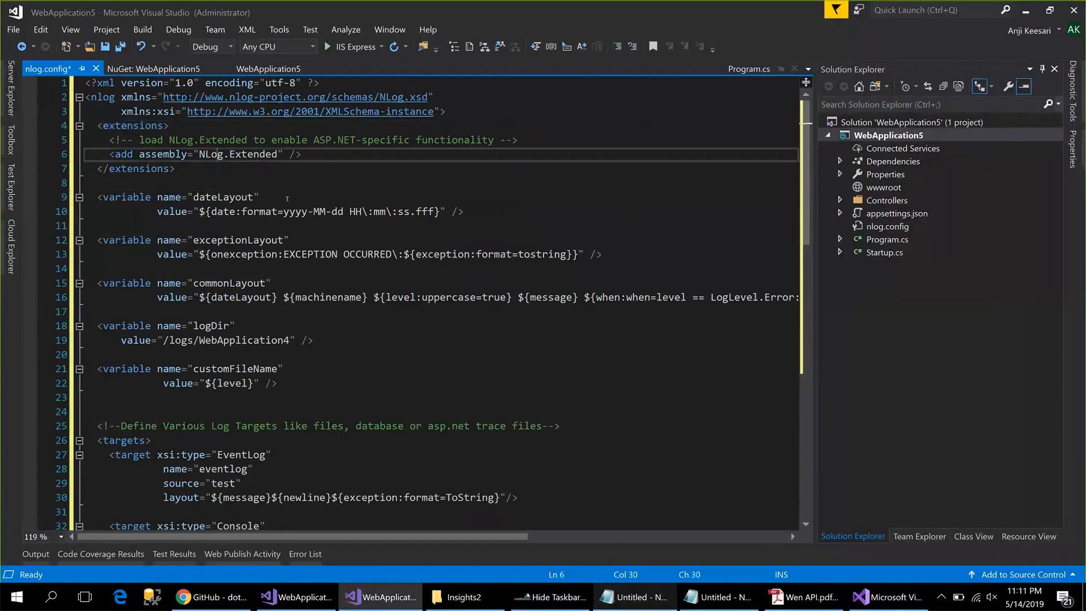
Review the layout variables and change WebApplication4 to WebApplication5 in logDir.
{"action": "double_click", "coordinate": [251, 154]}
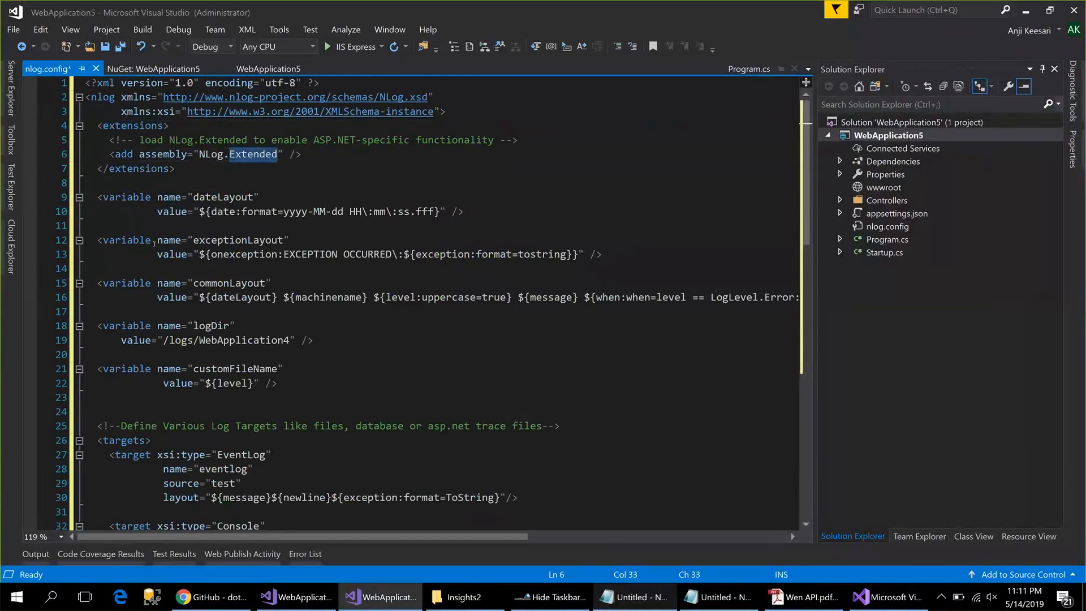
{"action": "left_click", "coordinate": [90, 355]}
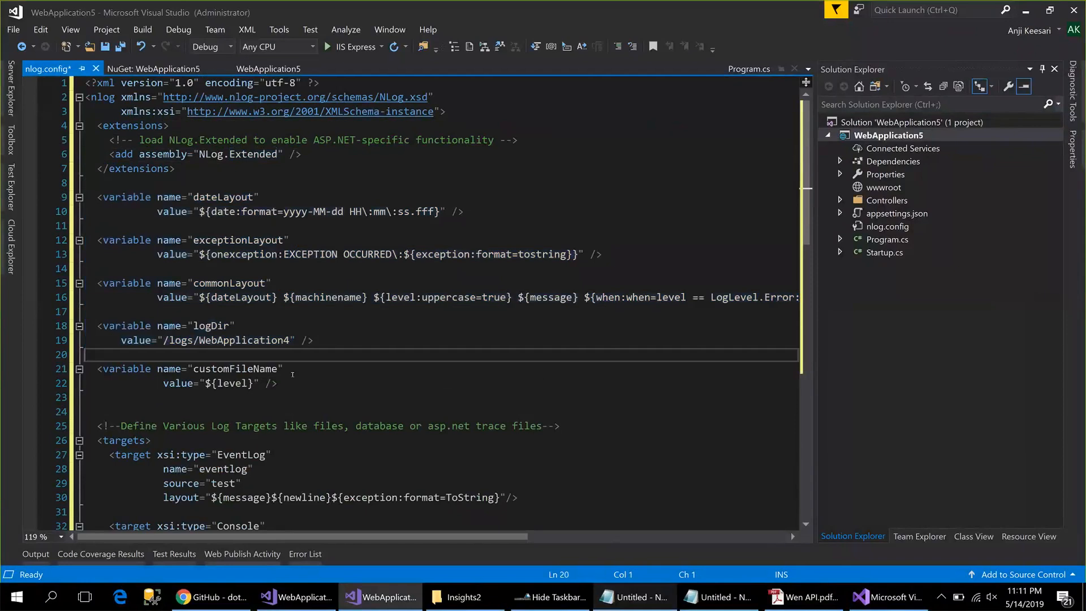
{"action": "double_click", "coordinate": [222, 197]}
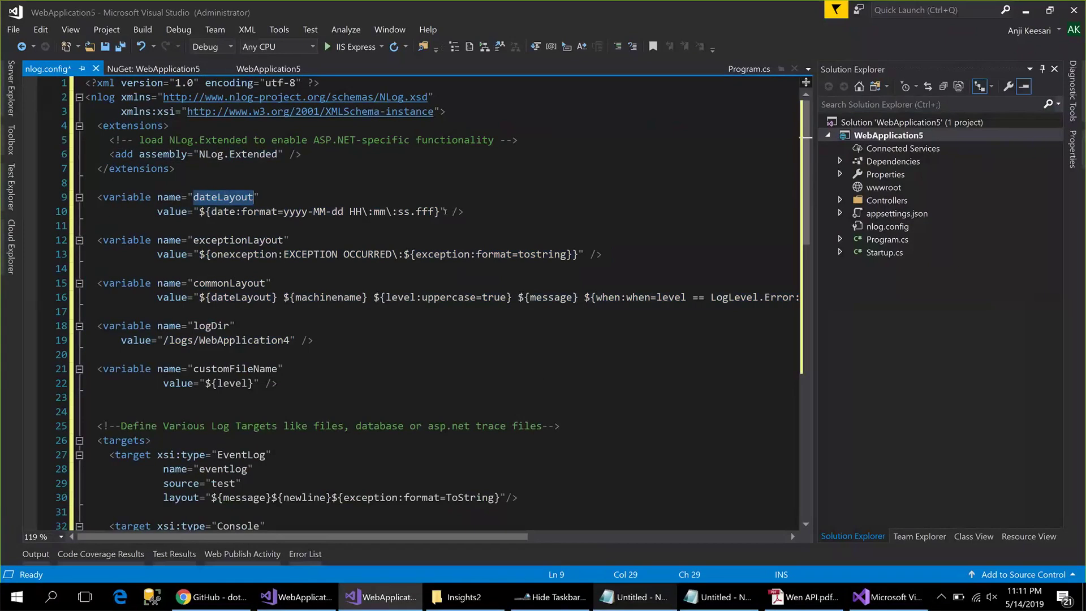
{"action": "double_click", "coordinate": [237, 240]}
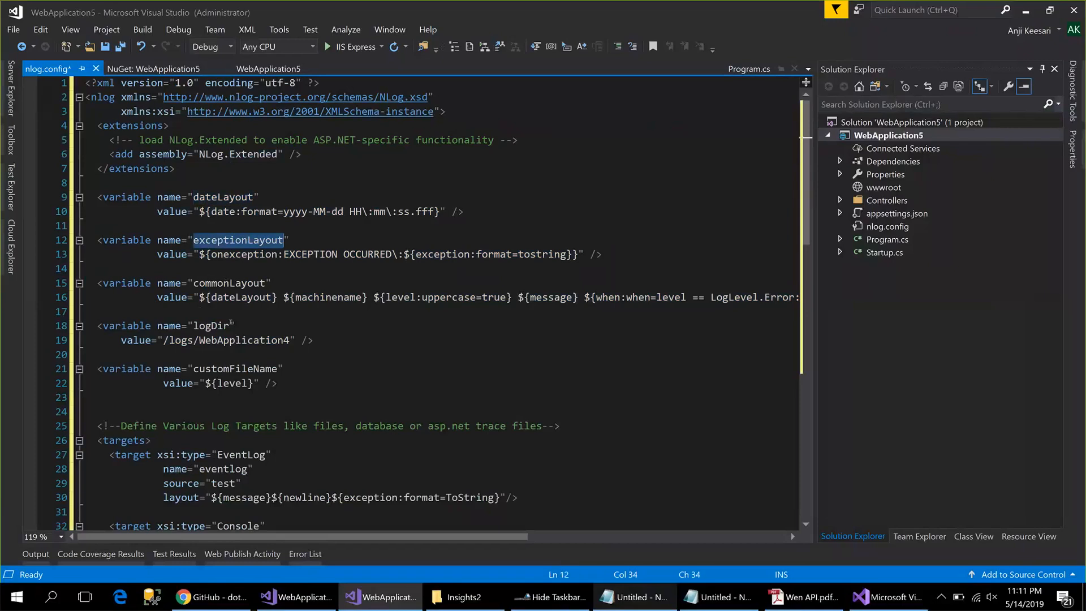
{"action": "mouse_move", "coordinate": [383, 353]}
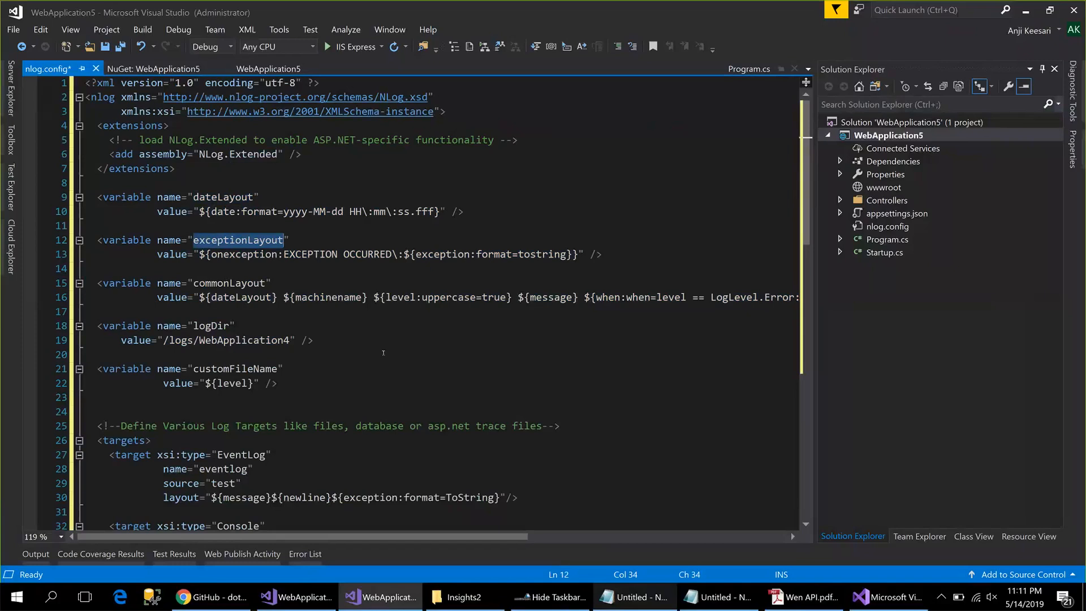
{"action": "double_click", "coordinate": [229, 283]}
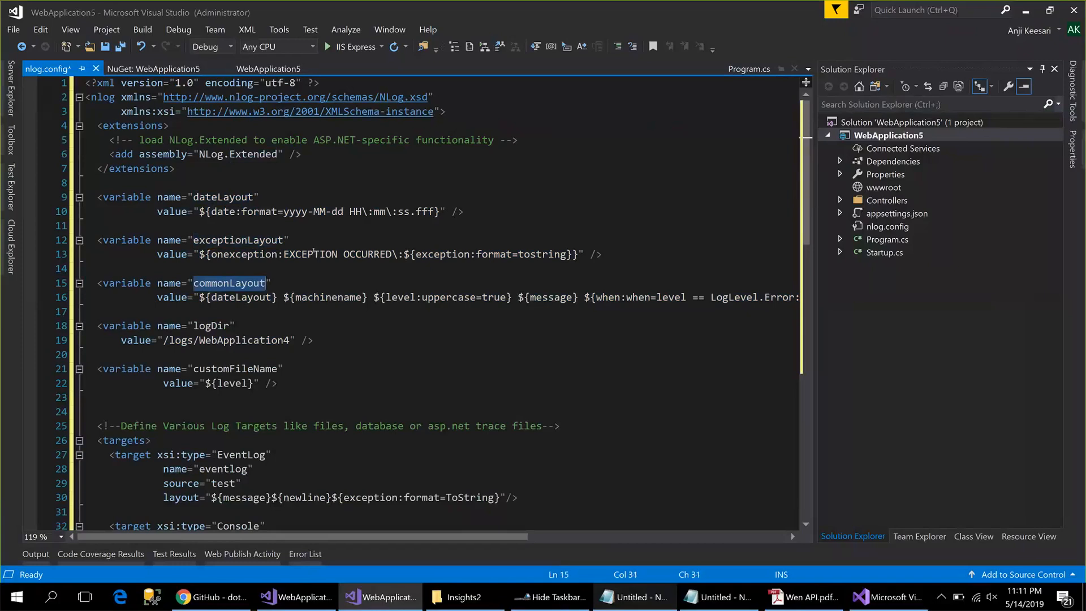
{"action": "double_click", "coordinate": [211, 326]}
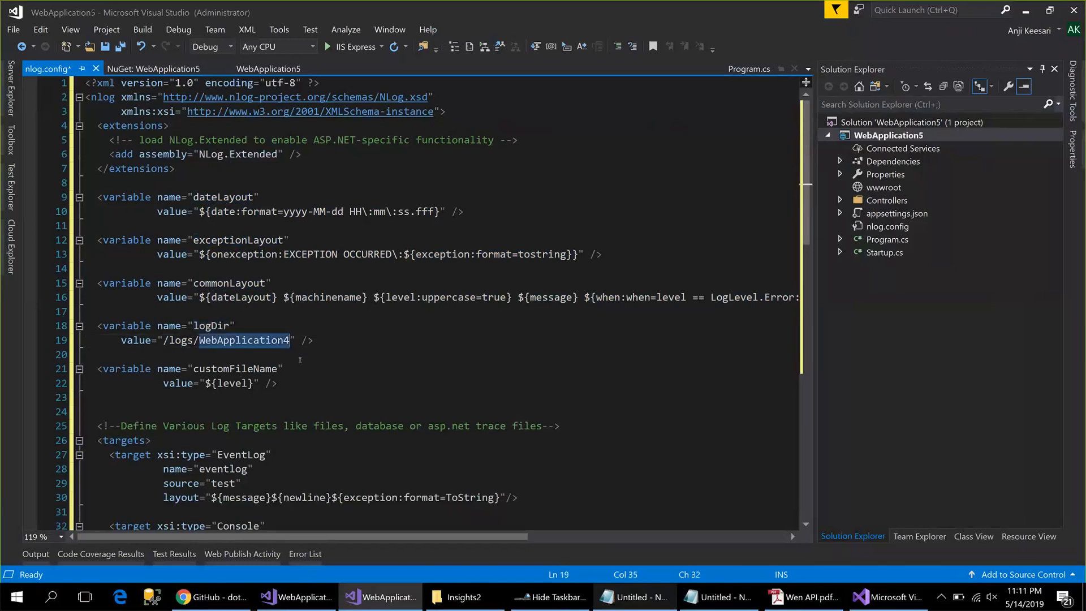
{"action": "key", "text": "Backspace"}
{"action": "type", "text": "5"}
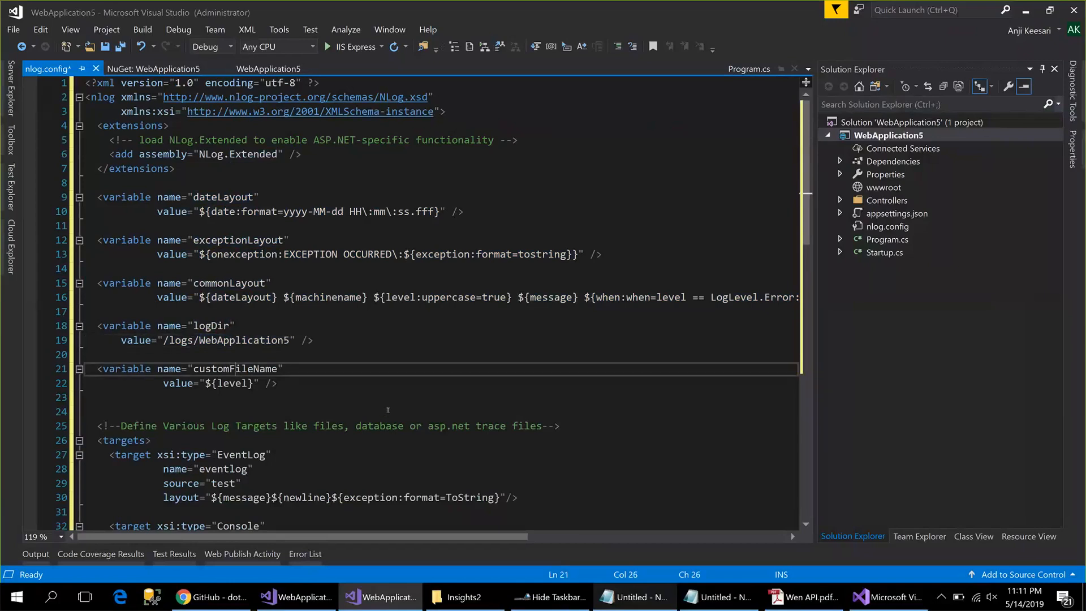
Review the File target's type and fileName settings in nlog.config.
{"action": "scroll", "scroll_direction": "down", "scroll_amount": 3}
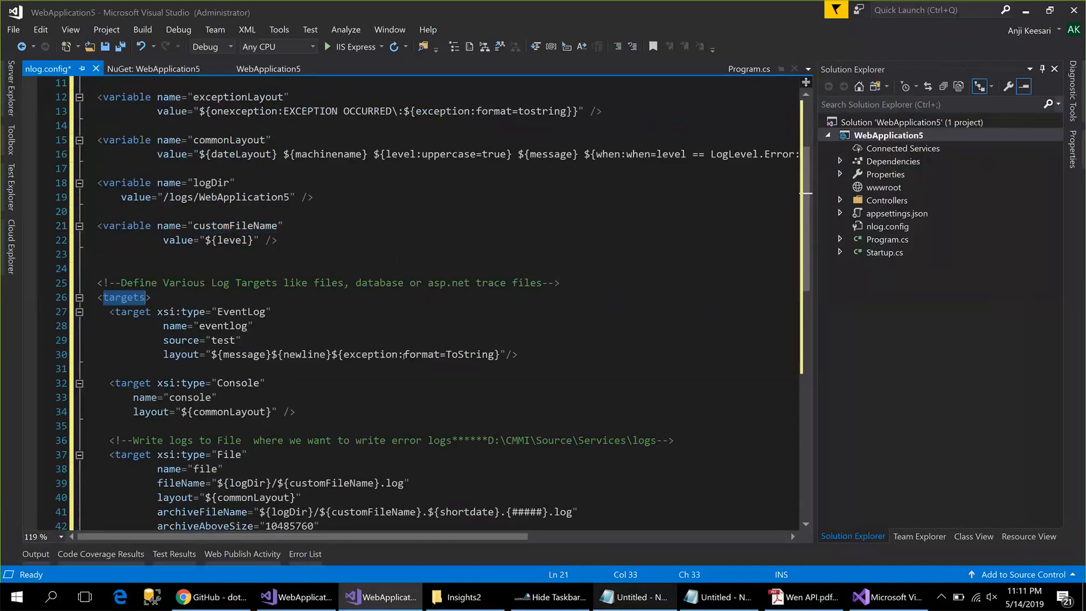
{"action": "scroll", "scroll_direction": "down", "scroll_amount": 3}
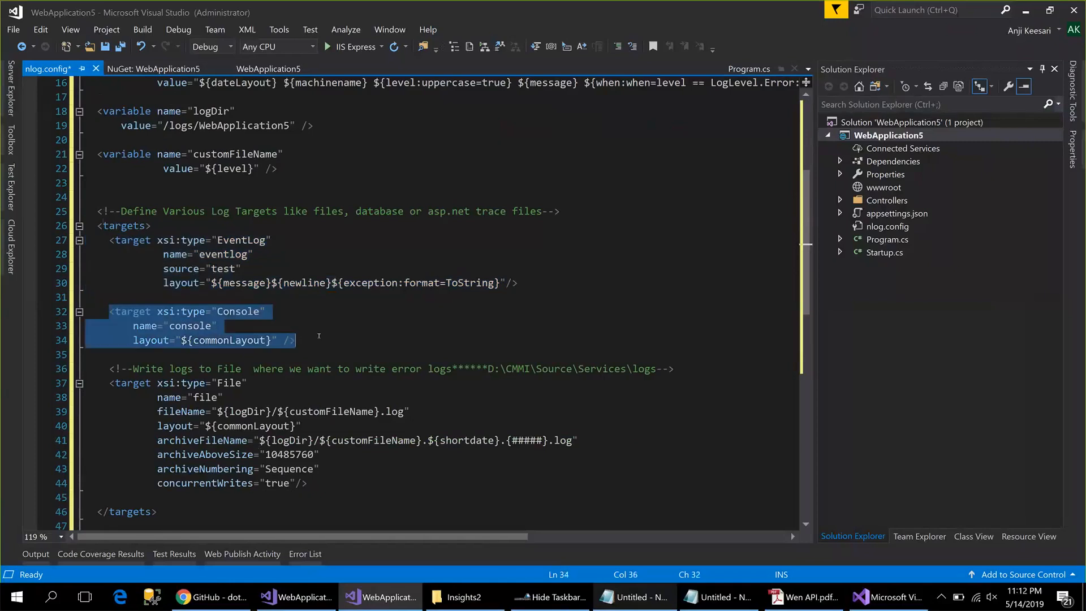
{"action": "mouse_move", "coordinate": [100, 380]}
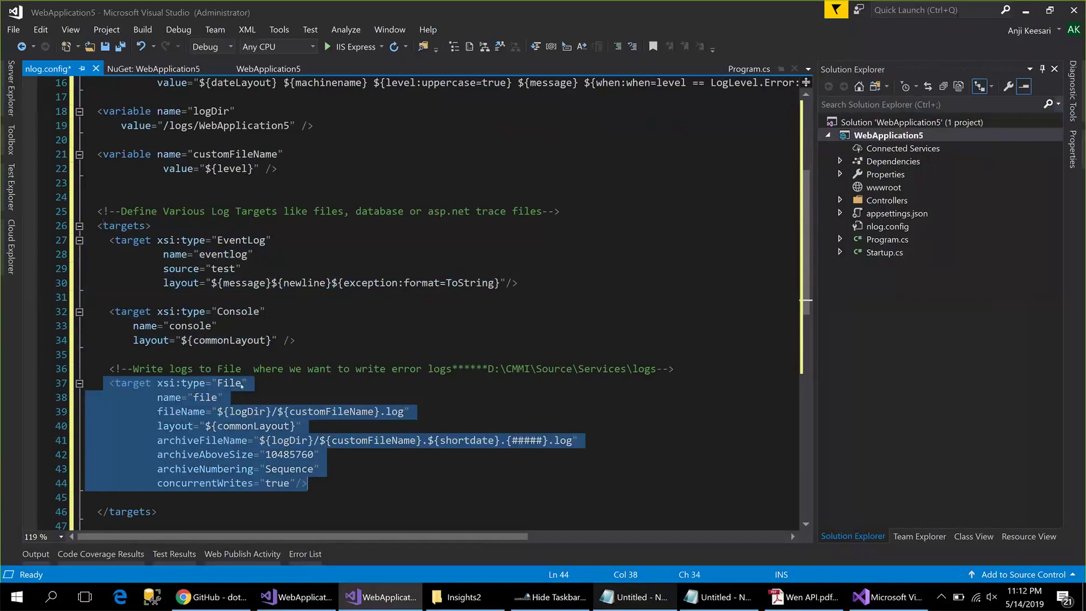
{"action": "left_click", "coordinate": [226, 383]}
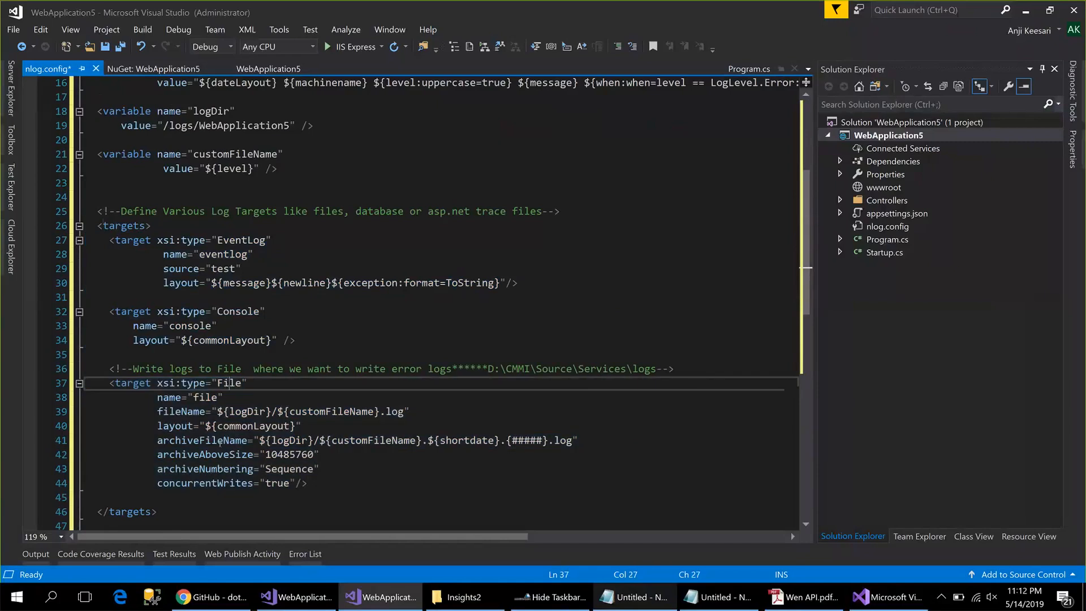
{"action": "double_click", "coordinate": [228, 383]}
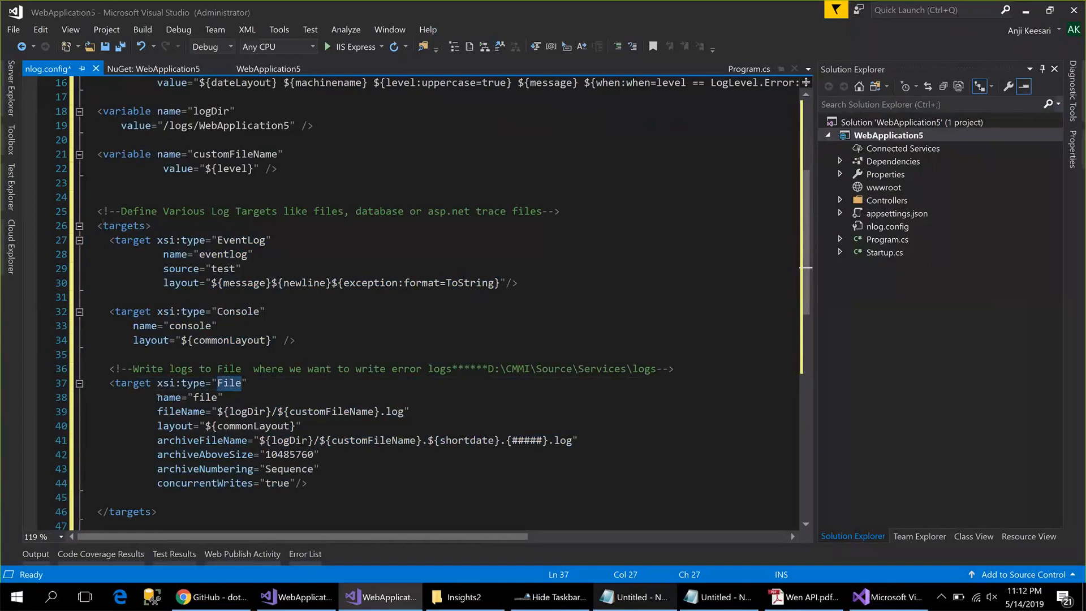
{"action": "double_click", "coordinate": [178, 411]}
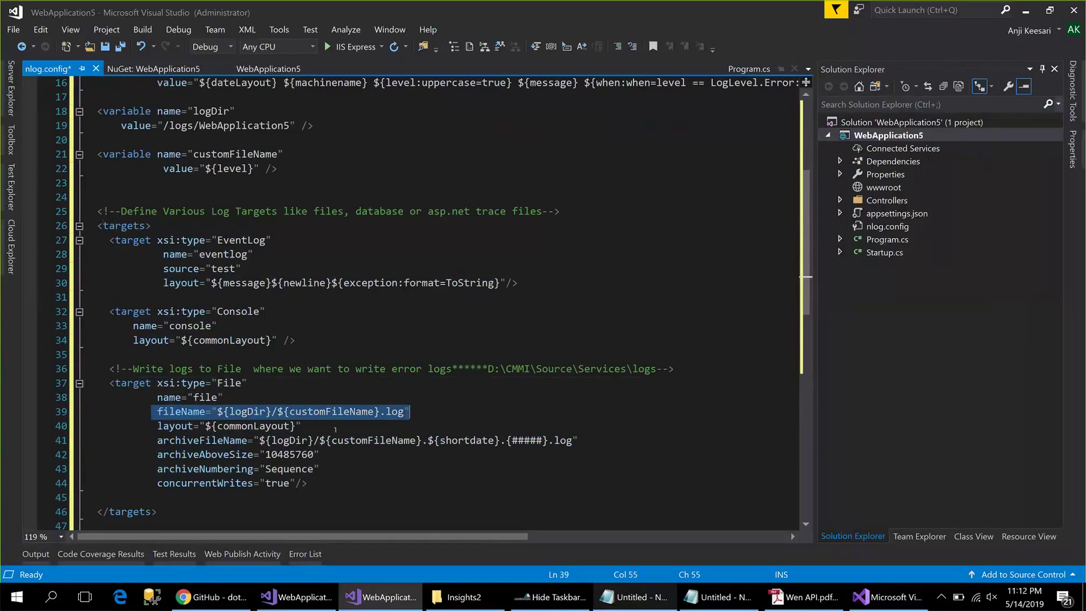
{"action": "scroll", "scroll_direction": "up", "scroll_amount": 3}
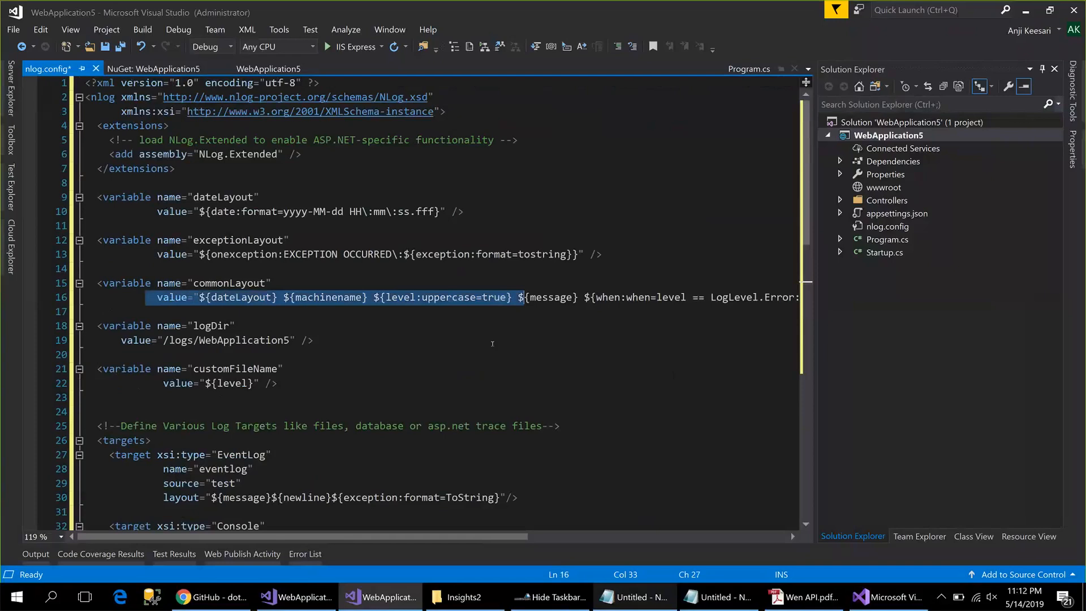
Check the rules' Trace minlevel and the log-level comment, then save nlog.config.
{"action": "scroll", "scroll_direction": "down", "scroll_amount": 3}
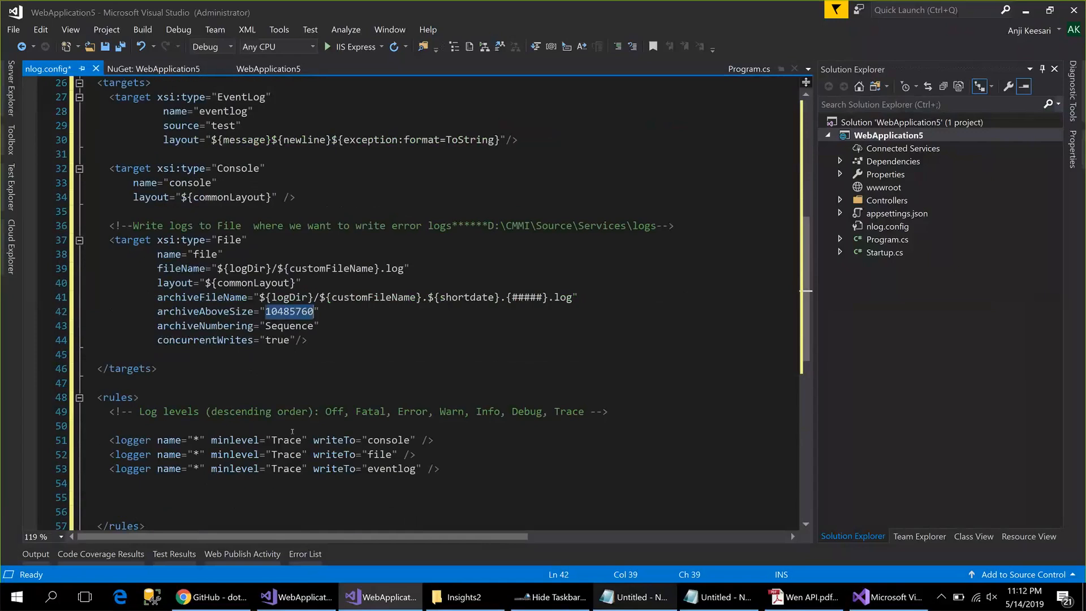
{"action": "scroll", "scroll_direction": "down", "scroll_amount": 3}
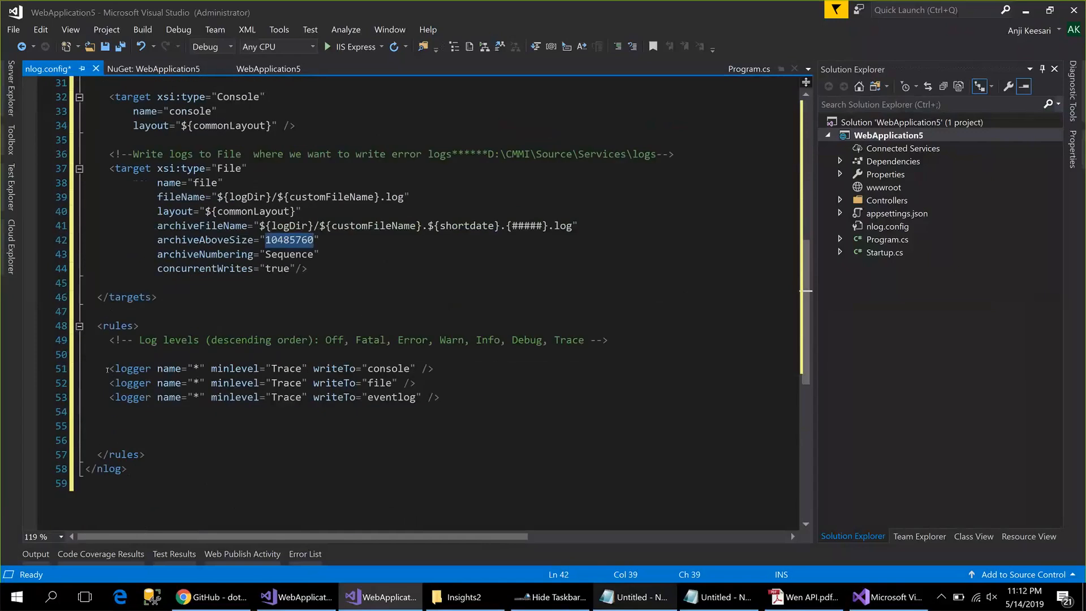
{"action": "double_click", "coordinate": [234, 368]}
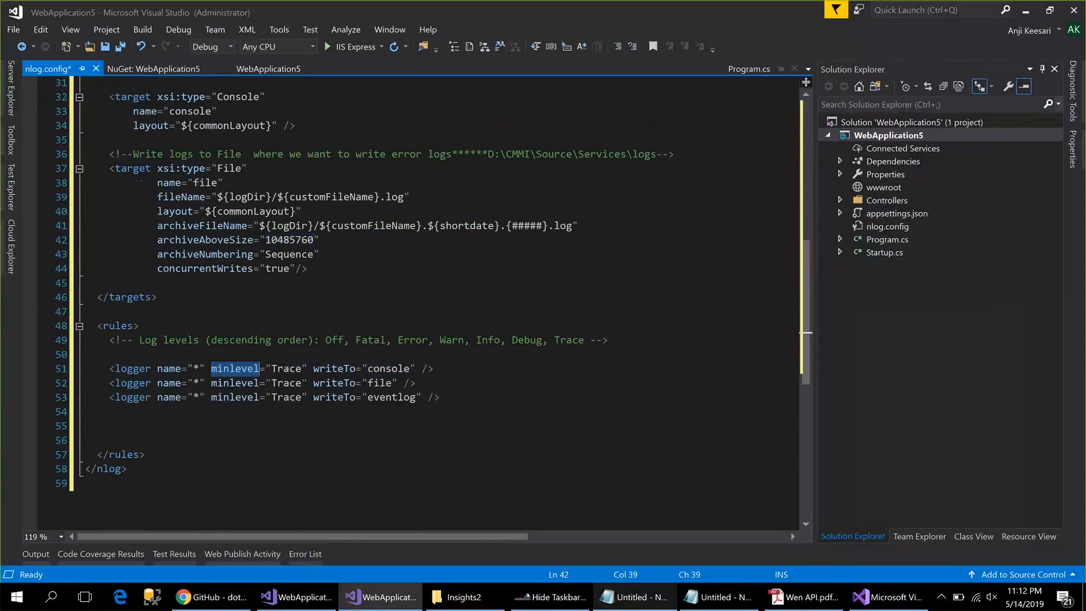
{"action": "double_click", "coordinate": [285, 368]}
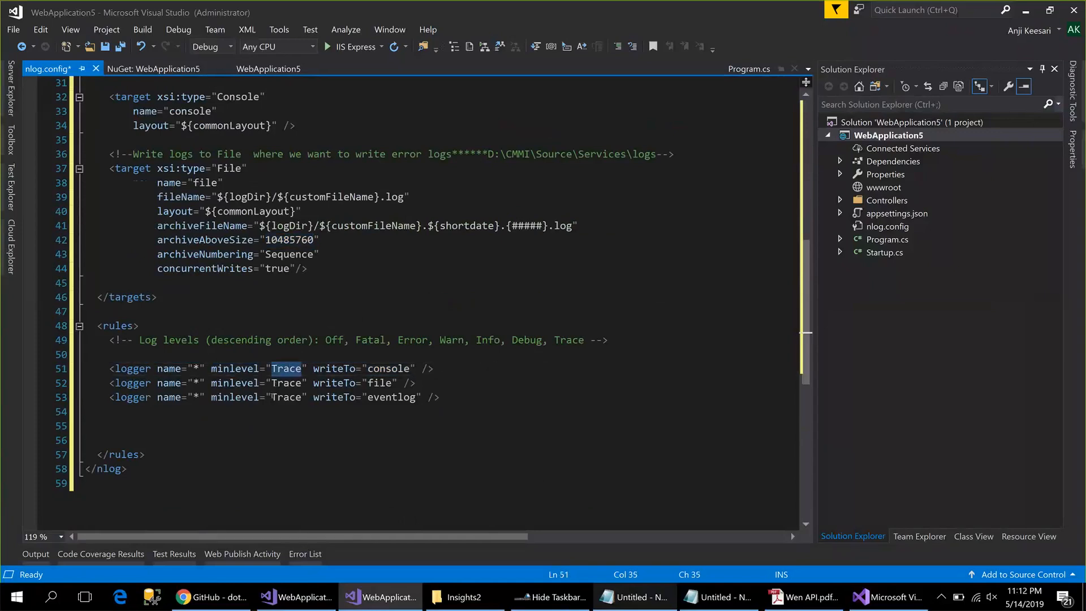
{"action": "left_click", "coordinate": [416, 340]}
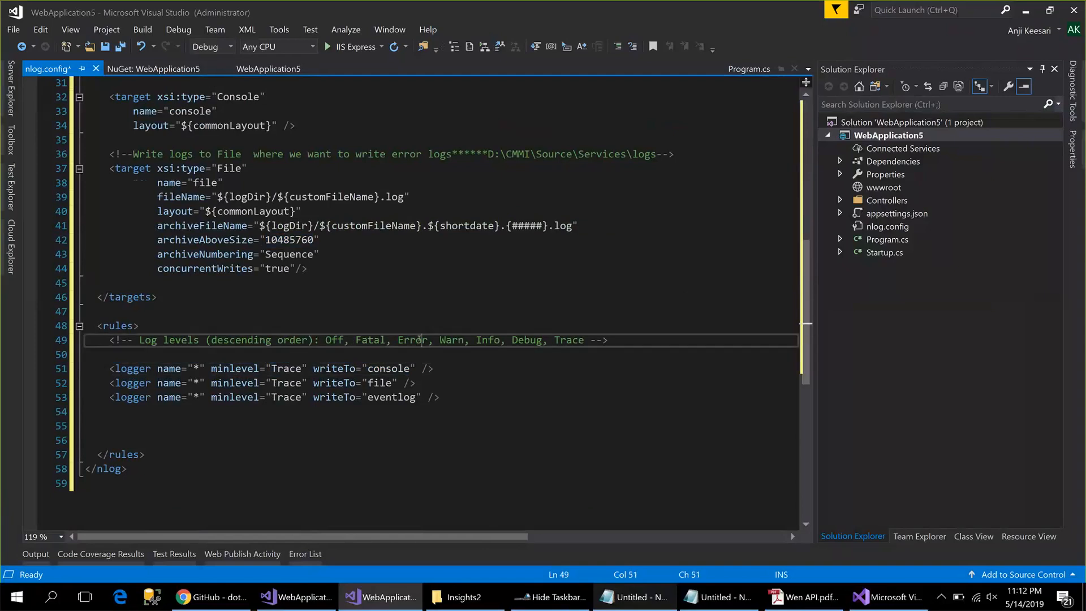
{"action": "double_click", "coordinate": [413, 340]}
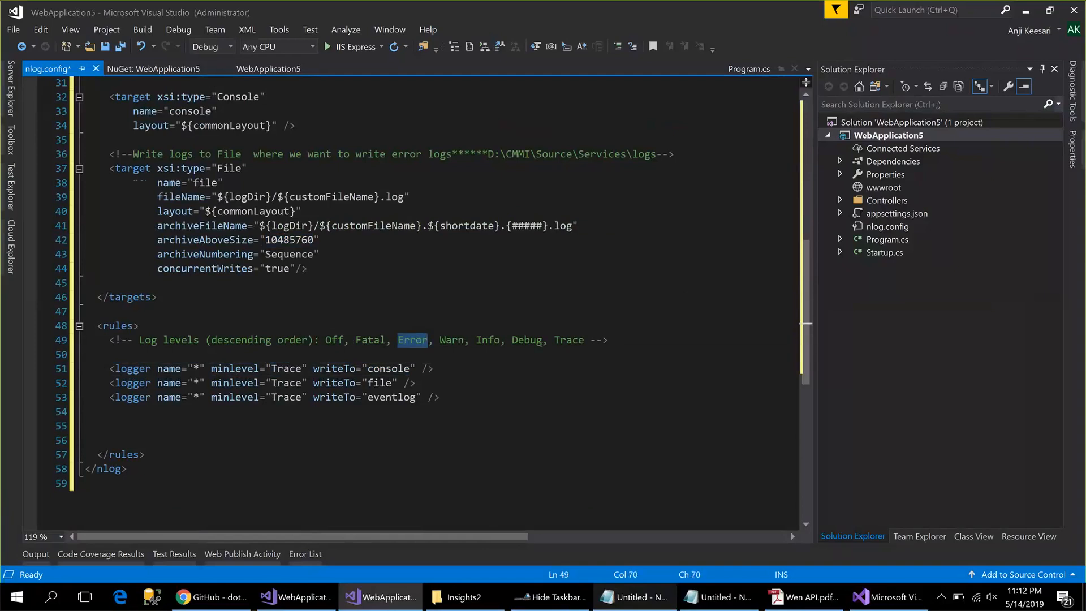
{"action": "double_click", "coordinate": [488, 340]}
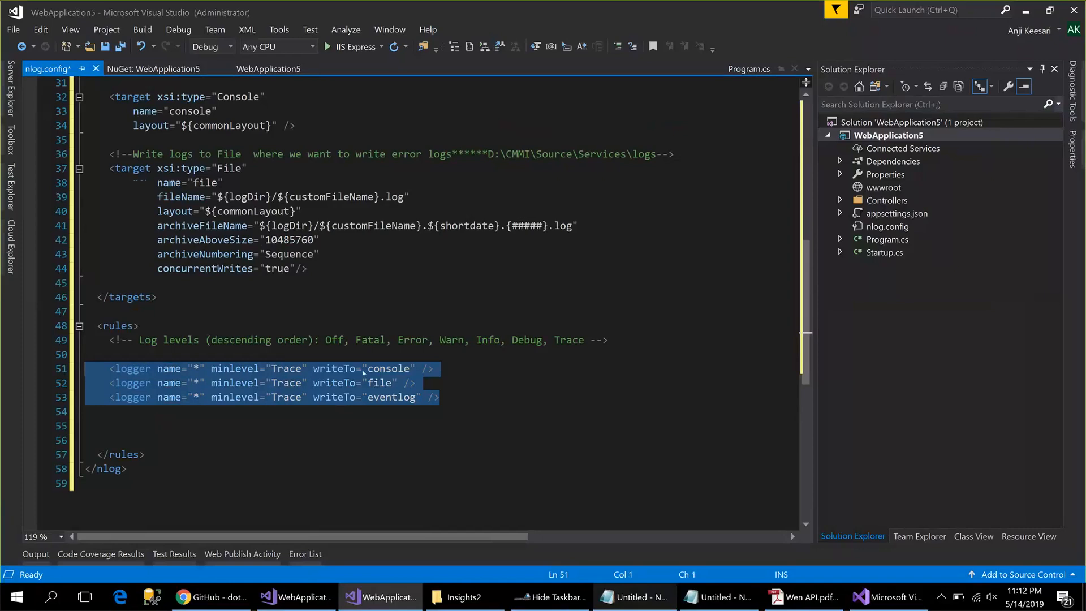
{"action": "scroll", "scroll_direction": "up", "scroll_amount": 3}
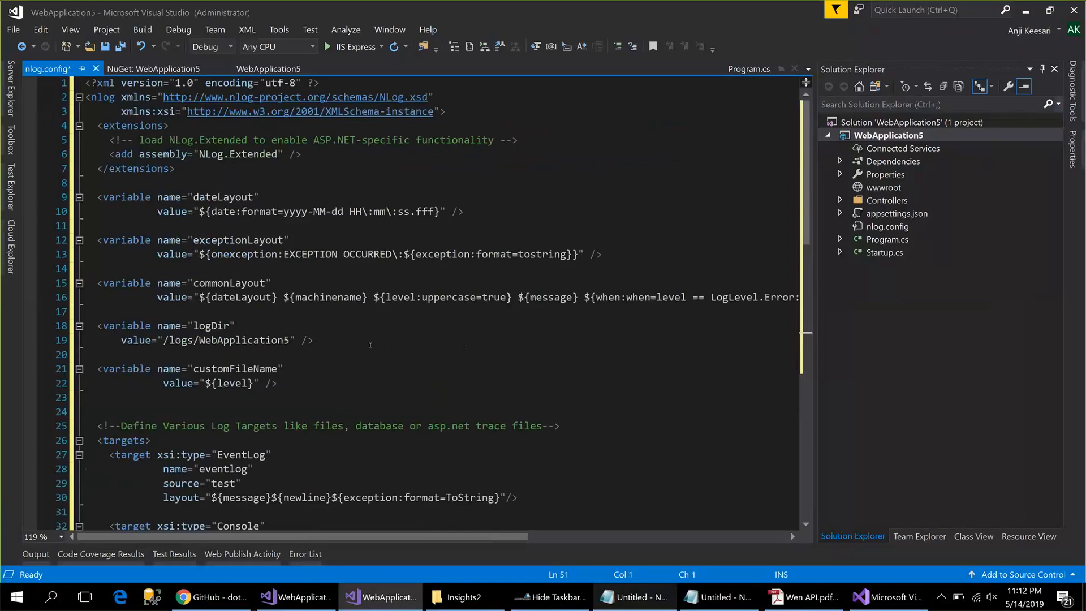
{"action": "mouse_move", "coordinate": [525, 337]}
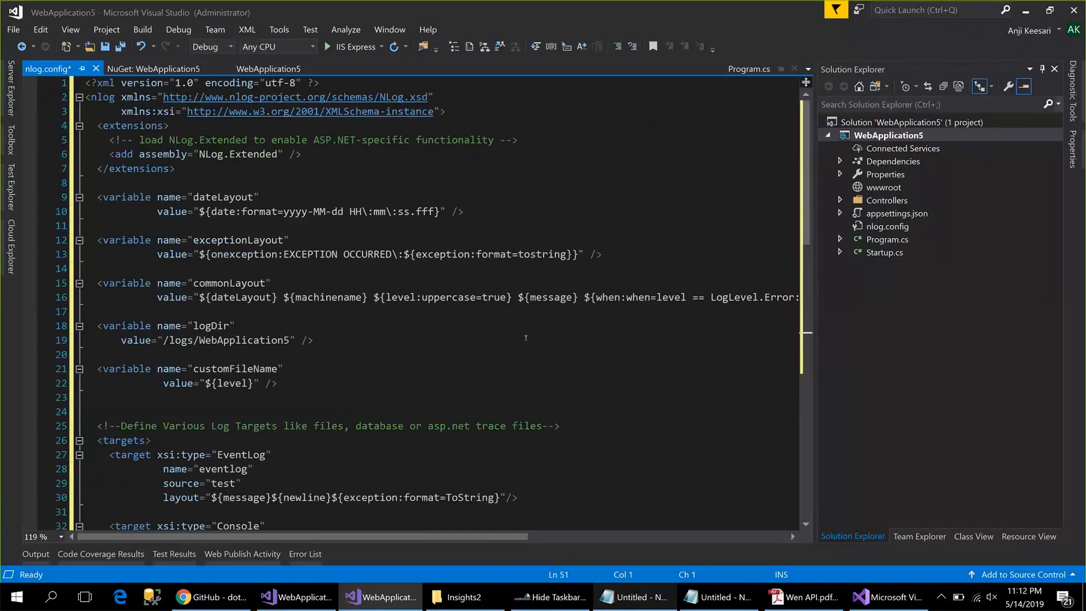
{"action": "key", "text": "ctrl+s"}
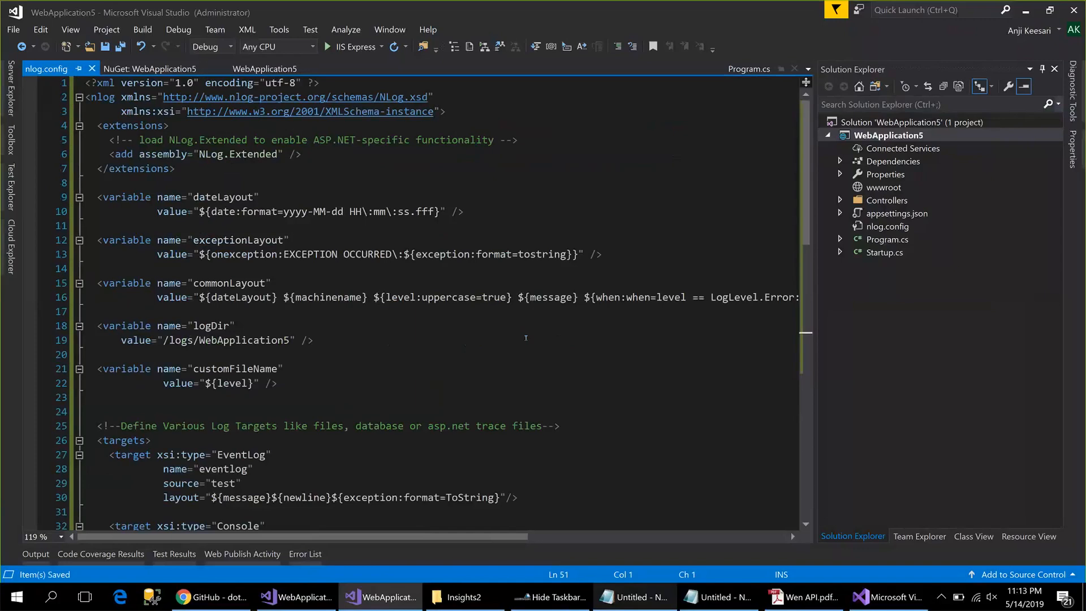
{"action": "mouse_move", "coordinate": [794, 243]}
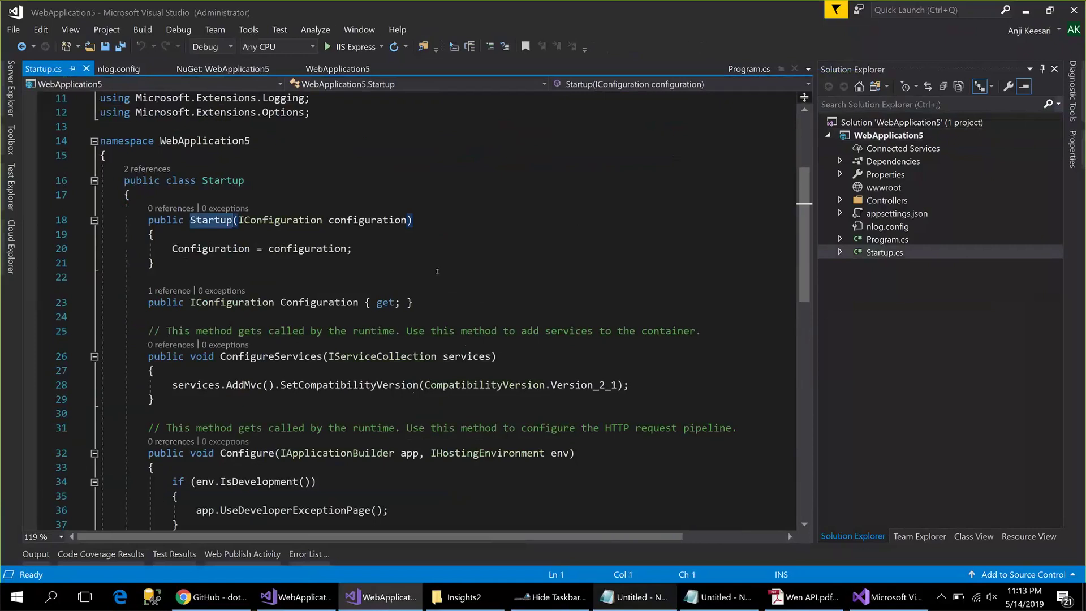
Add an IHostingEnvironment env parameter to the Startup constructor and begin an env. call.
{"action": "type", "text": ", IE"}
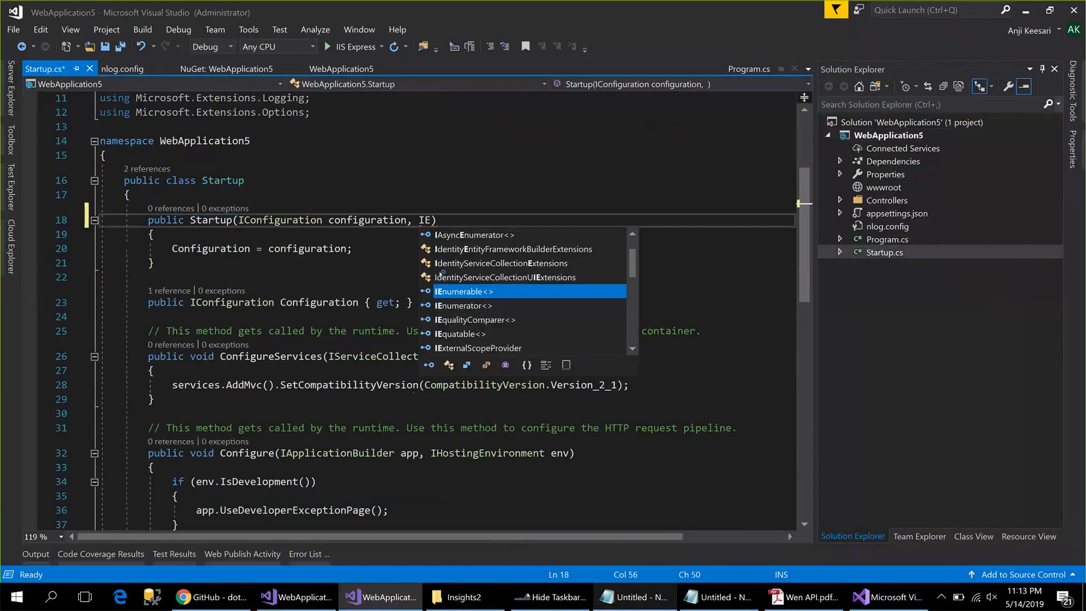
{"action": "type", "text": "n"}
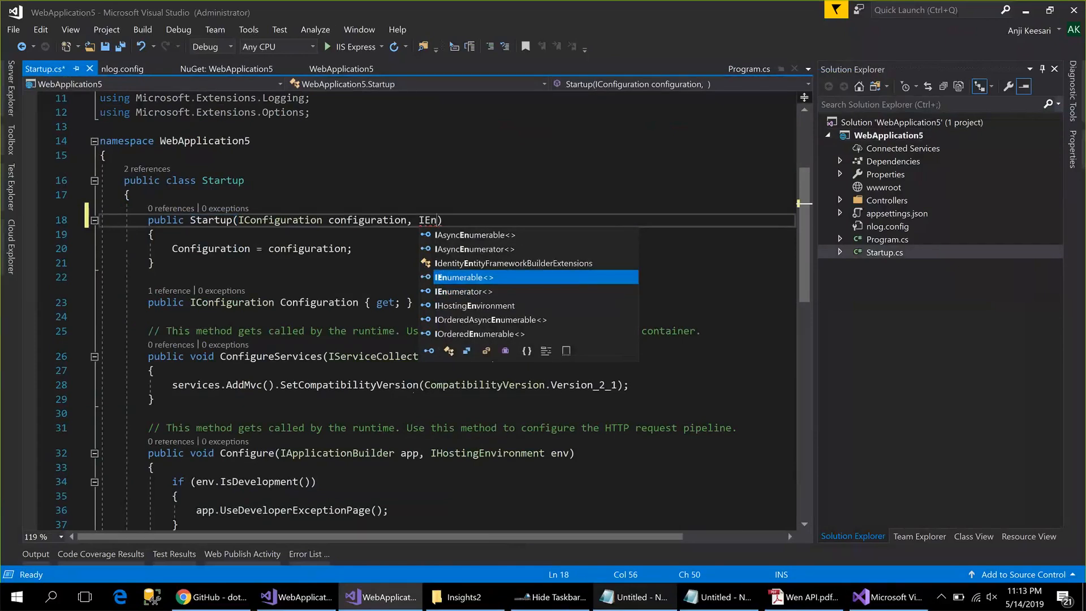
{"action": "type", "text": "HostingEnvironment env"}
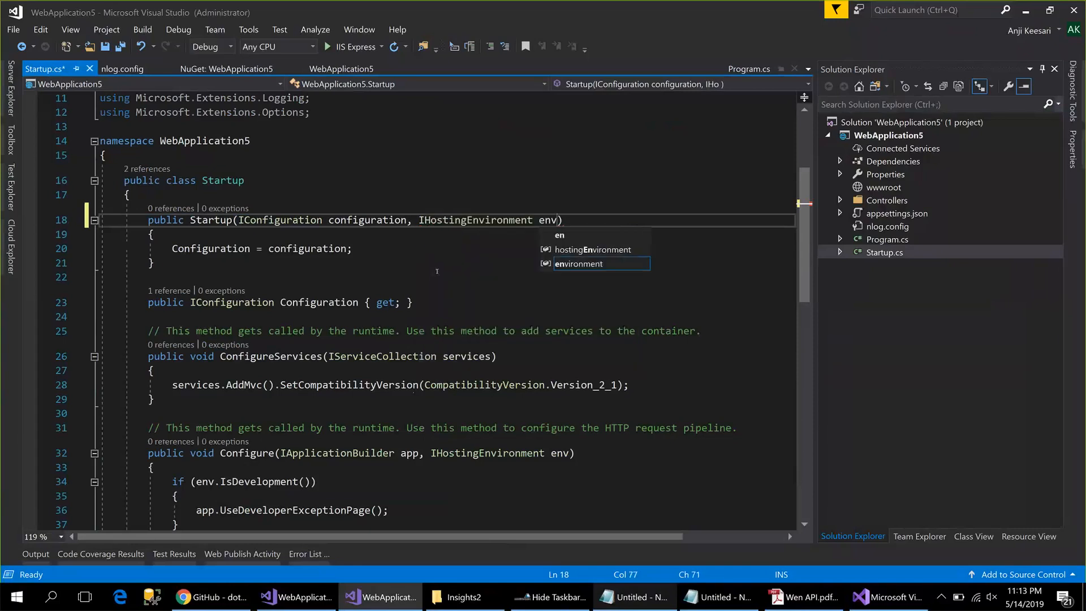
{"action": "mouse_move", "coordinate": [367, 245]}
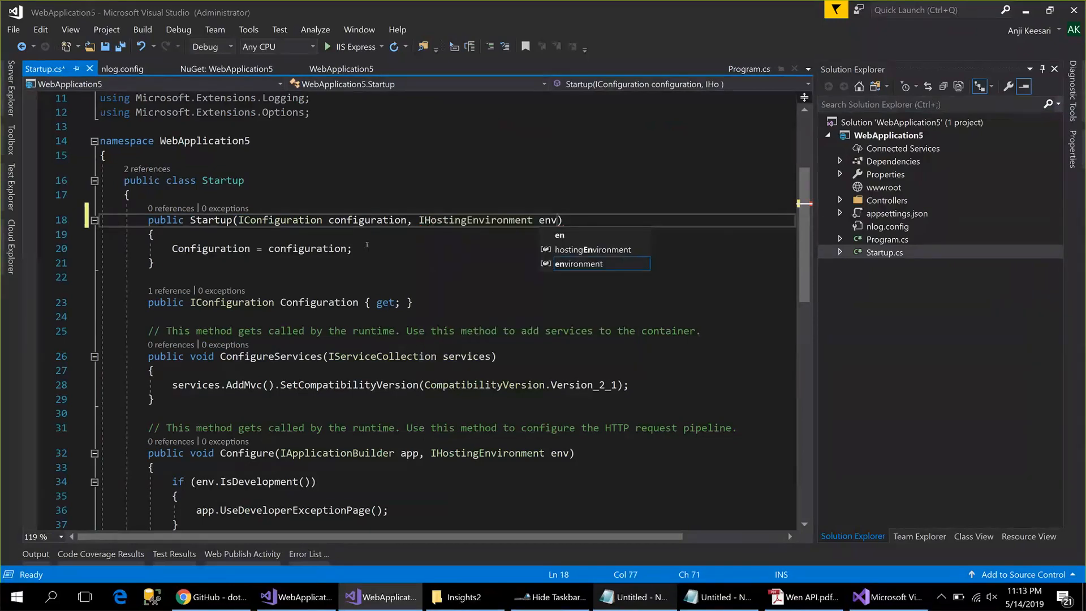
{"action": "type", "text": "env"}
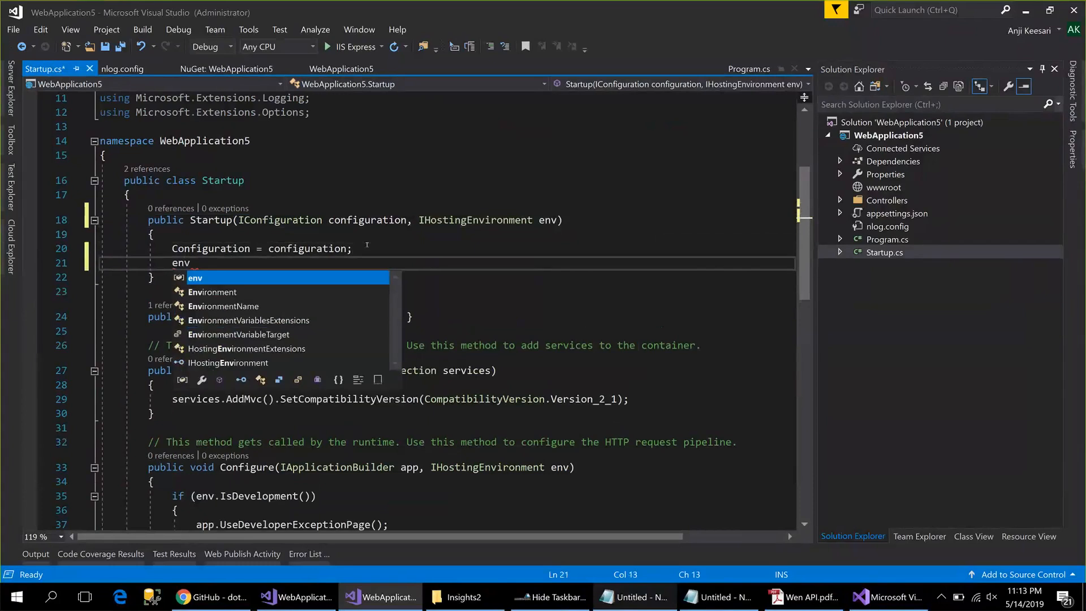
{"action": "type", "text": "."}
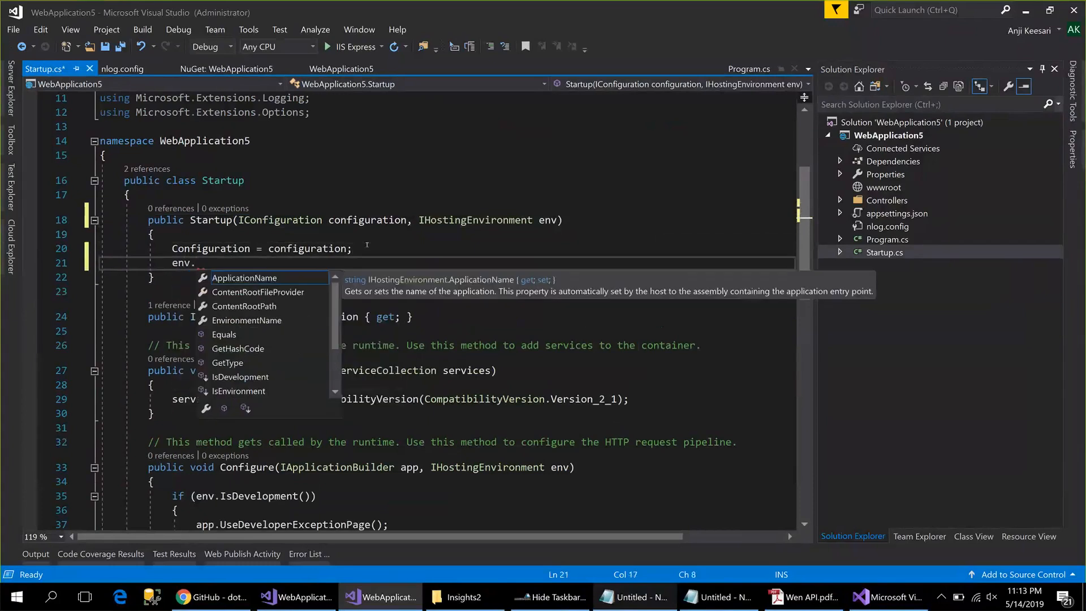
{"action": "type", "text": "l"}
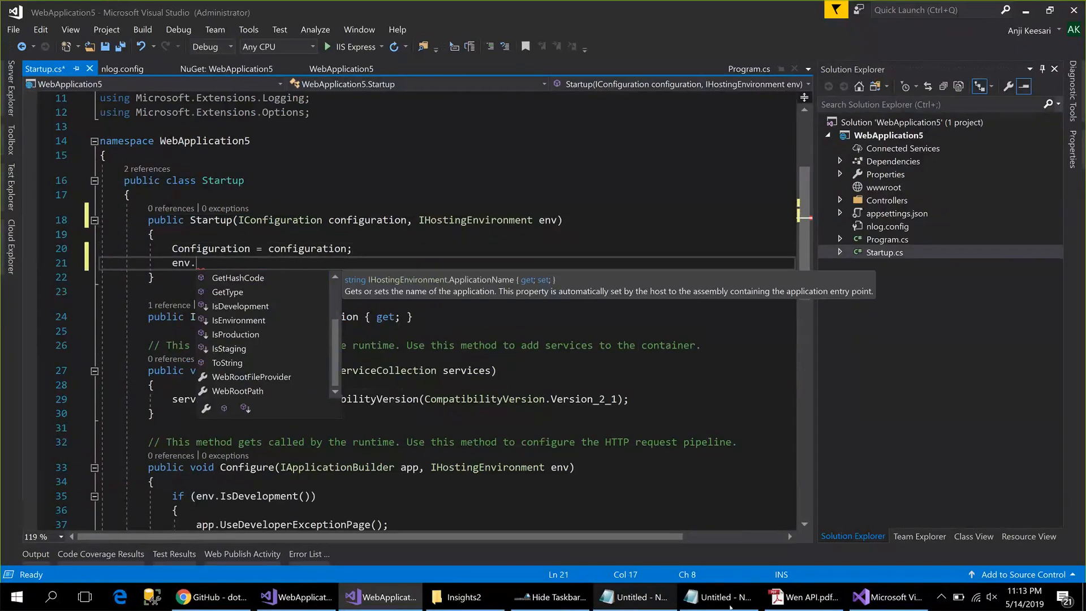
Replace the unfinished env. line with env.ConfigureNLog("nlog.Config"); using the notes snippet.
{"action": "left_click", "coordinate": [717, 597]}
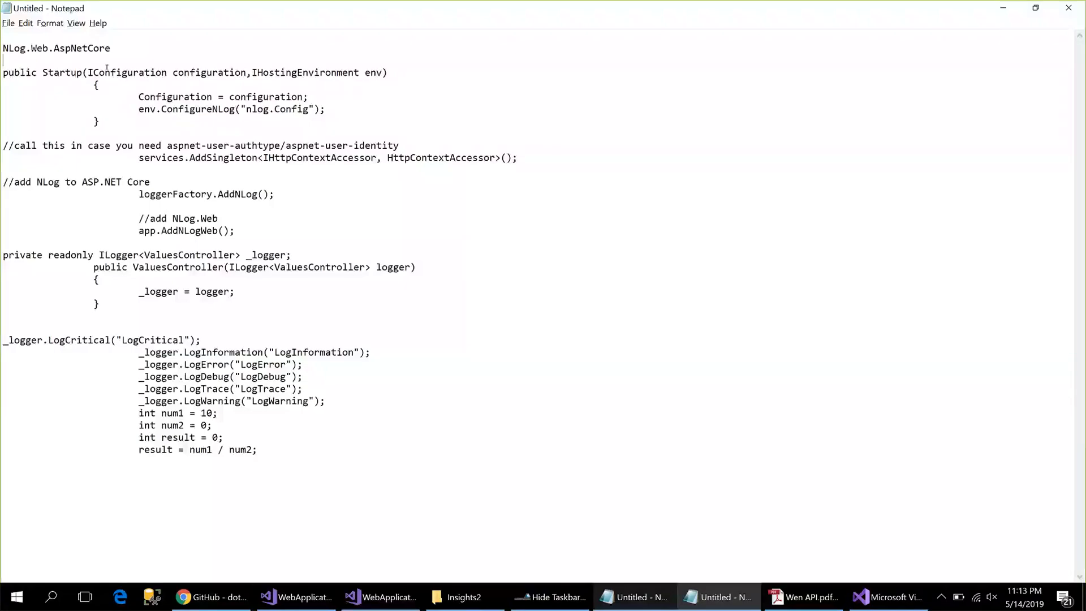
{"action": "triple_click", "coordinate": [228, 108]}
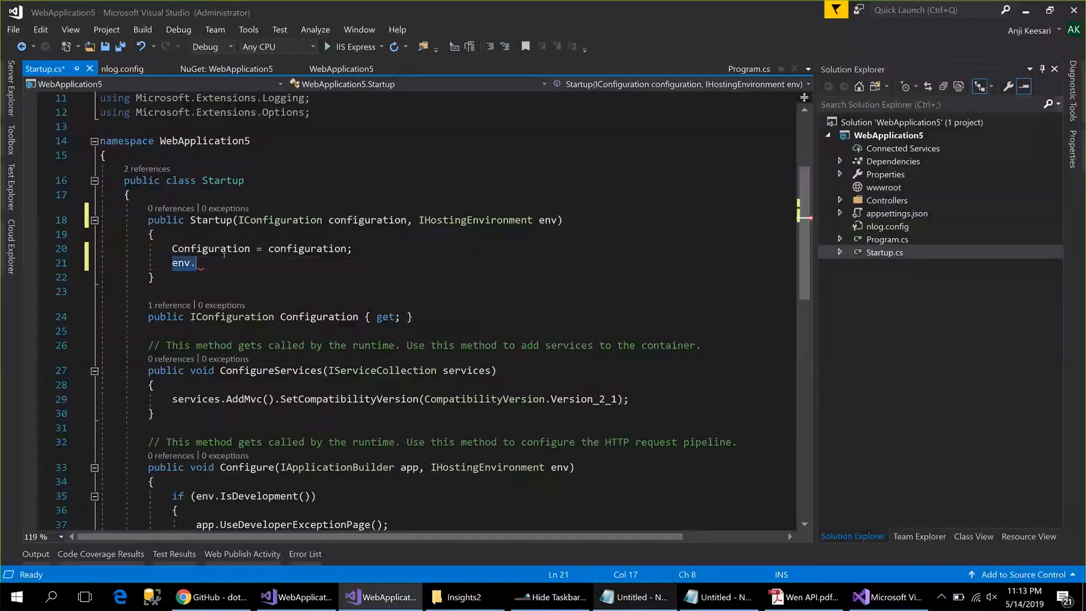
{"action": "type", "text": "ConfigureNLog(\"nlog.Config\");"}
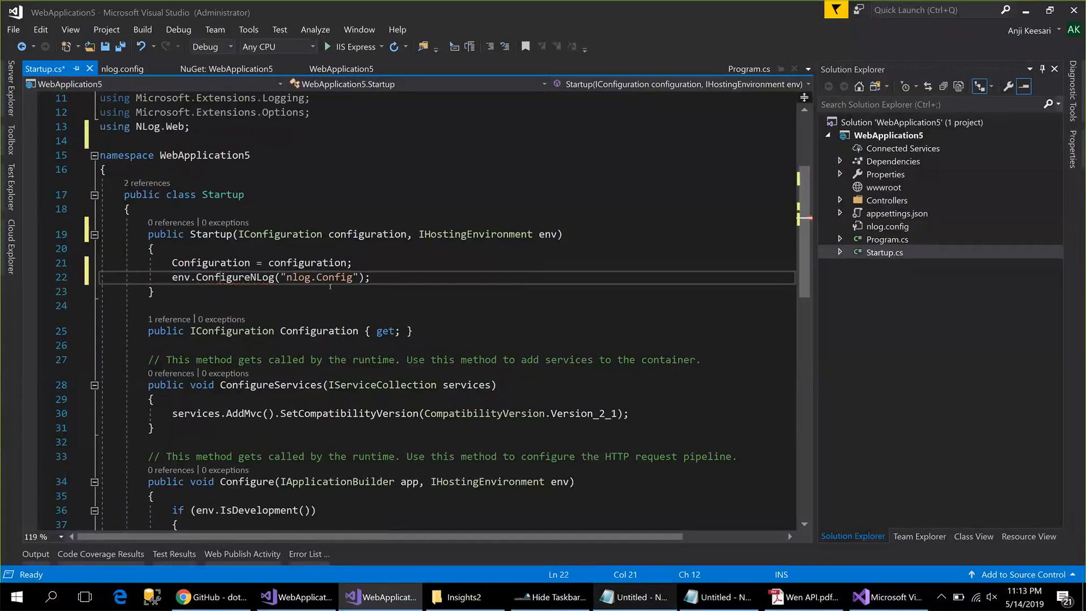
{"action": "mouse_move", "coordinate": [401, 278]}
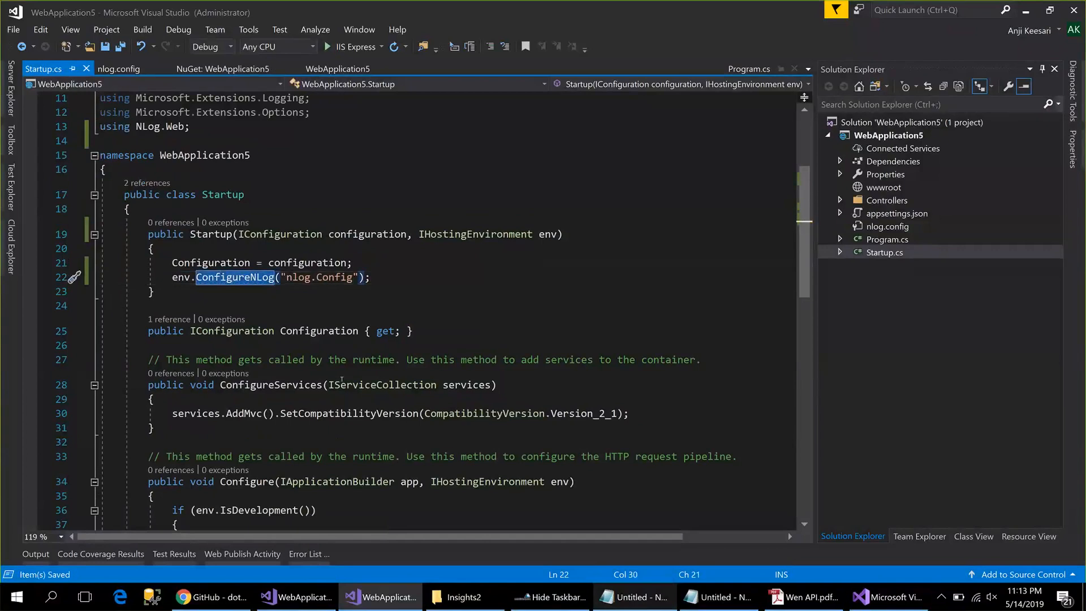
{"action": "mouse_move", "coordinate": [390, 363]}
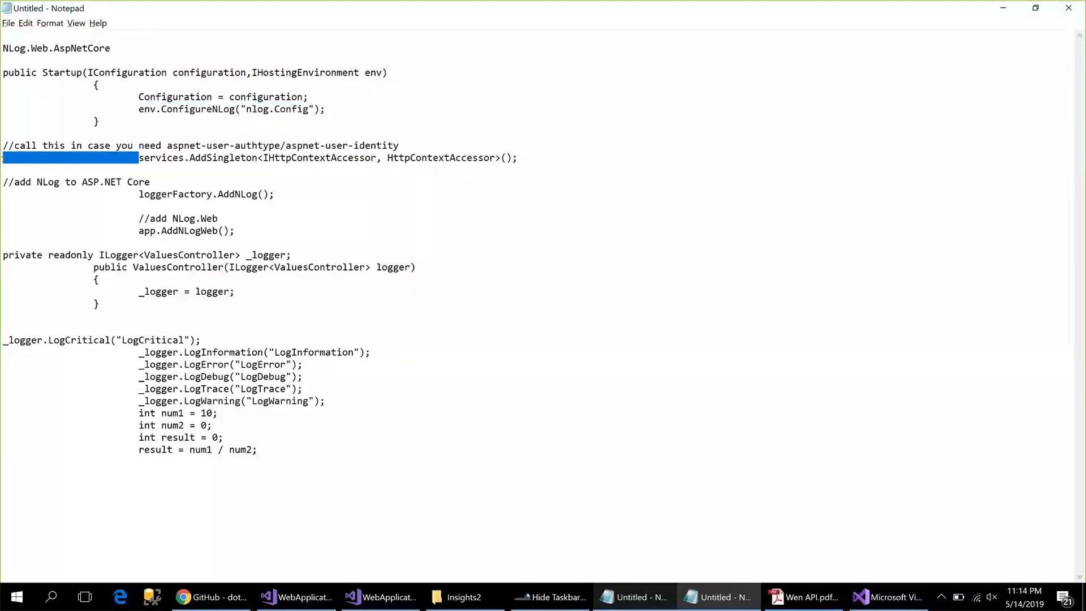
Return to Startup.cs and scroll to ConfigureServices for the HttpContextAccessor registration.
{"action": "left_click", "coordinate": [69, 158]}
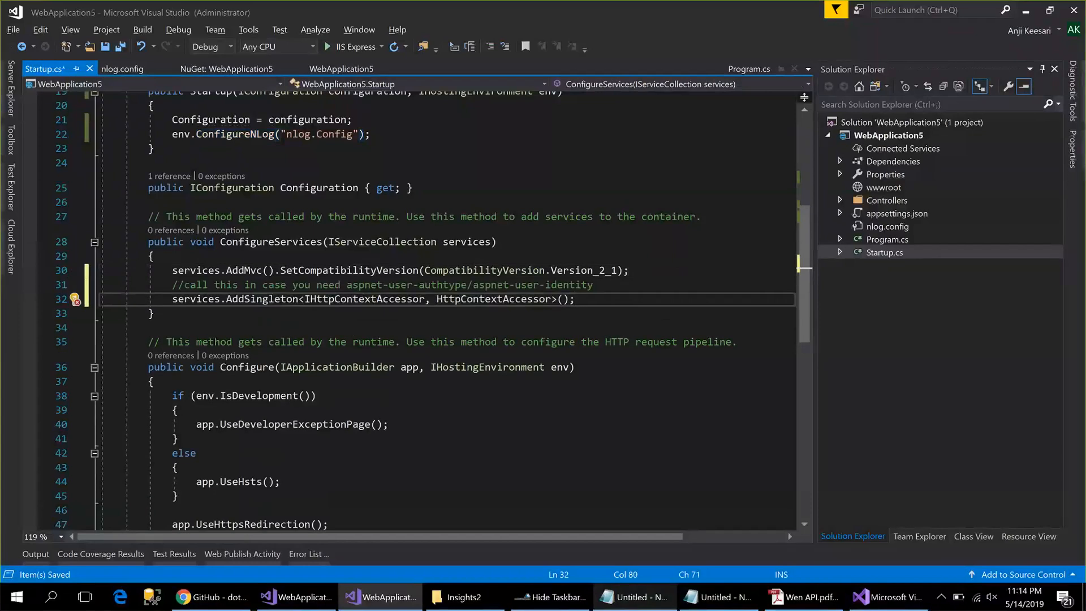
{"action": "mouse_move", "coordinate": [133, 320]}
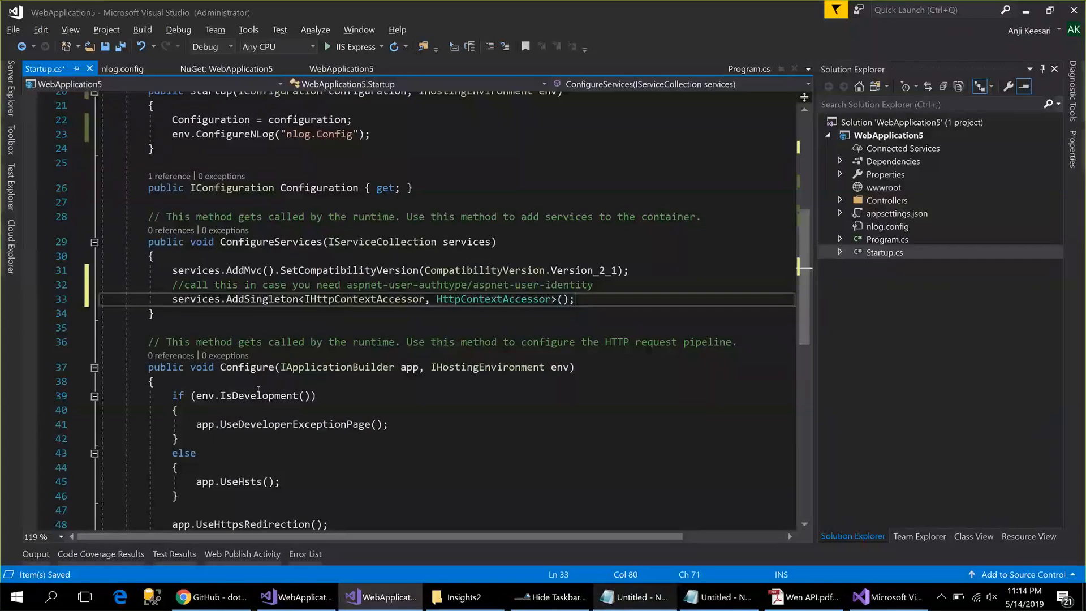
{"action": "scroll", "scroll_direction": "down", "scroll_amount": 3}
{"action": "type", "text": ","}
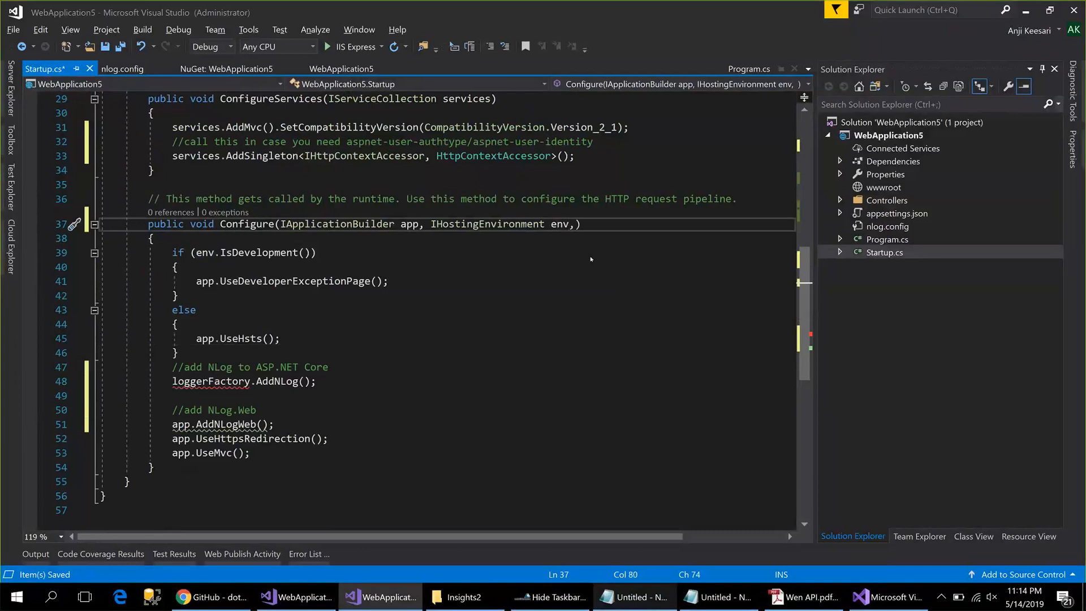
Begin adding the ILoggerFactory loggerFactory parameter to the Configure method signature.
{"action": "type", "text": "ILoggerFactory lo"}
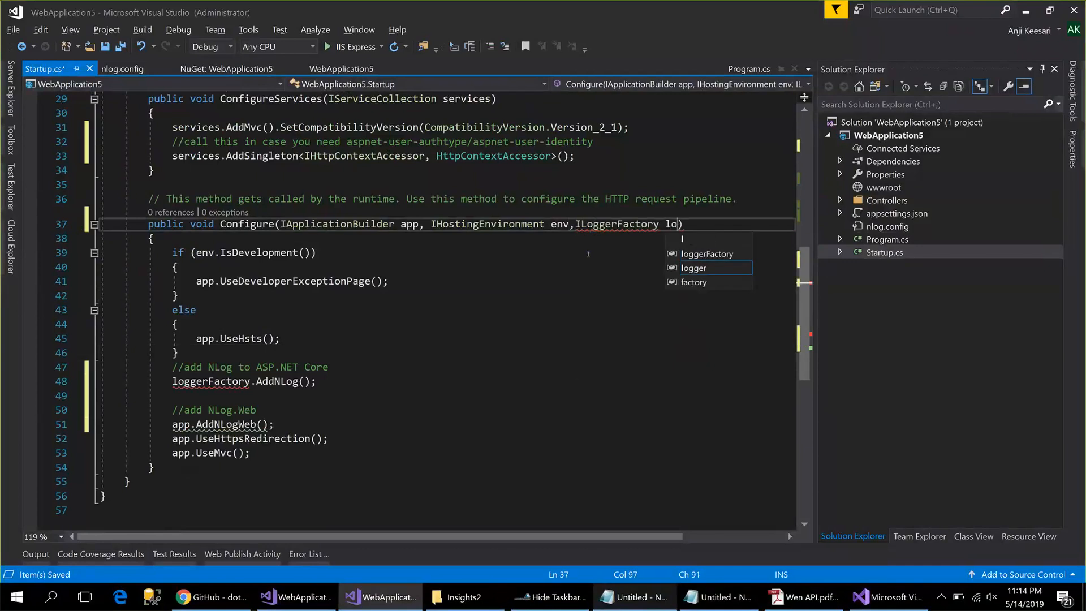
{"action": "type", "text": "ggerFactory"}
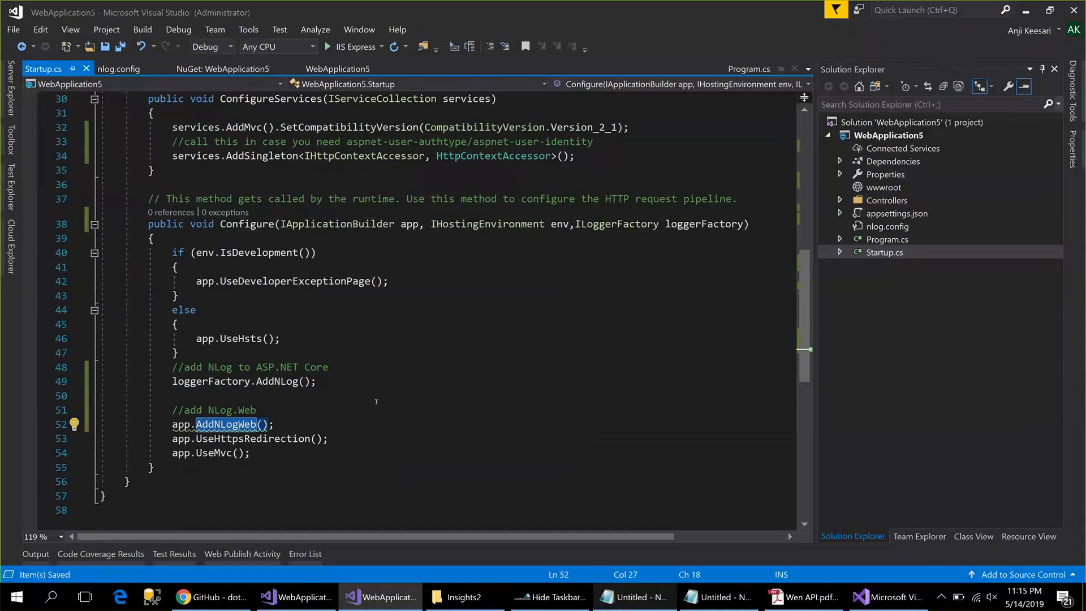
{"action": "mouse_move", "coordinate": [764, 213]}
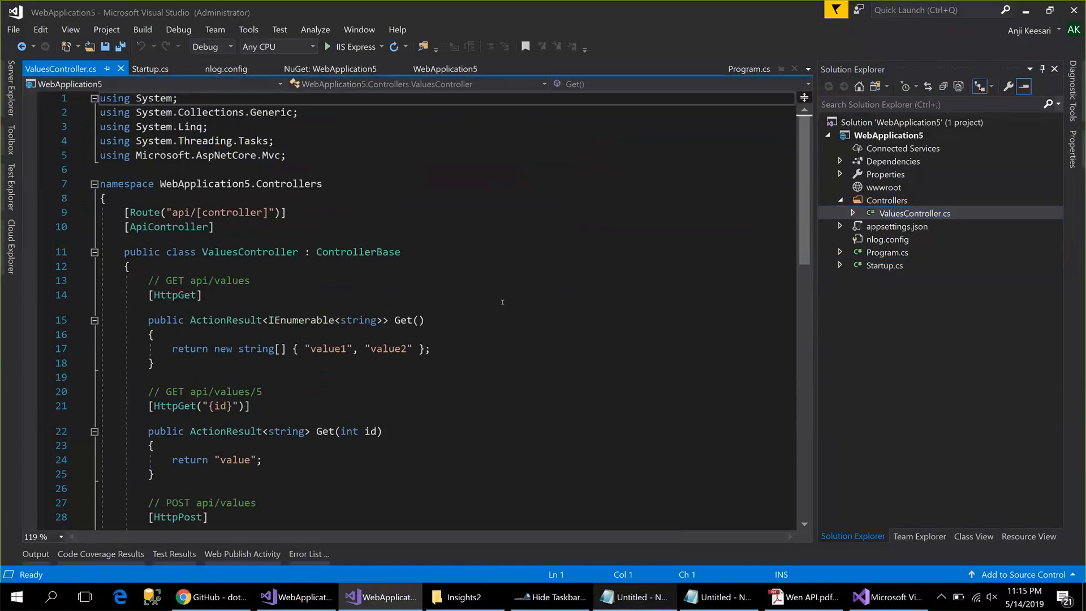
Add a private readonly ILogger<ValuesController> _logger field to ValuesController.
{"action": "left_click", "coordinate": [152, 335]}
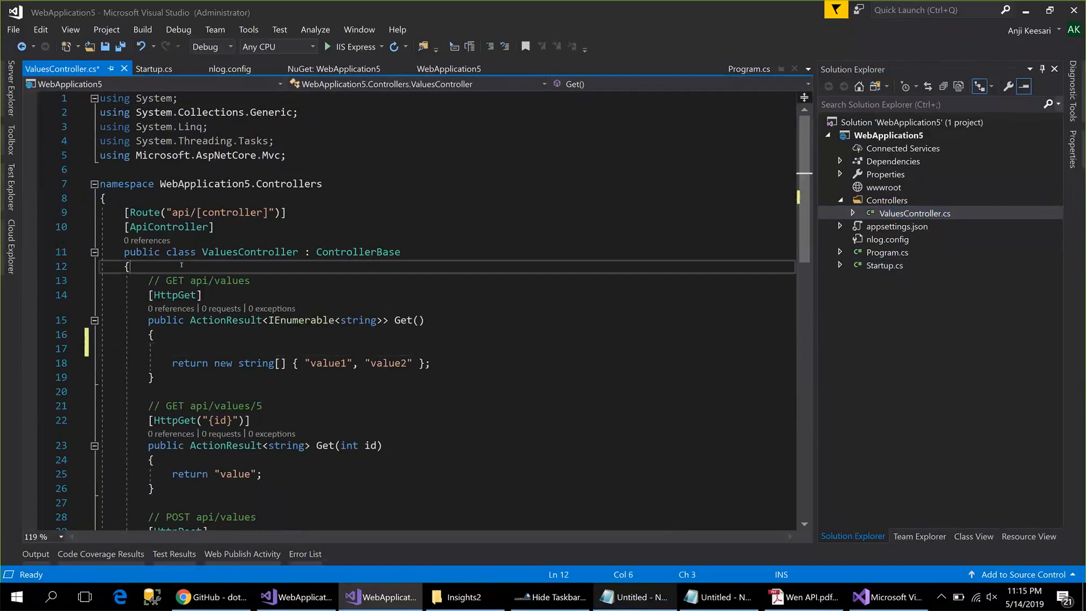
{"action": "type", "text": "private readonly"}
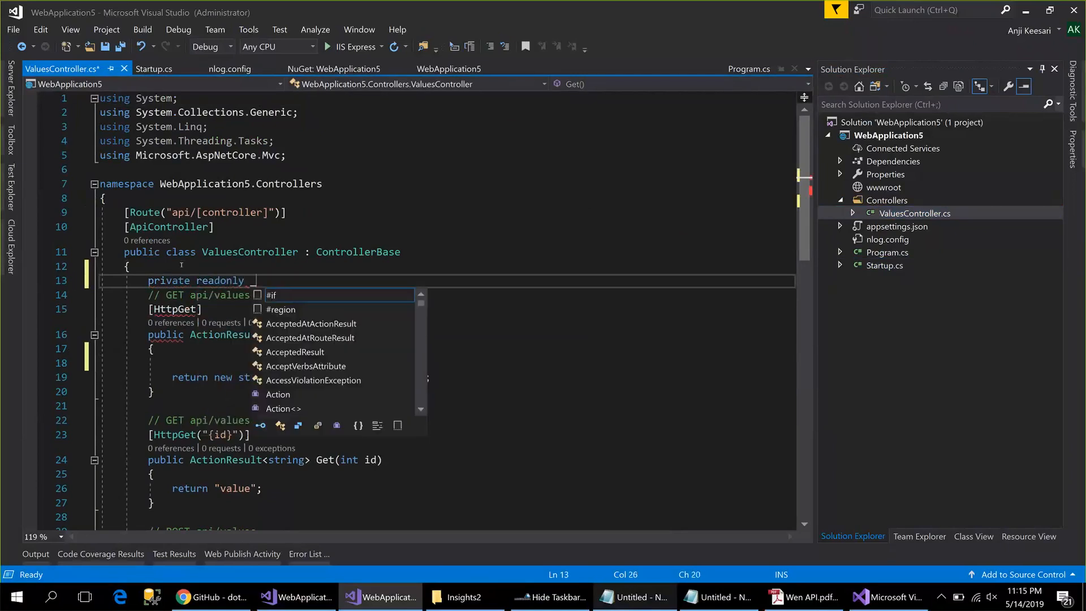
{"action": "type", "text": "I"}
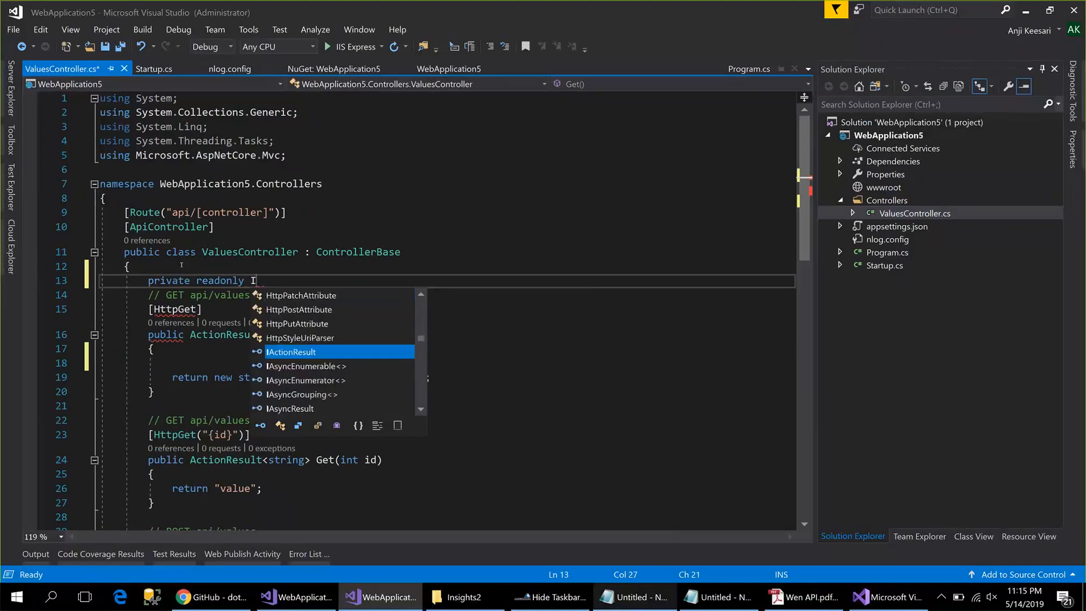
{"action": "type", "text": "Lo"}
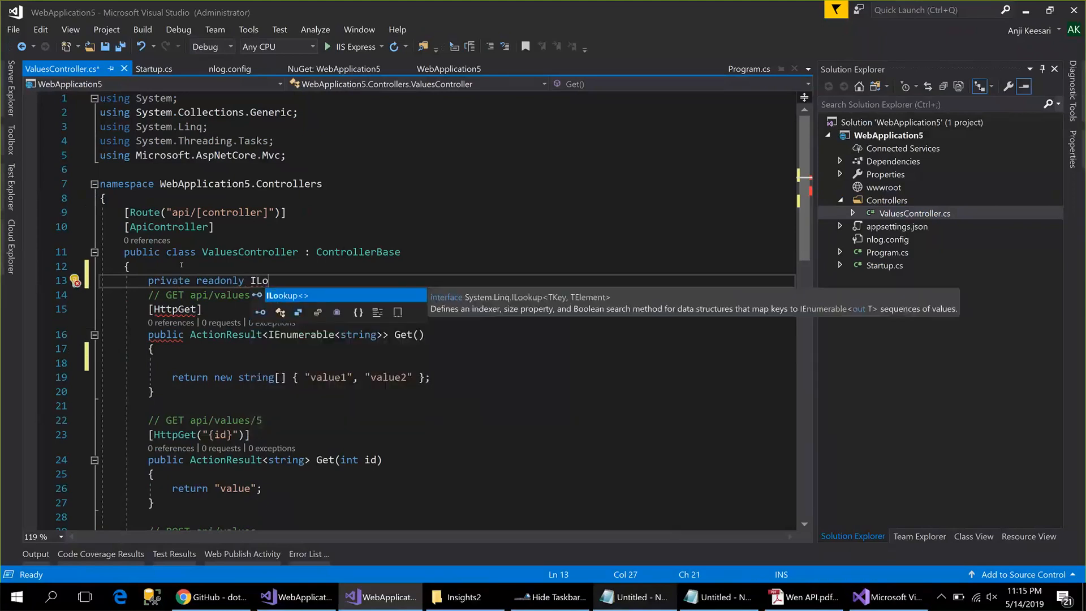
{"action": "type", "text": "gger<>"}
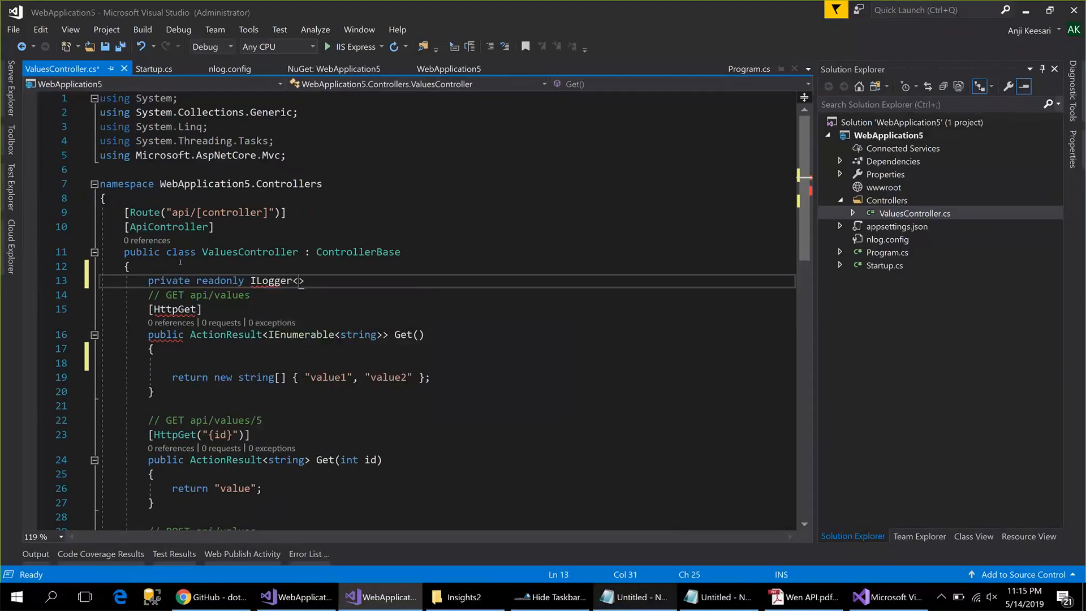
{"action": "type", "text": "ValuesController"}
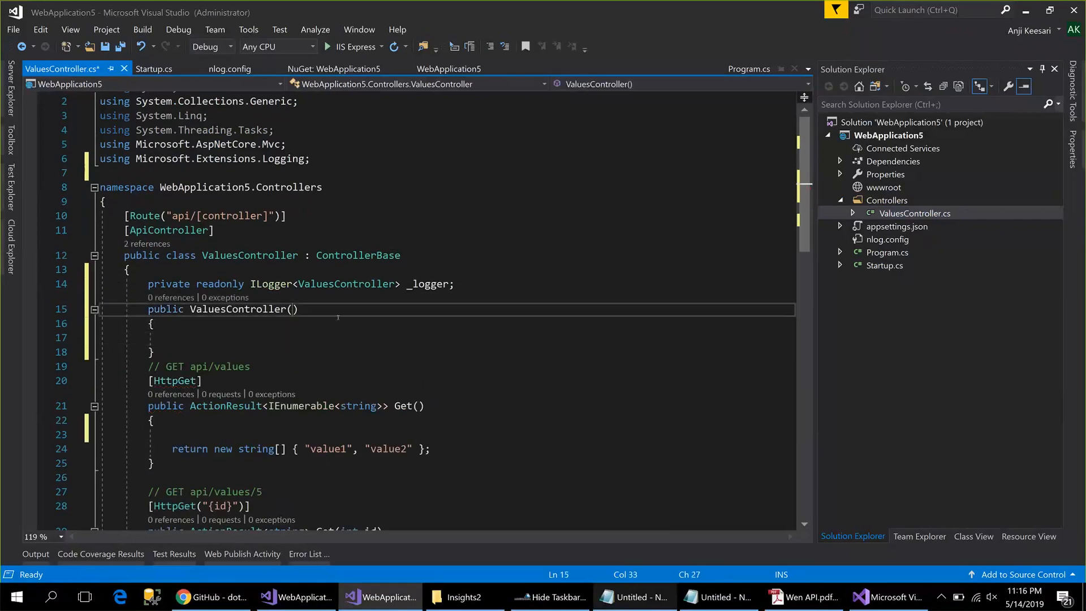
Add a constructor taking ILogger<ValuesController> logger that assigns _logger, and save.
{"action": "double_click", "coordinate": [321, 284]}
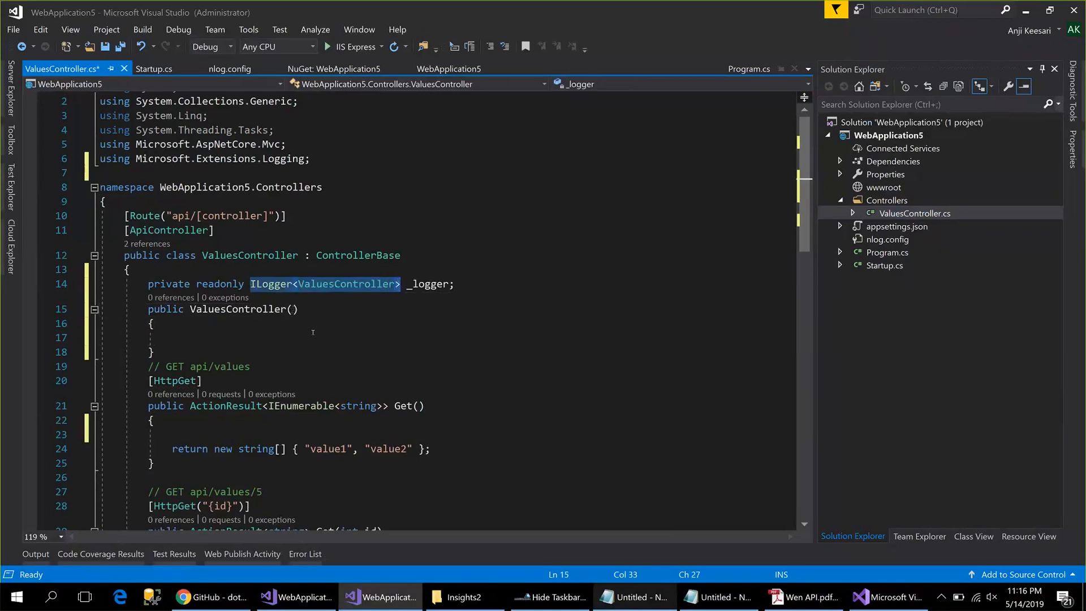
{"action": "type", "text": "ILogger<ValuesController> log"}
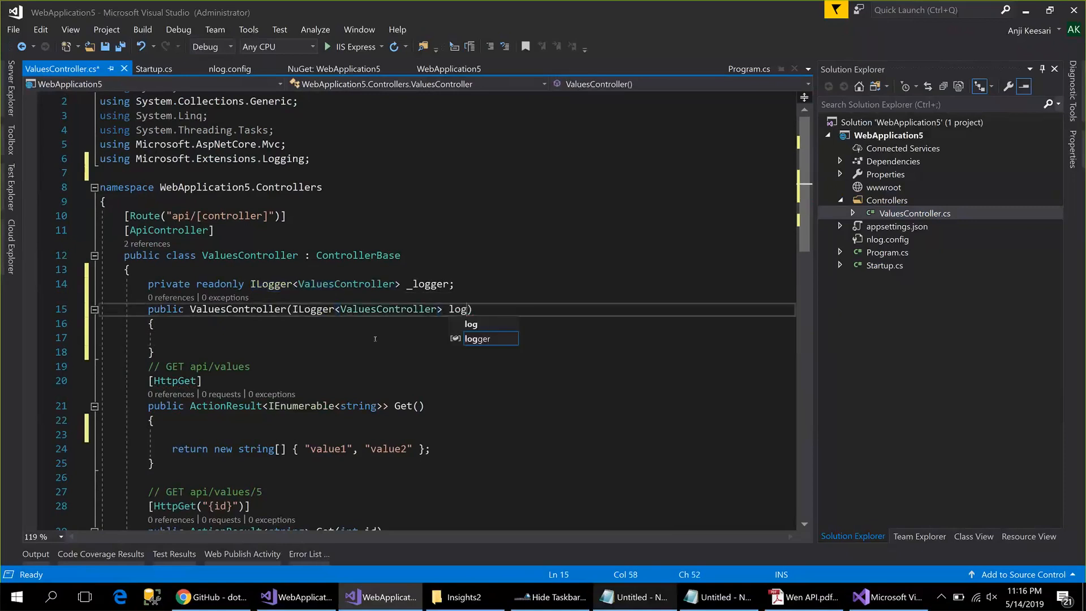
{"action": "type", "text": "ger"}
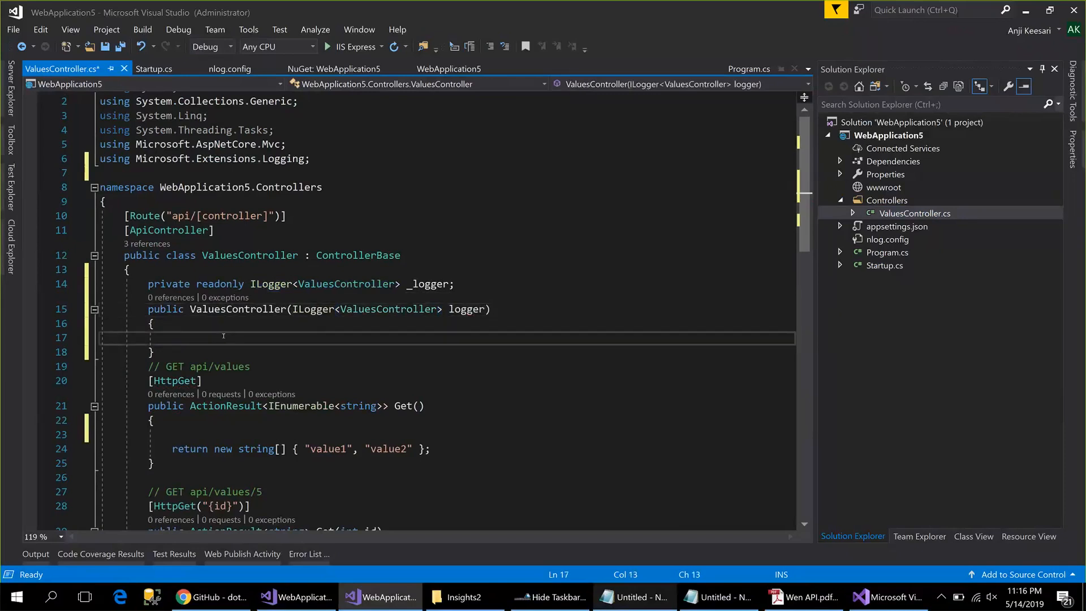
{"action": "type", "text": "_logger = lo"}
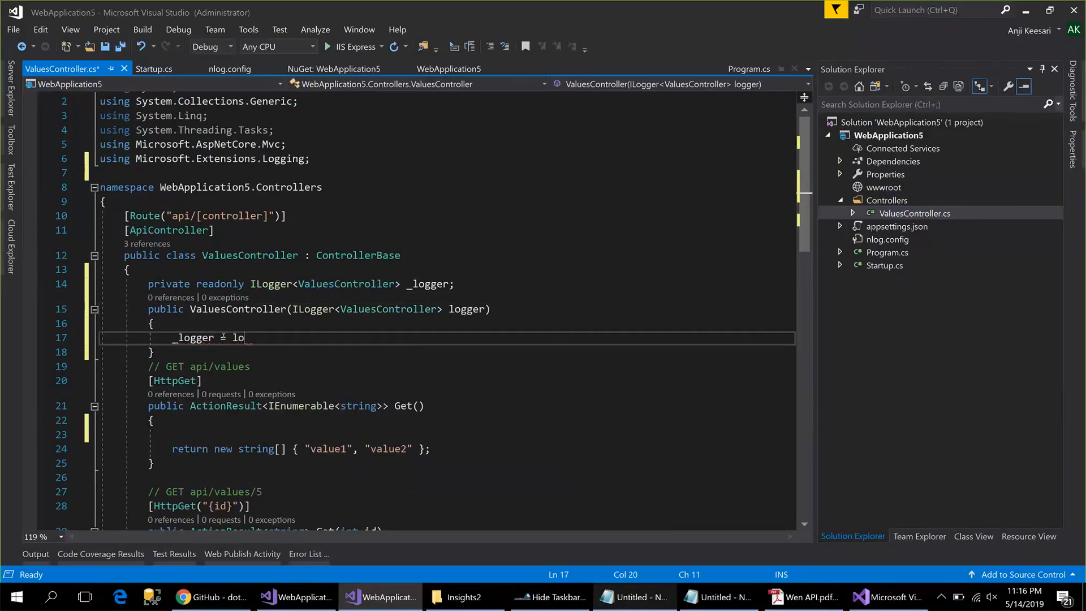
{"action": "type", "text": "gger;"}
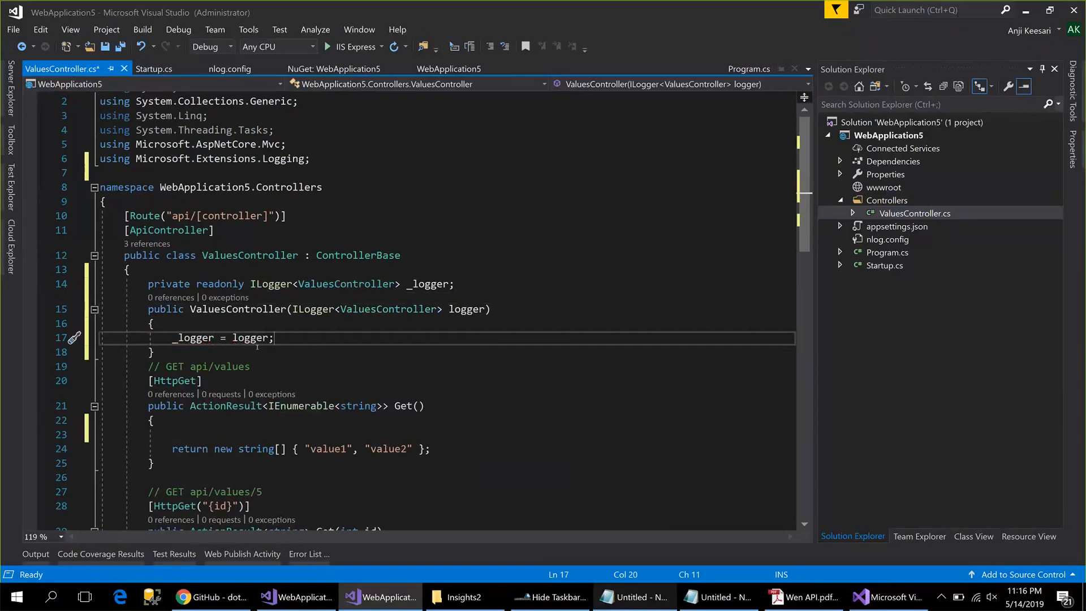
{"action": "key", "text": "ctrl+s"}
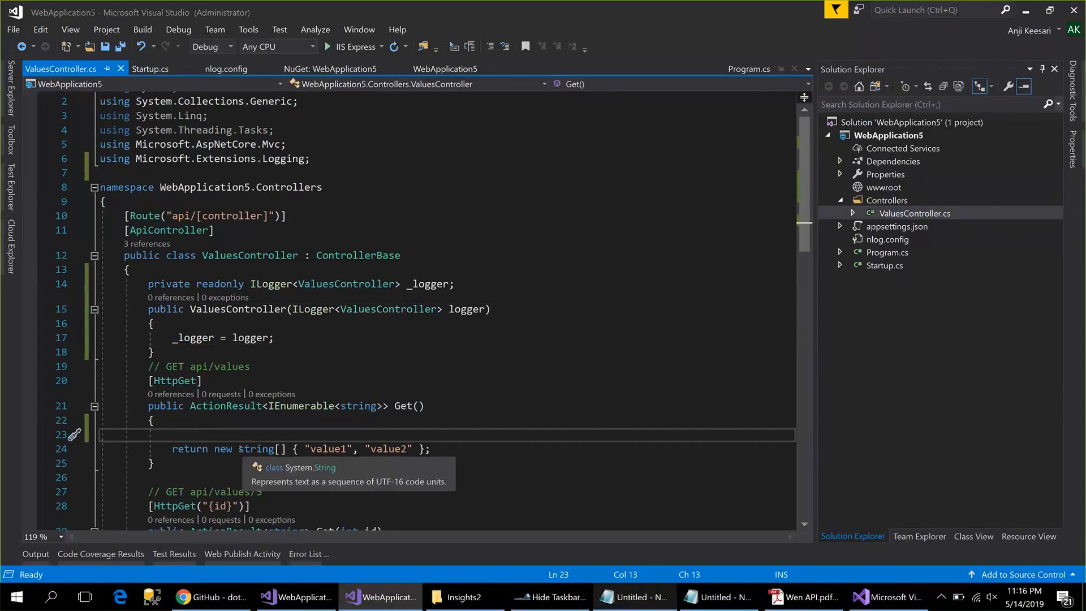
Write a new _logger call with a "Test" message beside the LogCritical line.
{"action": "type", "text": "_logger."}
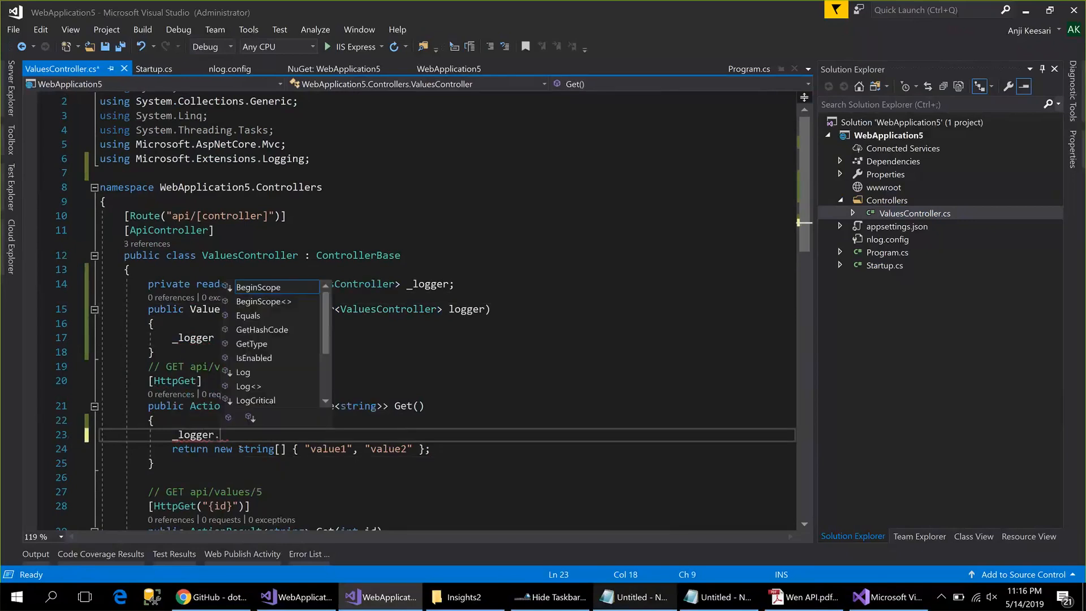
{"action": "type", "text": "LogCritical"}
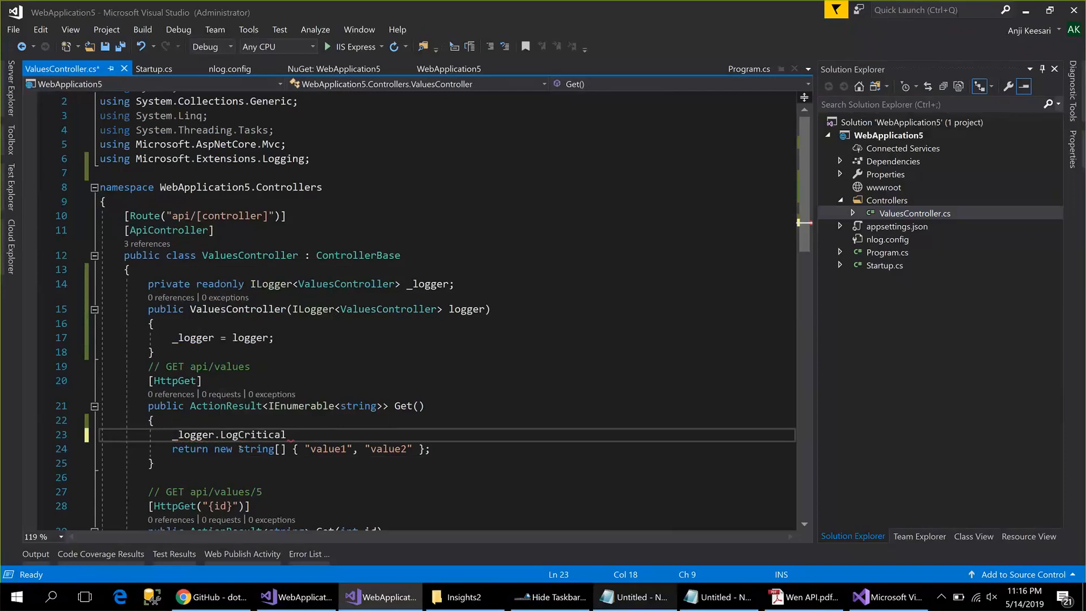
{"action": "type", "text": "();"}
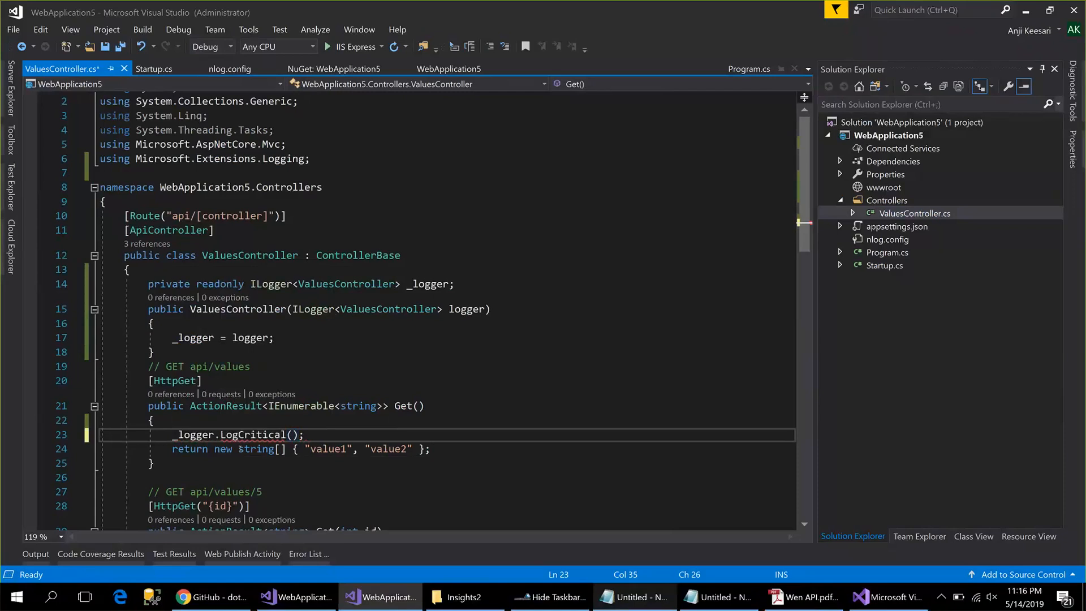
{"action": "type", "text": "\"Test\""}
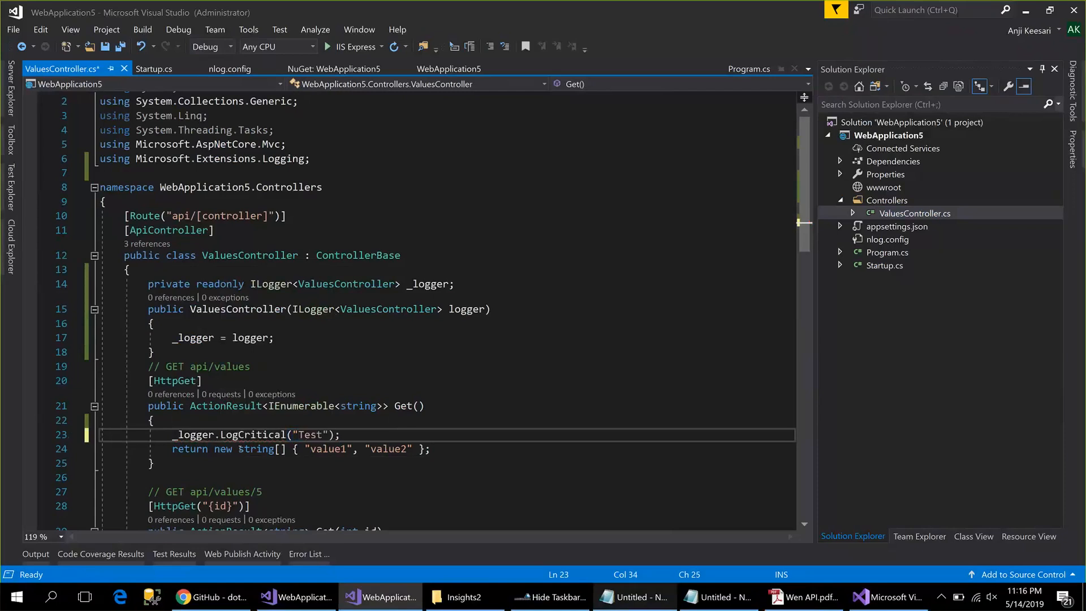
{"action": "type", "text": "Log"}
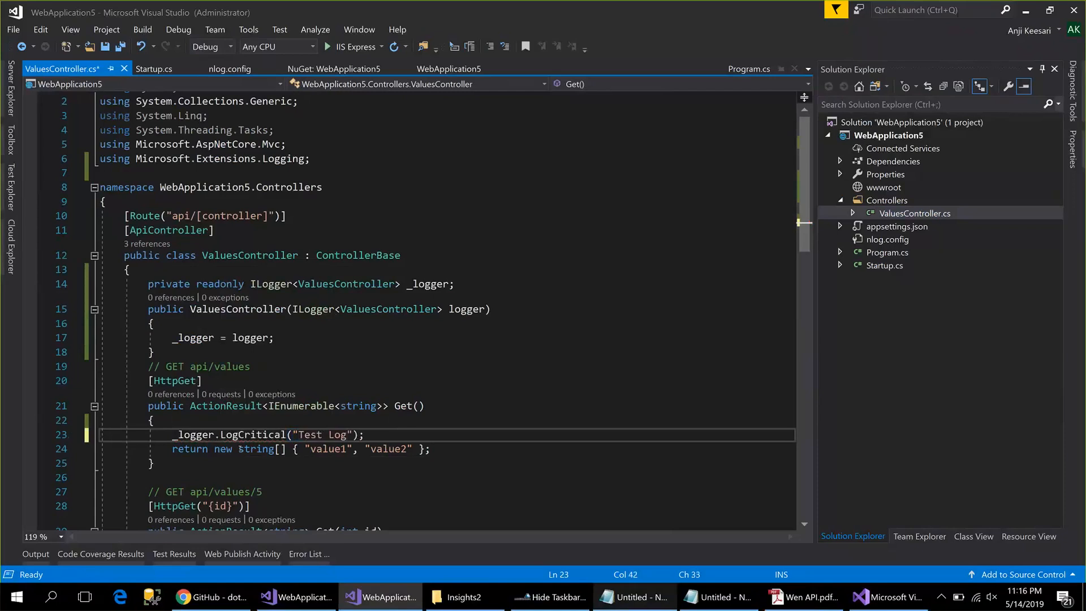
{"action": "double_click", "coordinate": [254, 434]}
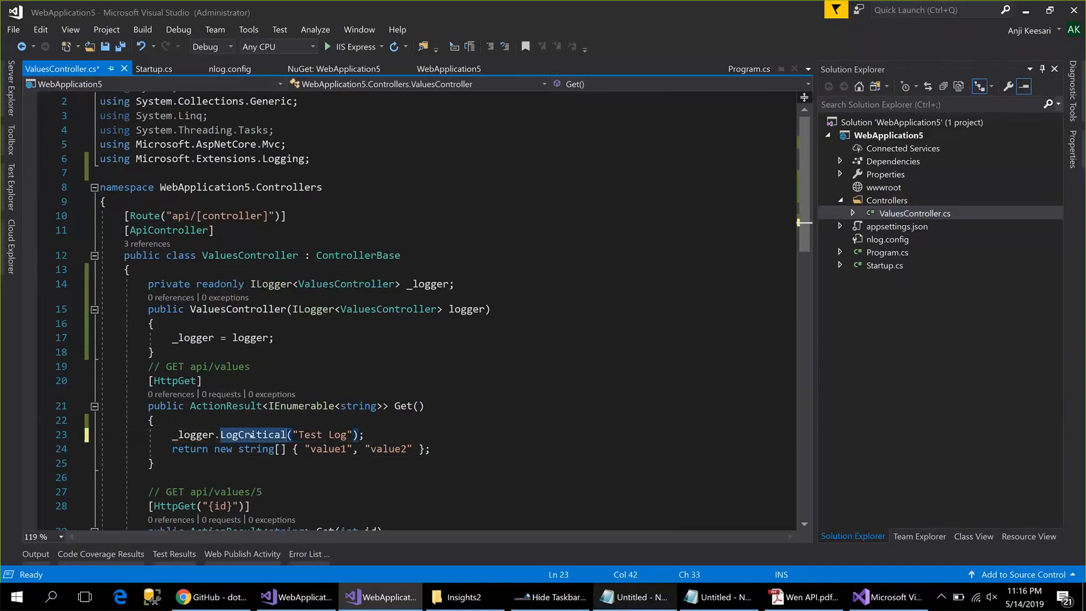
{"action": "double_click", "coordinate": [338, 435]}
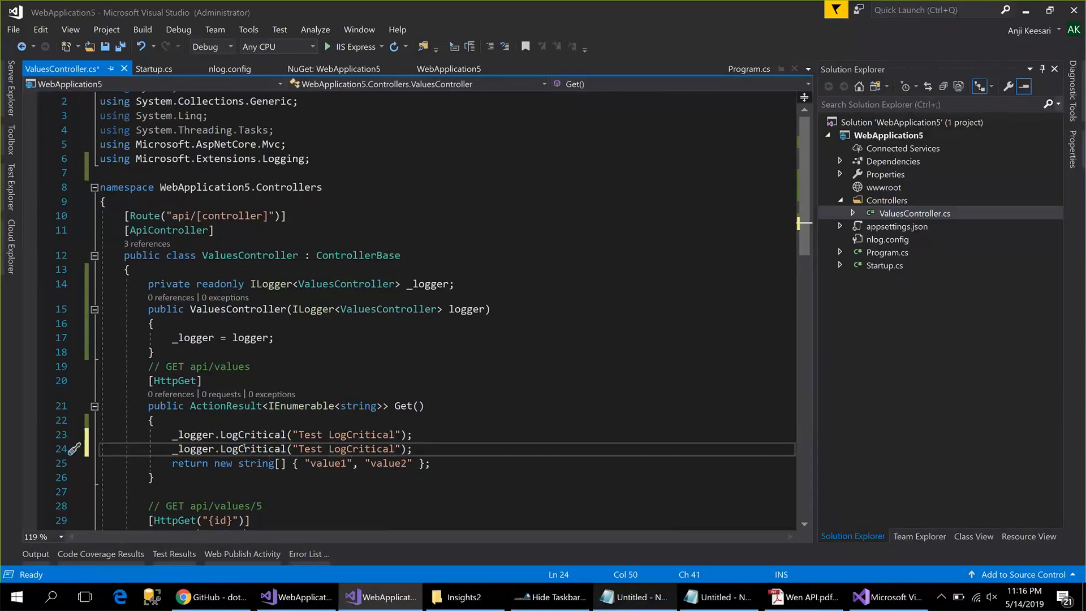
{"action": "mouse_move", "coordinate": [251, 451]}
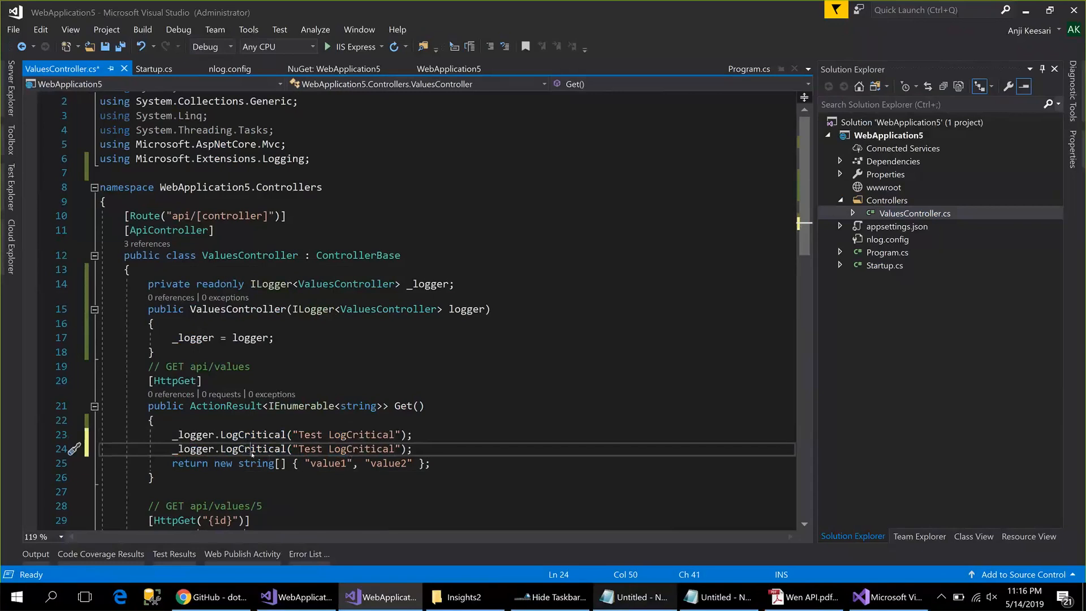
Rename the copied calls to LogDebug, LogError, LogInformation and LogTrace with matching messages.
{"action": "type", "text": "LogDebug"}
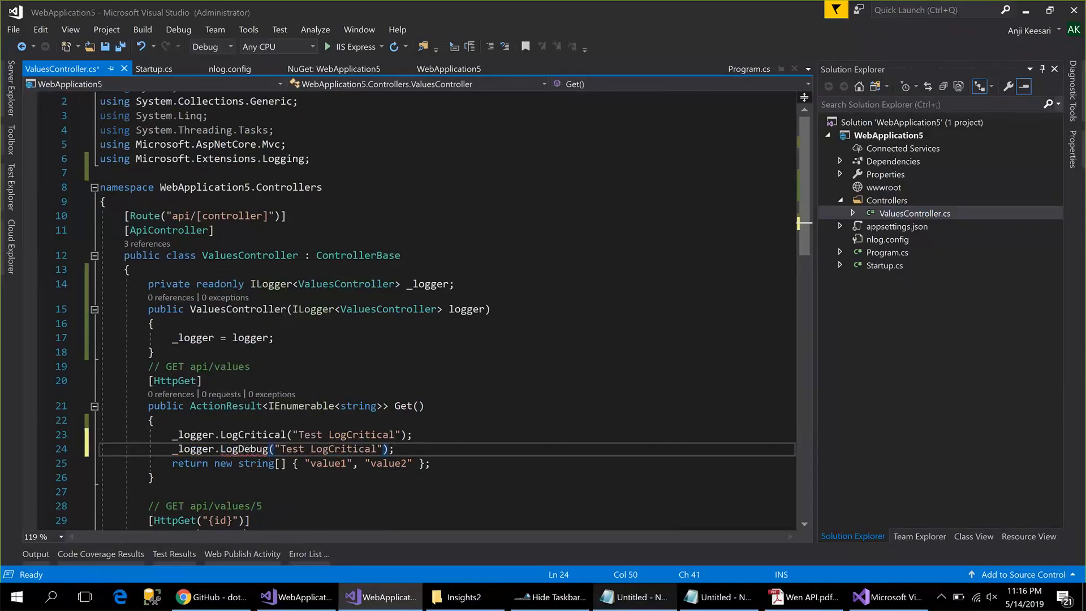
{"action": "left_click", "coordinate": [229, 449]}
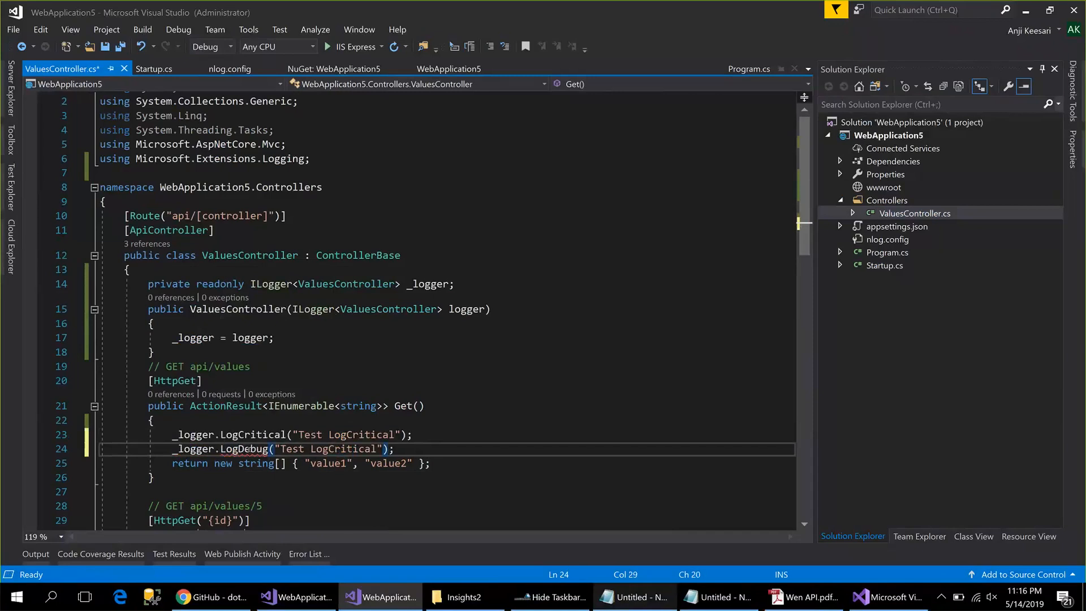
{"action": "type", "text": "LogDebug"}
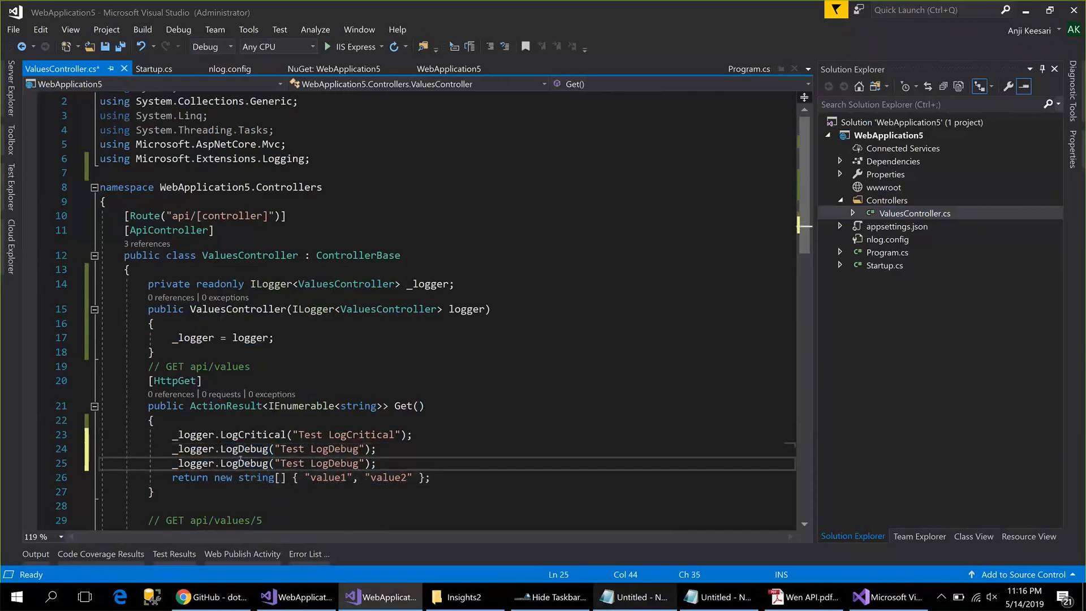
{"action": "type", "text": "Log"}
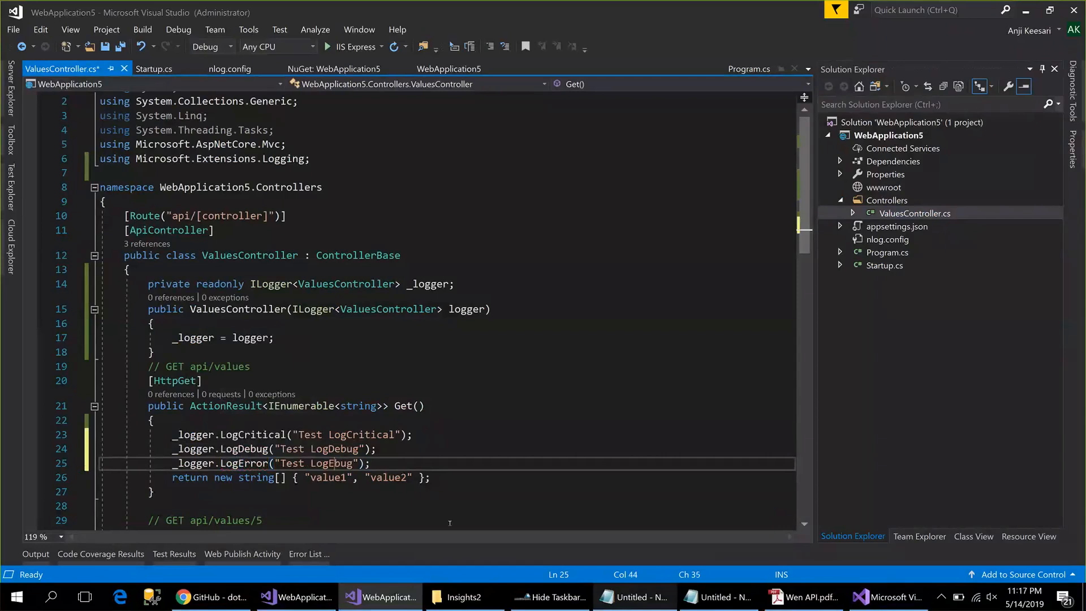
{"action": "type", "text": "LogError"}
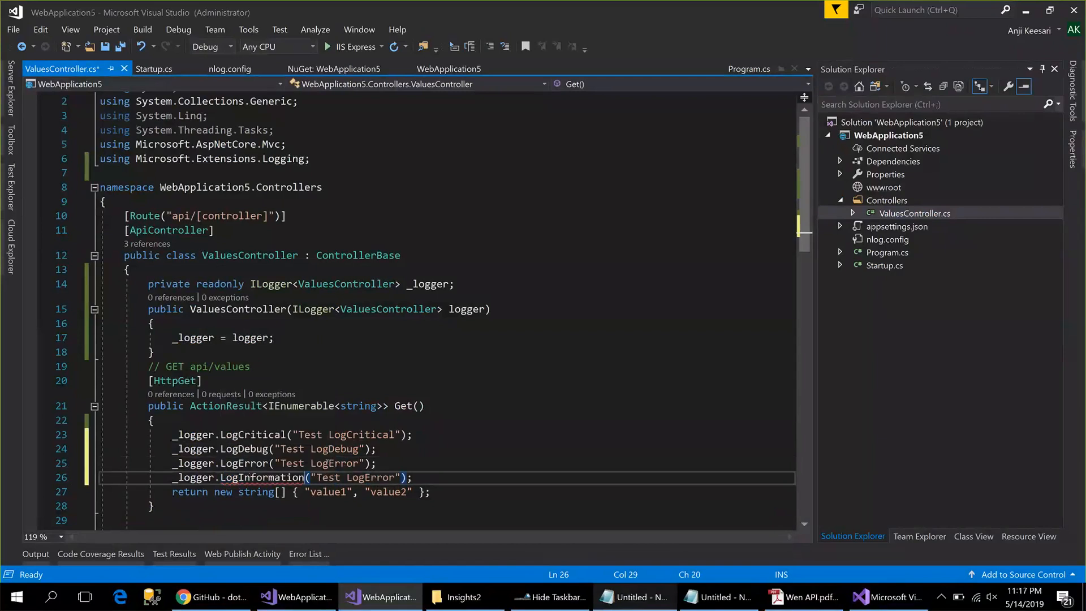
{"action": "double_click", "coordinate": [262, 477]}
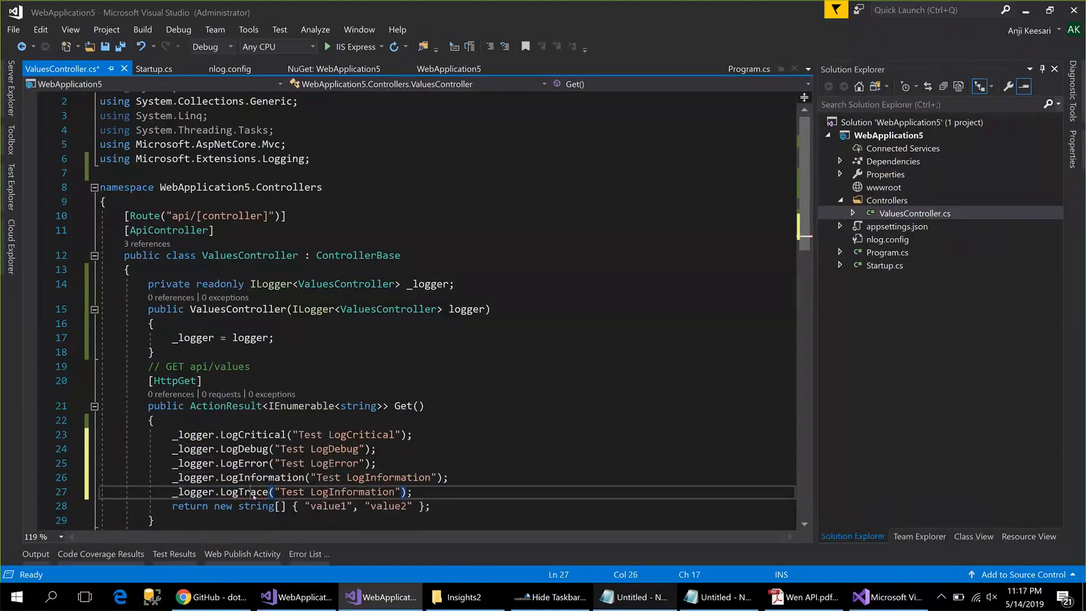
{"action": "double_click", "coordinate": [352, 492]}
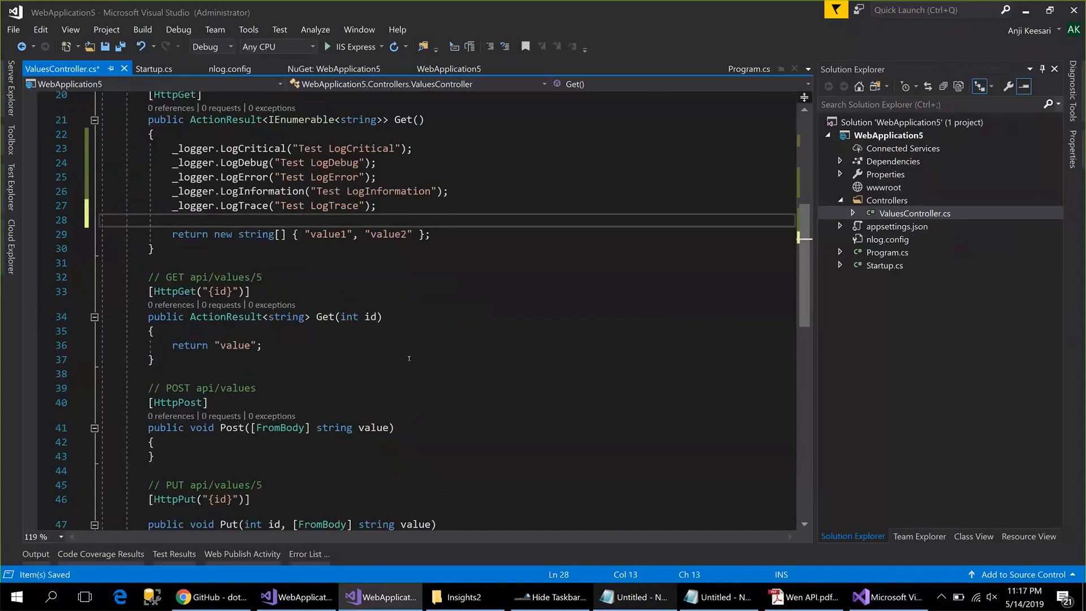
Add int n1 = 10, int n2 = 0 and result = n1 / n2 to Get(), then save.
{"action": "type", "text": "int"}
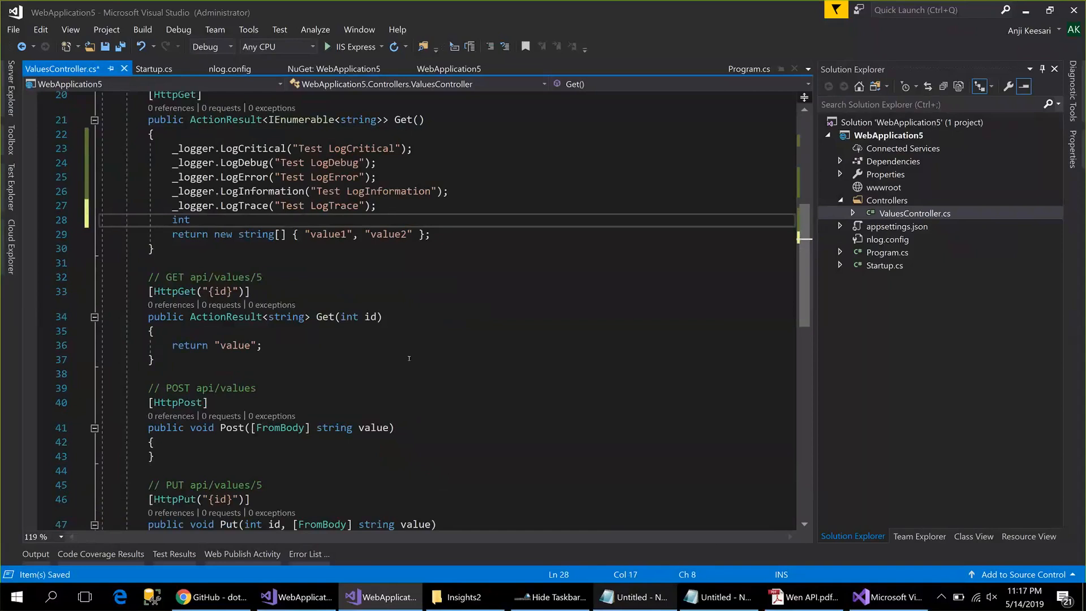
{"action": "type", "text": "n1 ="}
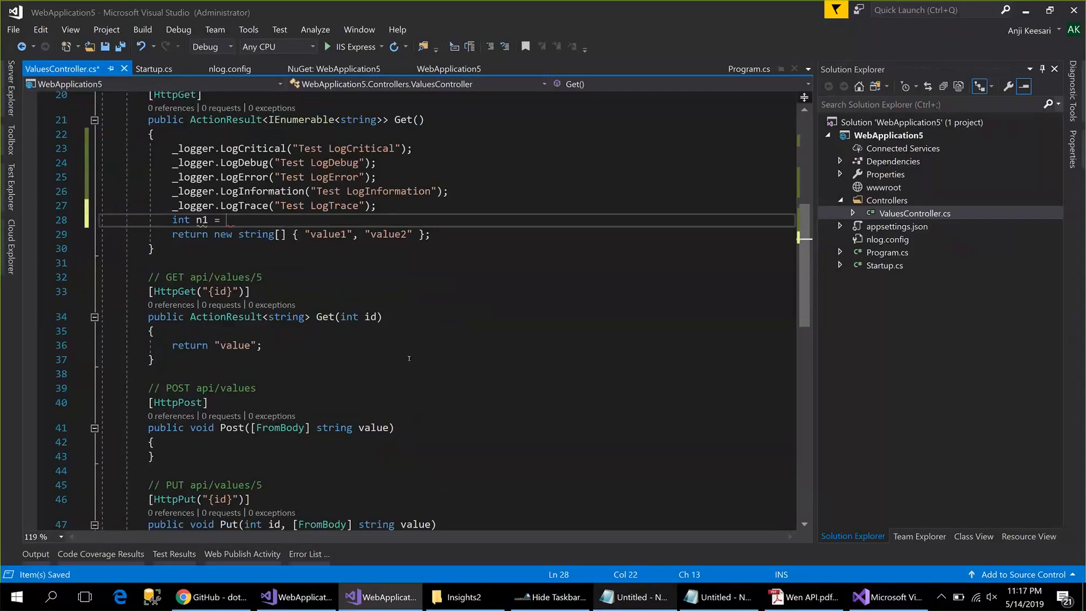
{"action": "type", "text": "10;"}
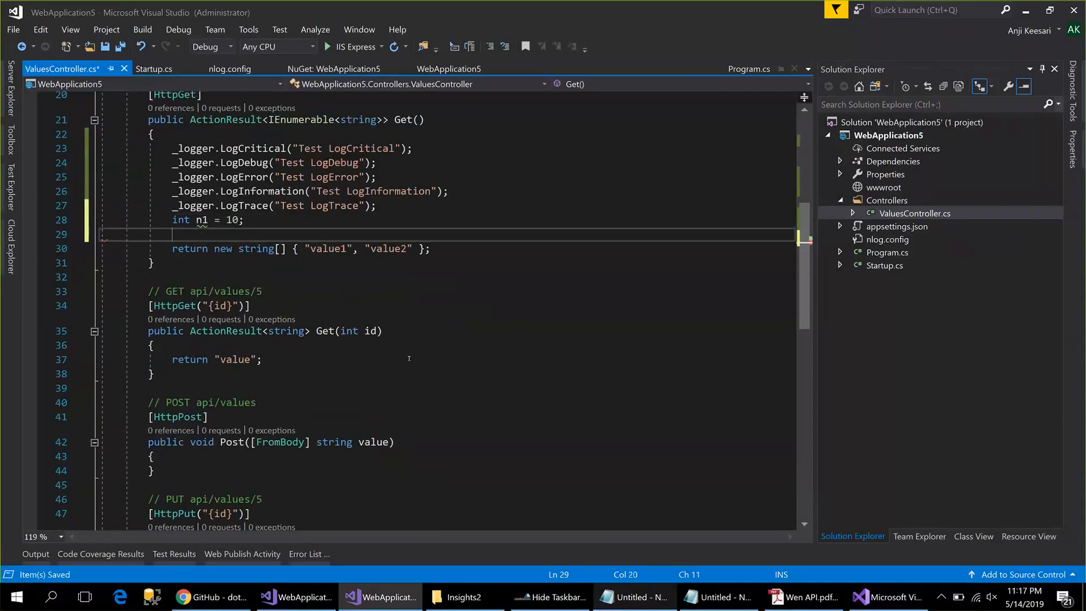
{"action": "type", "text": "int n2 = 0;"}
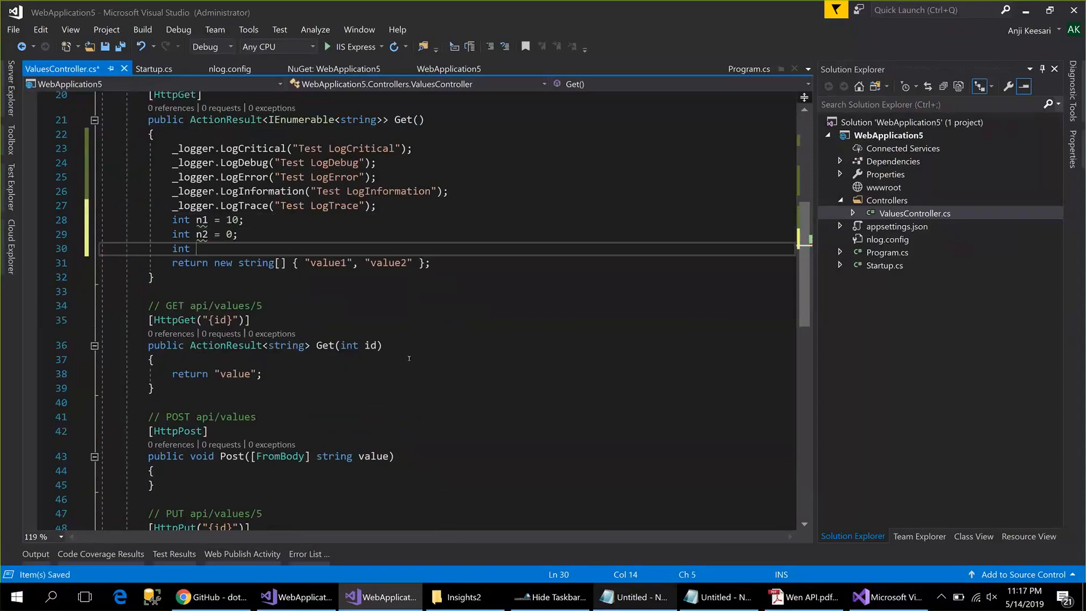
{"action": "type", "text": "result ="}
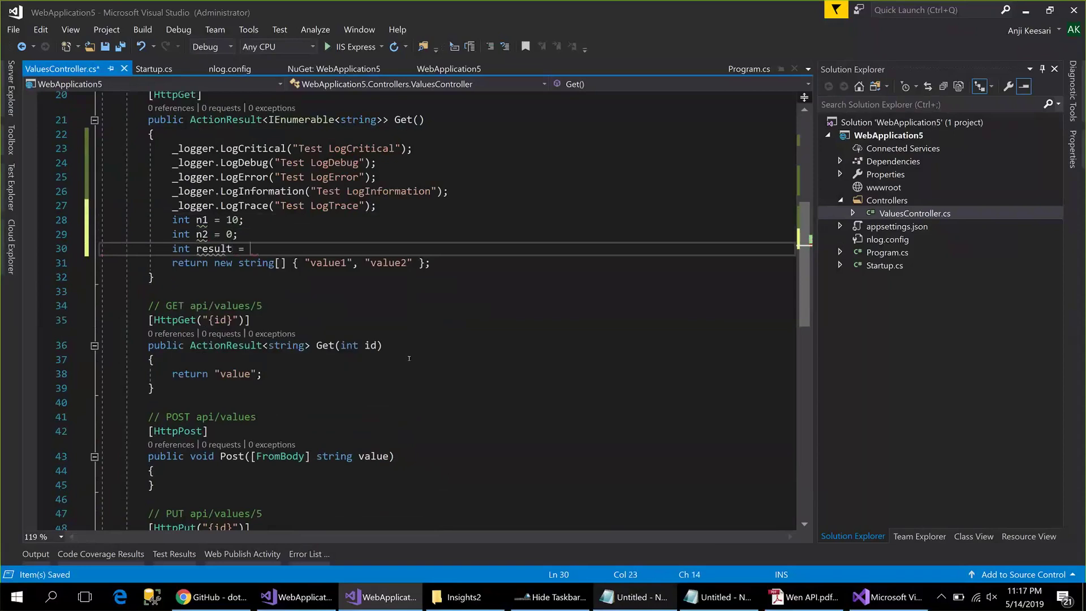
{"action": "type", "text": "n1"}
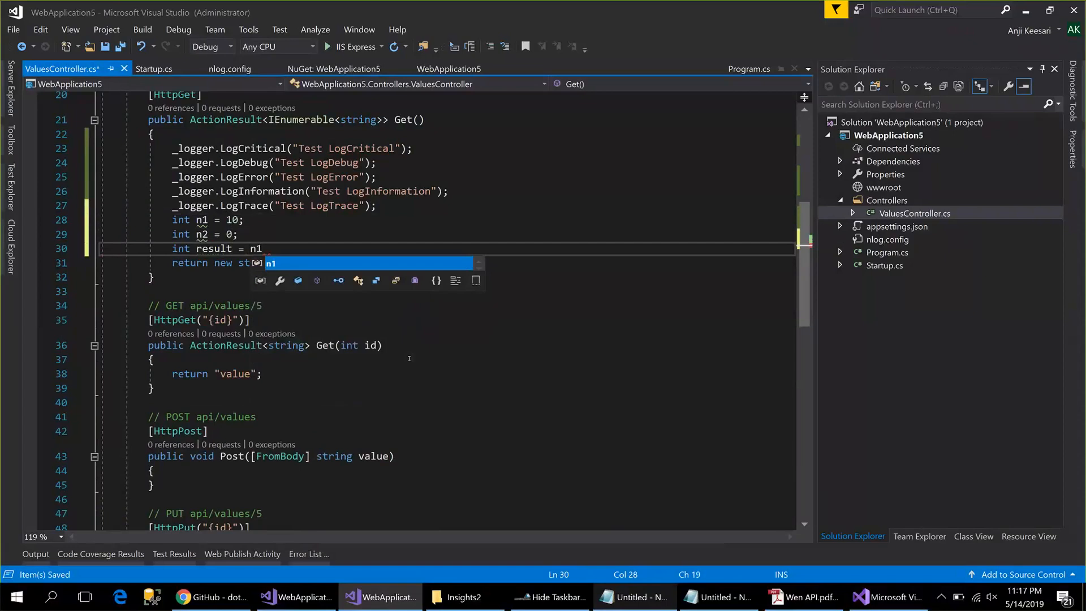
{"action": "type", "text": "/n2"}
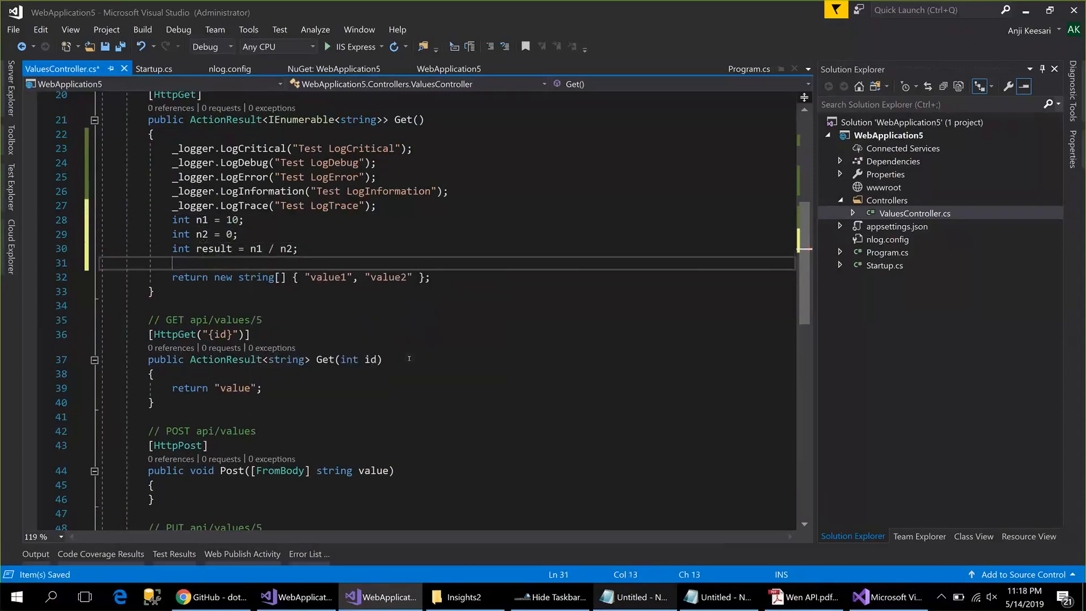
{"action": "key", "text": "ctrl+s"}
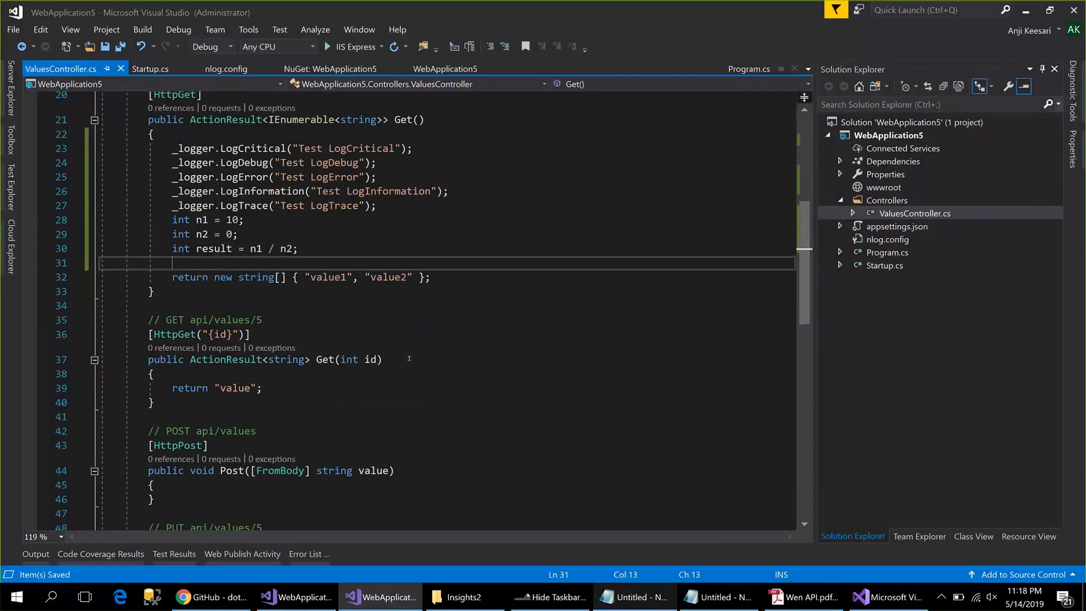
{"action": "mouse_move", "coordinate": [407, 358]}
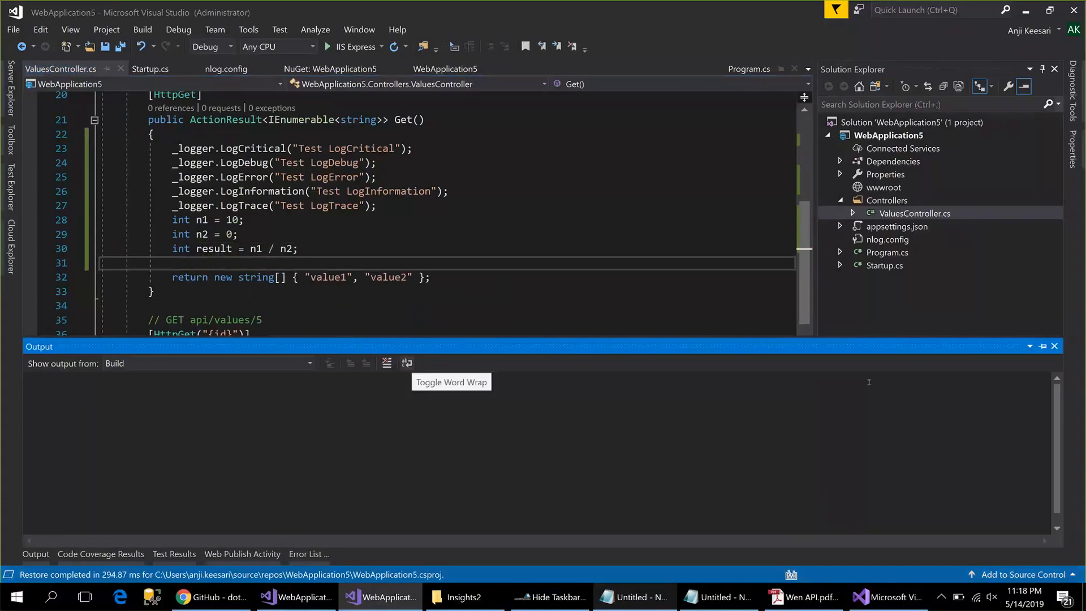
{"action": "mouse_move", "coordinate": [1003, 426]}
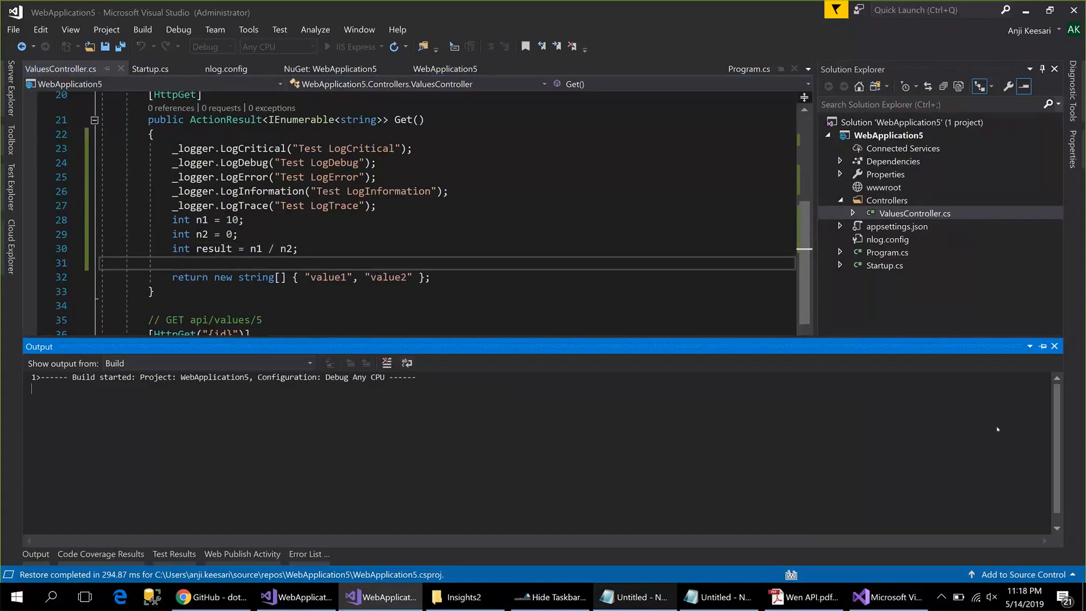
{"action": "mouse_move", "coordinate": [566, 513]}
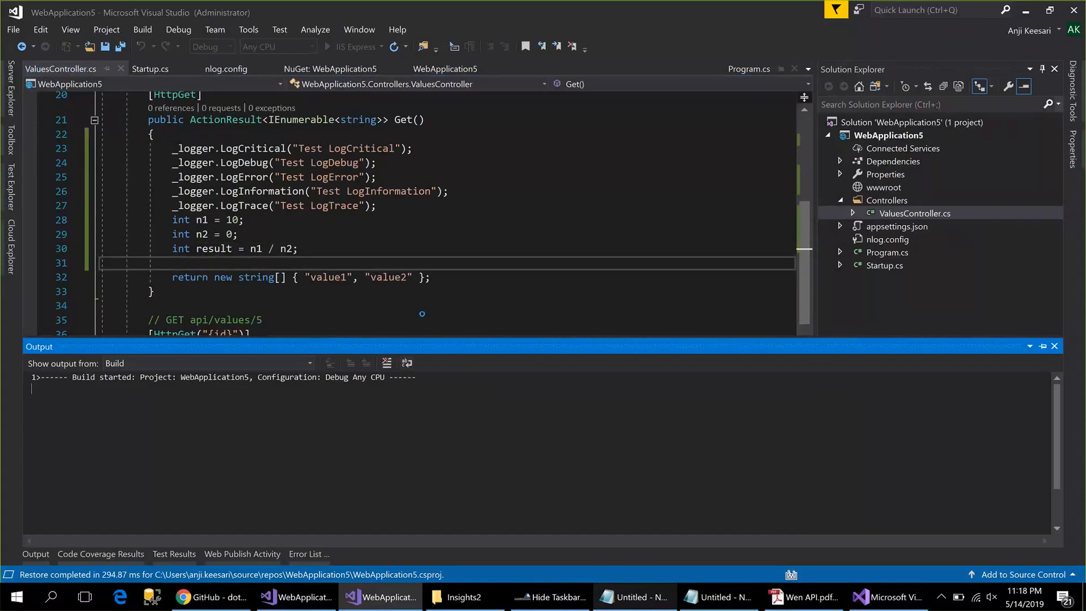
Dismiss the build Output window and launch WebApplication5 under IIS Express debugging.
{"action": "left_click", "coordinate": [1054, 346]}
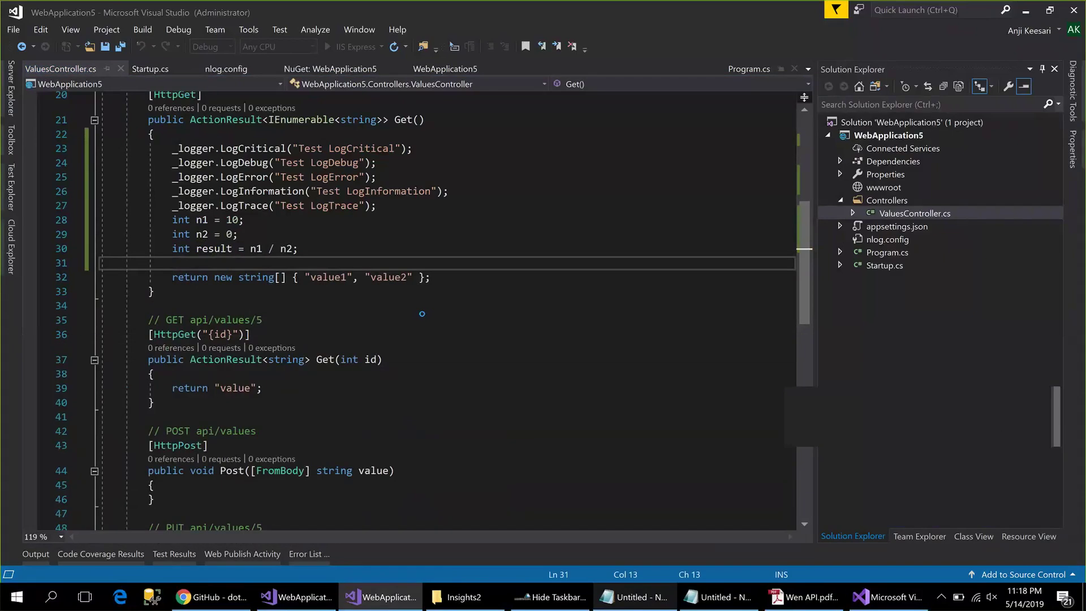
{"action": "mouse_move", "coordinate": [367, 317]}
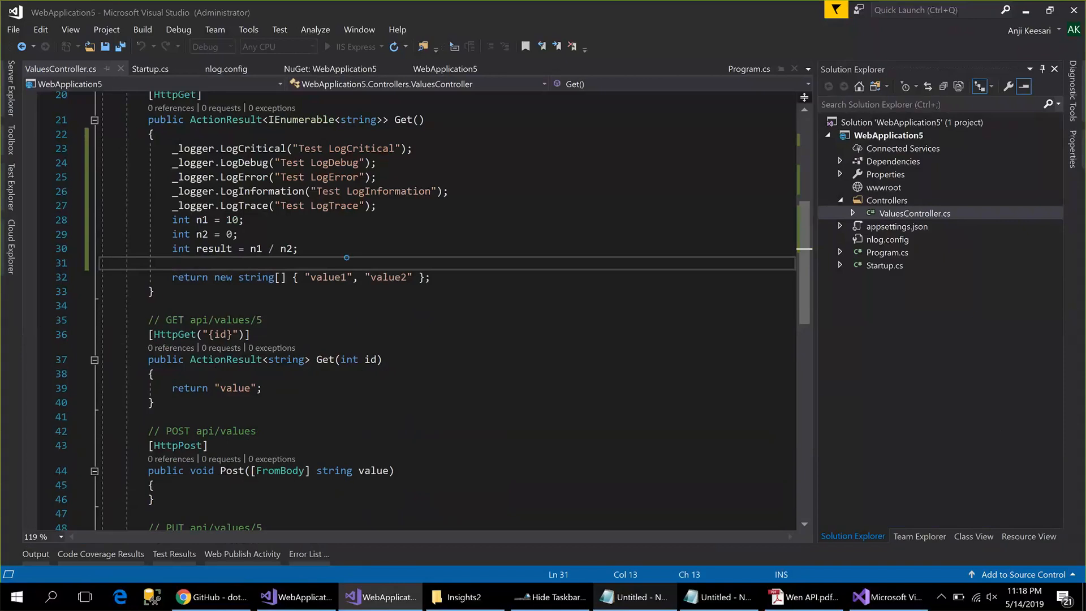
{"action": "left_click", "coordinate": [893, 596]}
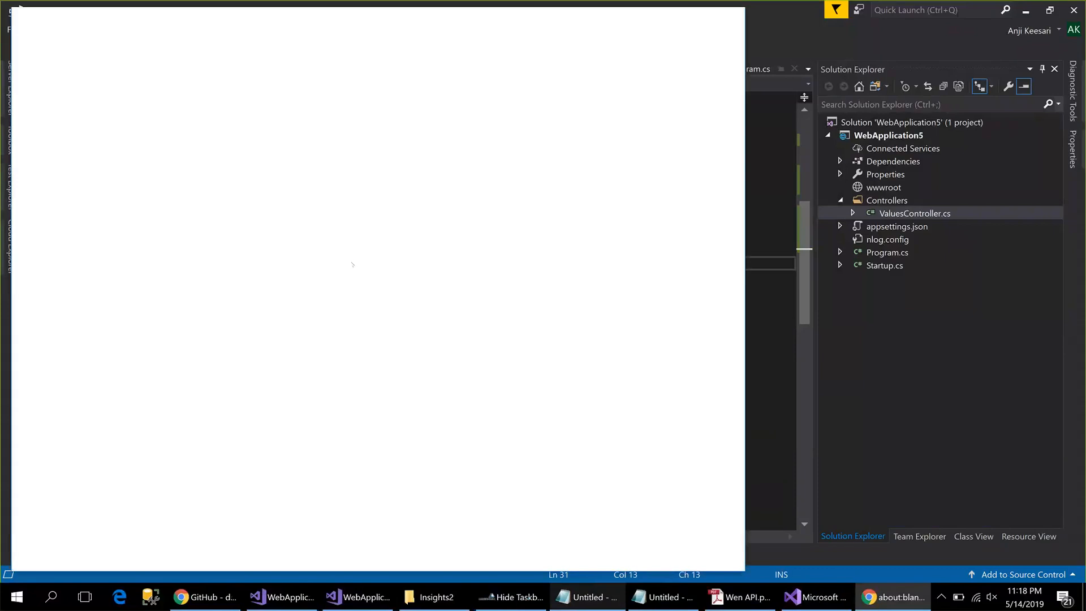
{"action": "mouse_move", "coordinate": [327, 231]}
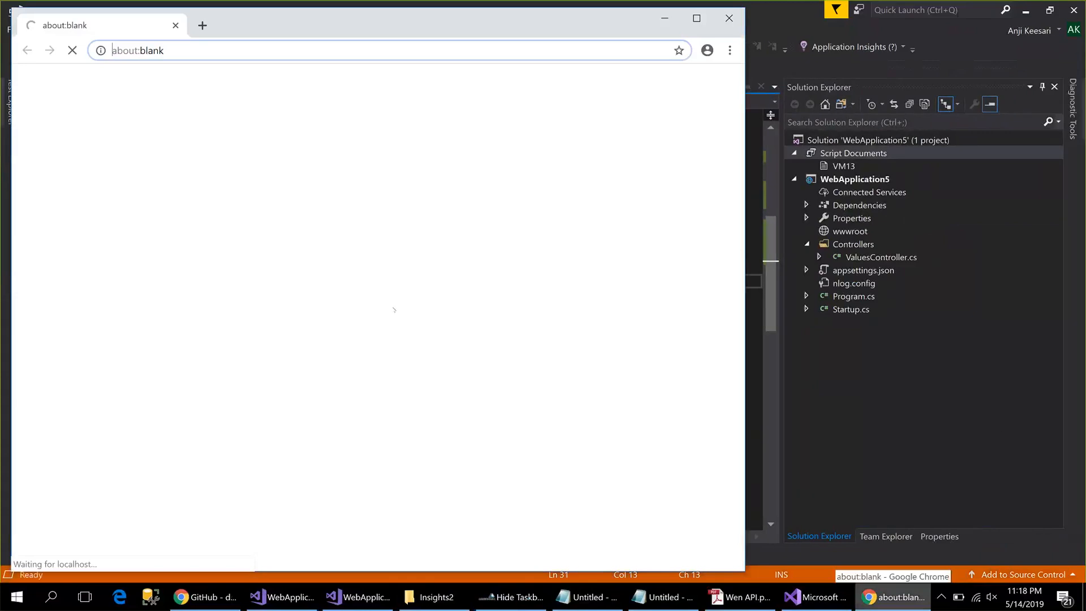
{"action": "mouse_move", "coordinate": [754, 367]}
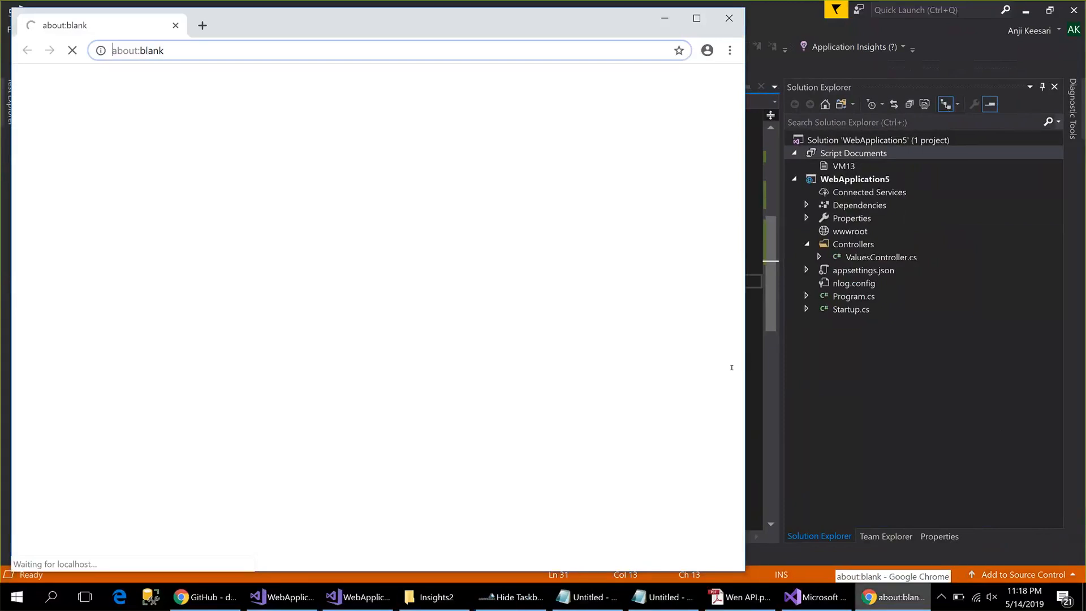
{"action": "mouse_move", "coordinate": [736, 373]}
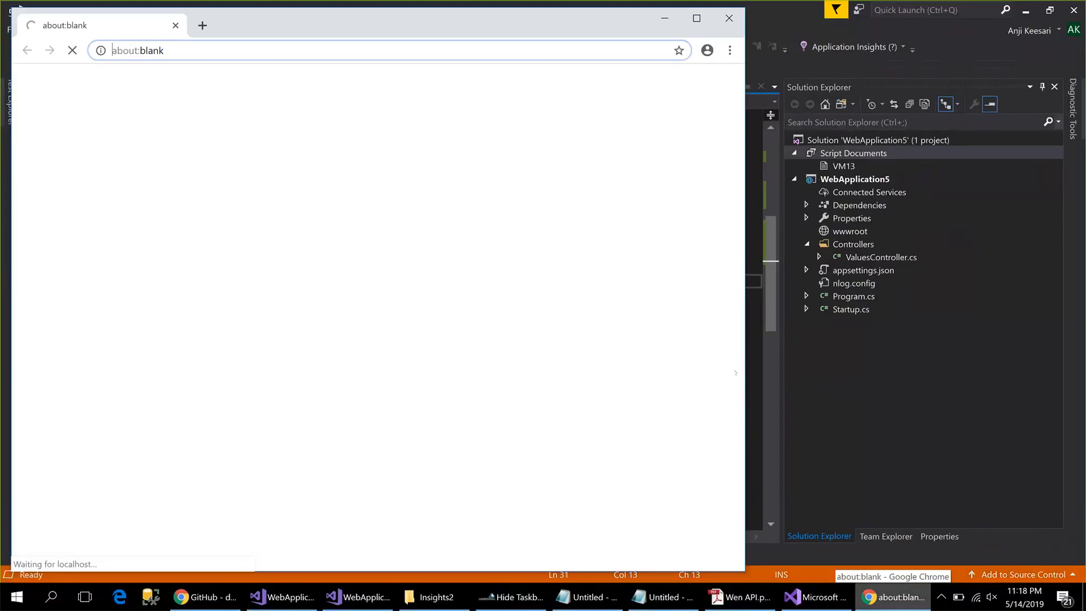
{"action": "mouse_move", "coordinate": [303, 266]}
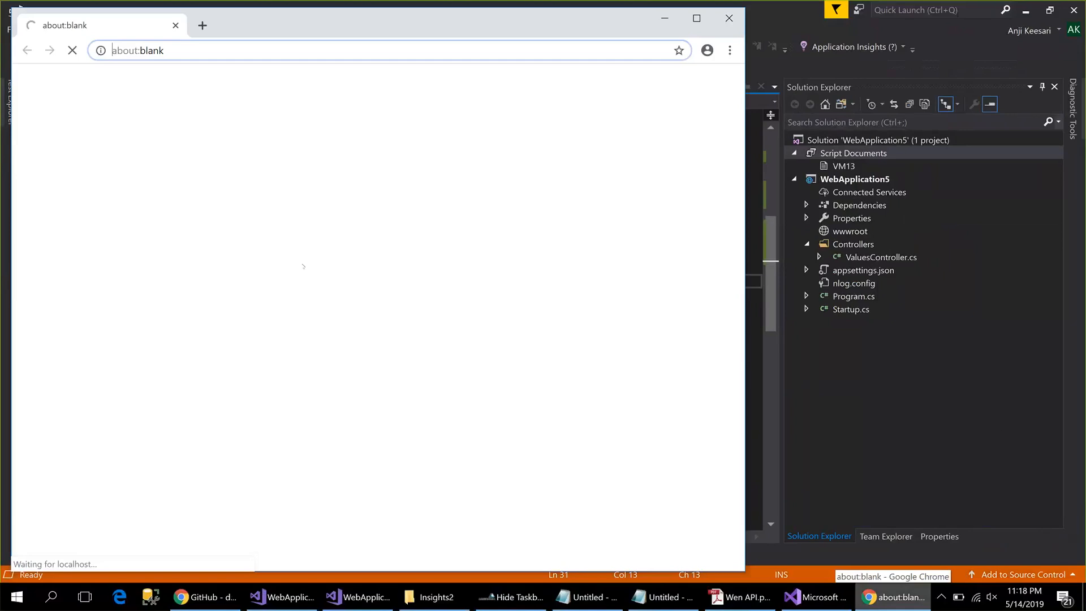
Switch back to Visual Studio while Chrome waits on localhost.
{"action": "left_click", "coordinate": [358, 597]}
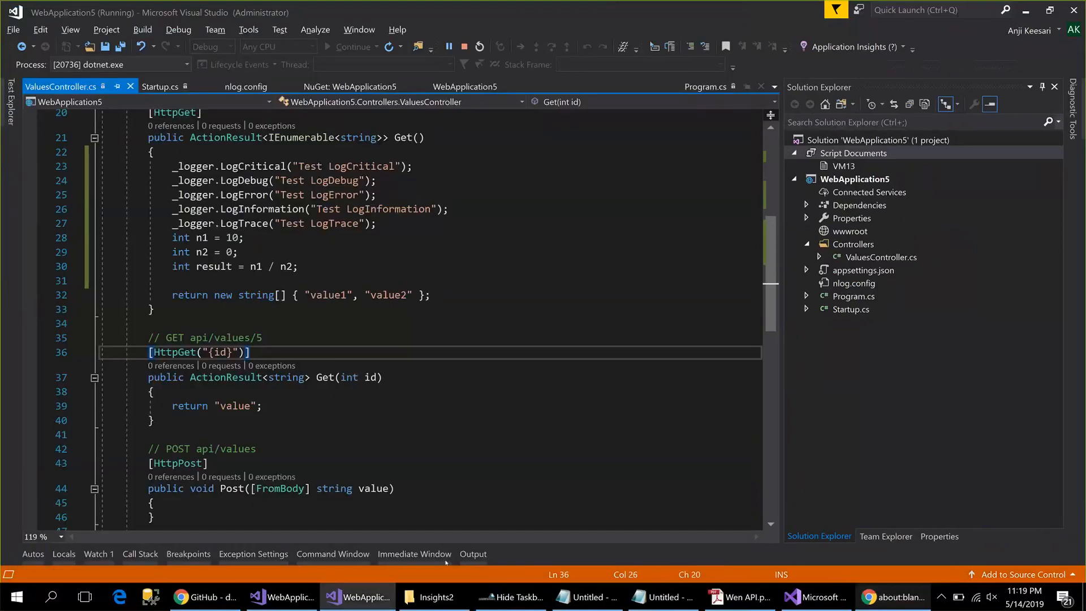
{"action": "mouse_move", "coordinate": [375, 442]}
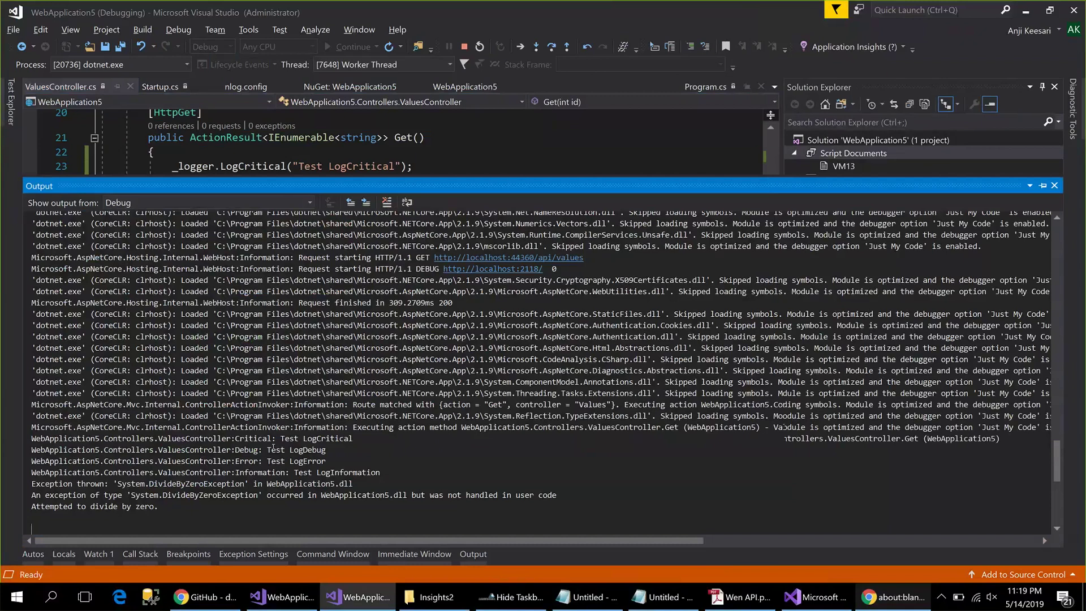
Highlight the unhandled DivideByZeroException in the Debug output and bring up nlog.config.
{"action": "double_click", "coordinate": [315, 438]}
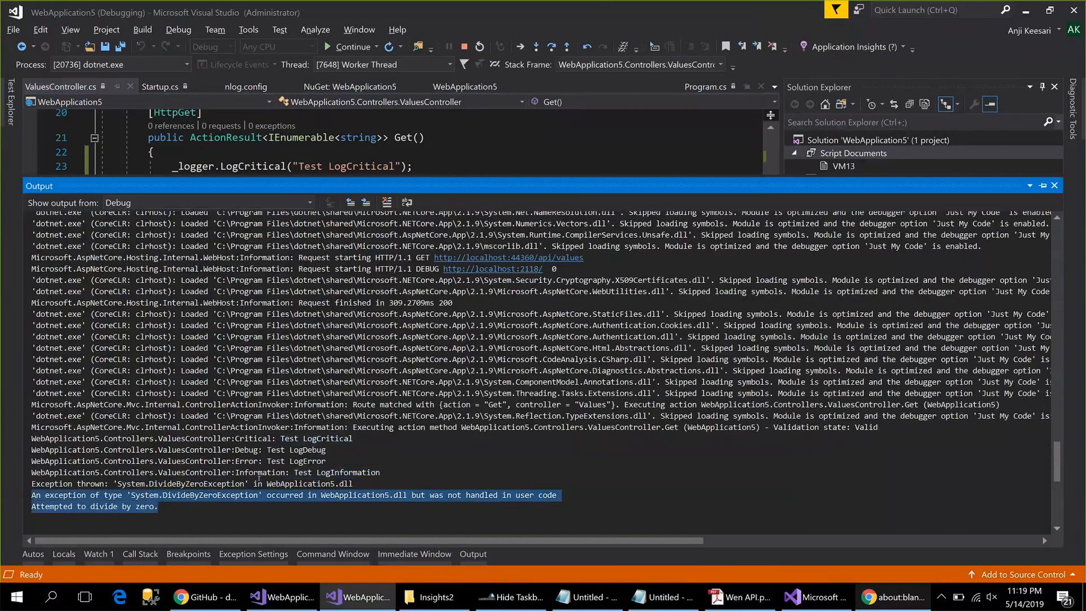
{"action": "mouse_move", "coordinate": [718, 162]}
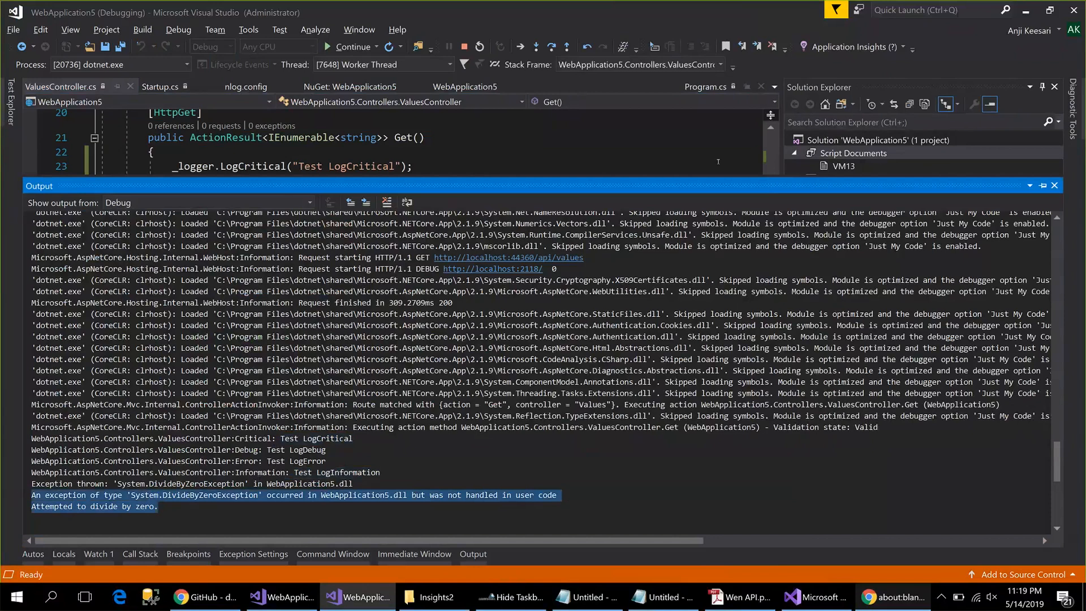
{"action": "left_click", "coordinate": [352, 47]}
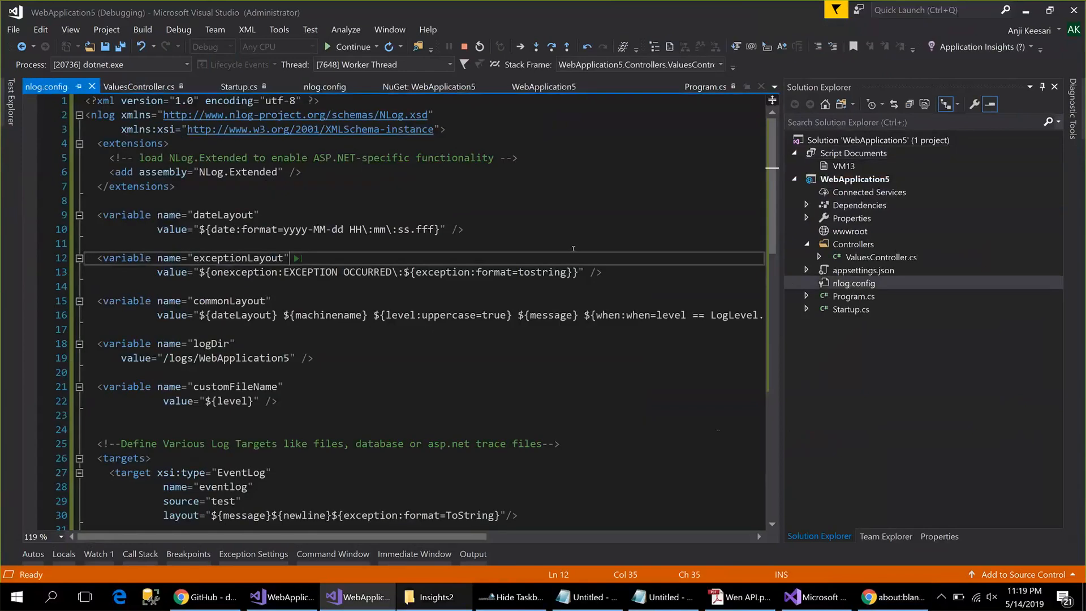
Stop debugging WebApplication5 and change nlog.config's logDir value to /logs/WebApplication.
{"action": "left_click", "coordinate": [350, 46]}
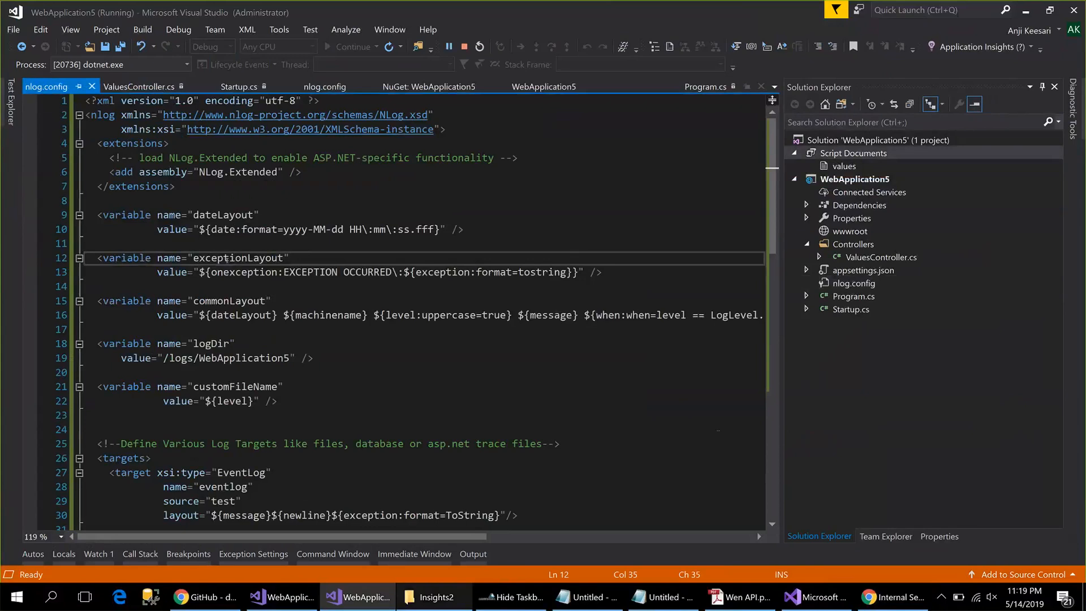
{"action": "double_click", "coordinate": [182, 358]}
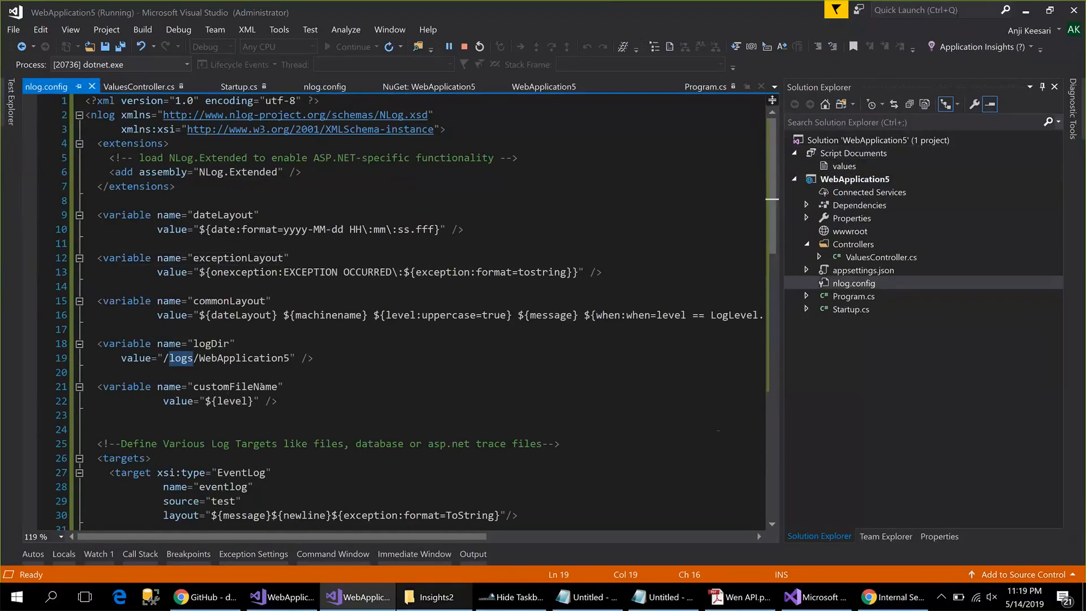
{"action": "double_click", "coordinate": [247, 358]}
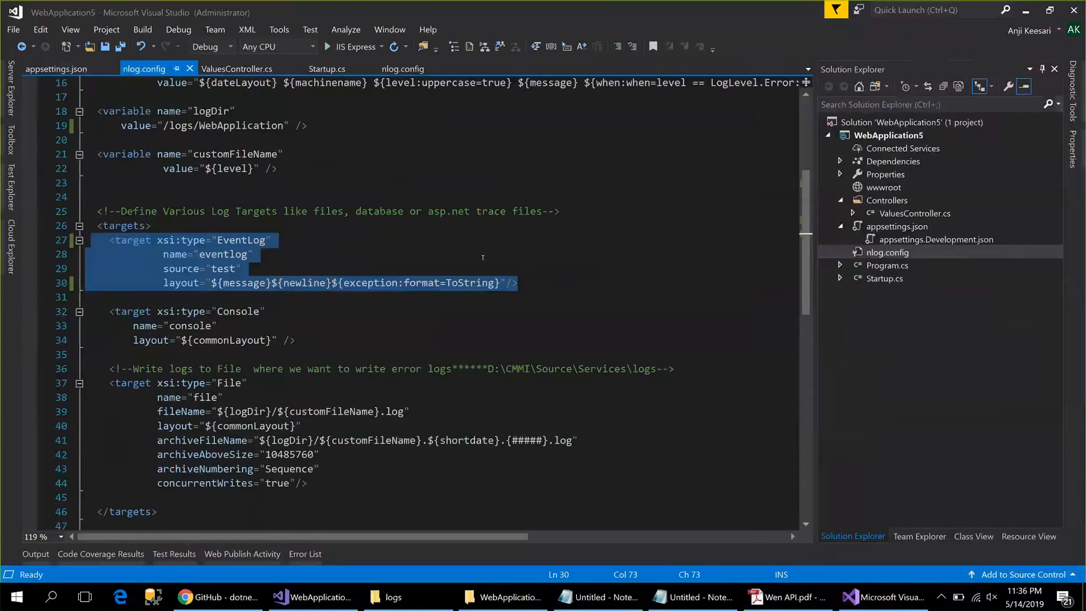
Comment out the EventLog target block, then rerun the web API under IIS Express.
{"action": "left_click", "coordinate": [251, 254]}
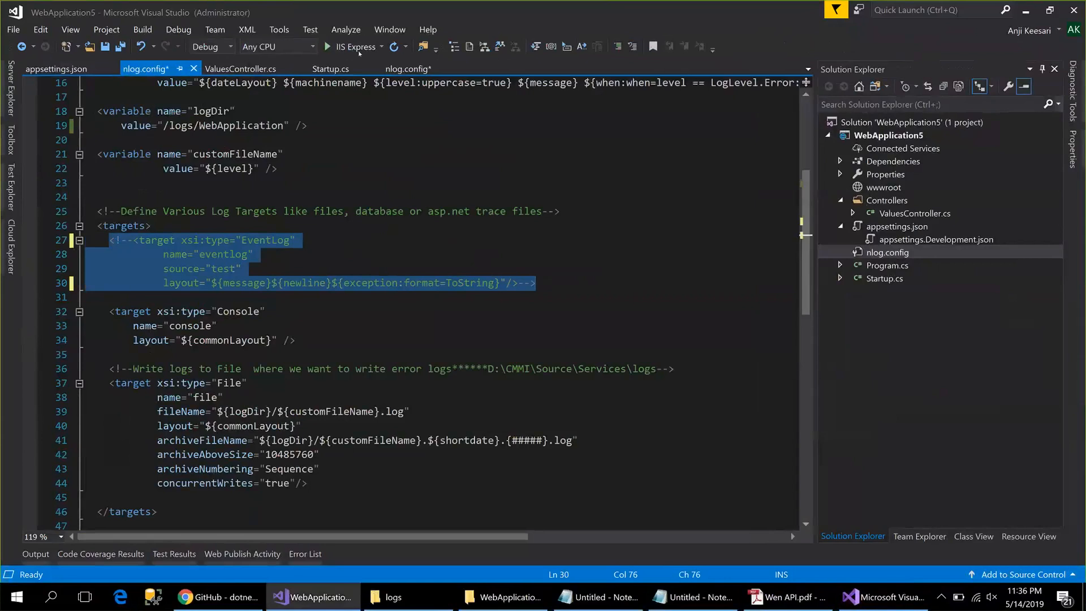
{"action": "left_click", "coordinate": [326, 47]}
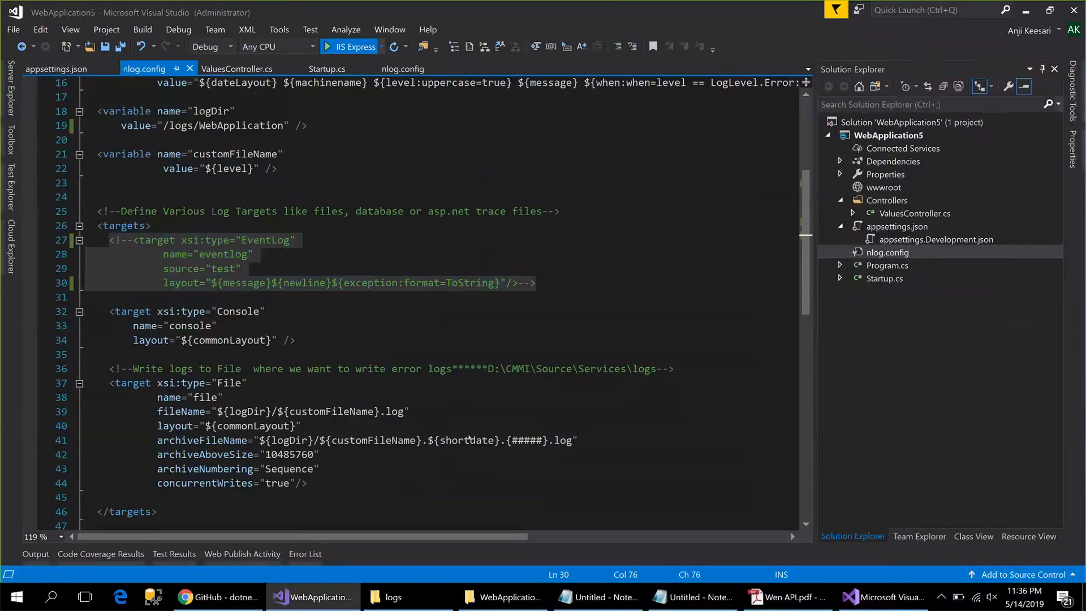
{"action": "mouse_move", "coordinate": [466, 241]}
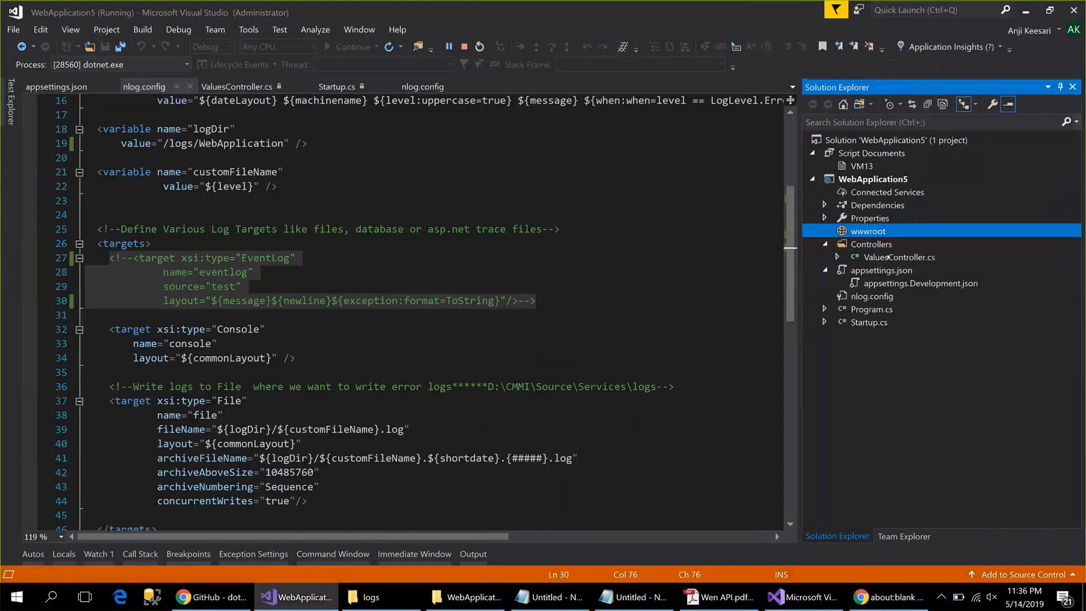
Run the Get request through ValuesController's LogDebug and other calls, then show the Debug output.
{"action": "left_click", "coordinate": [237, 86]}
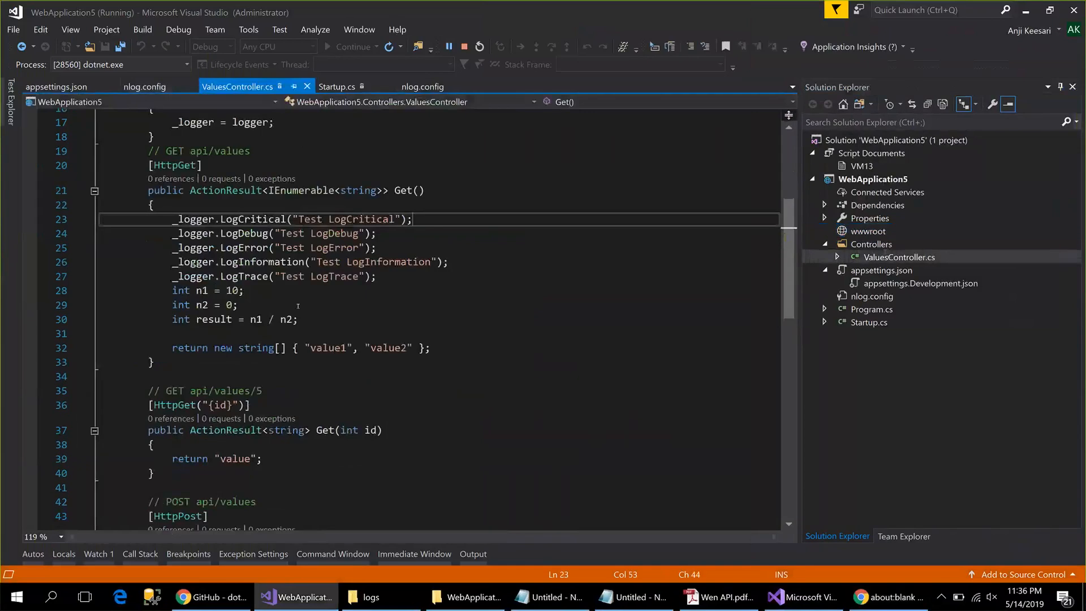
{"action": "double_click", "coordinate": [245, 234]}
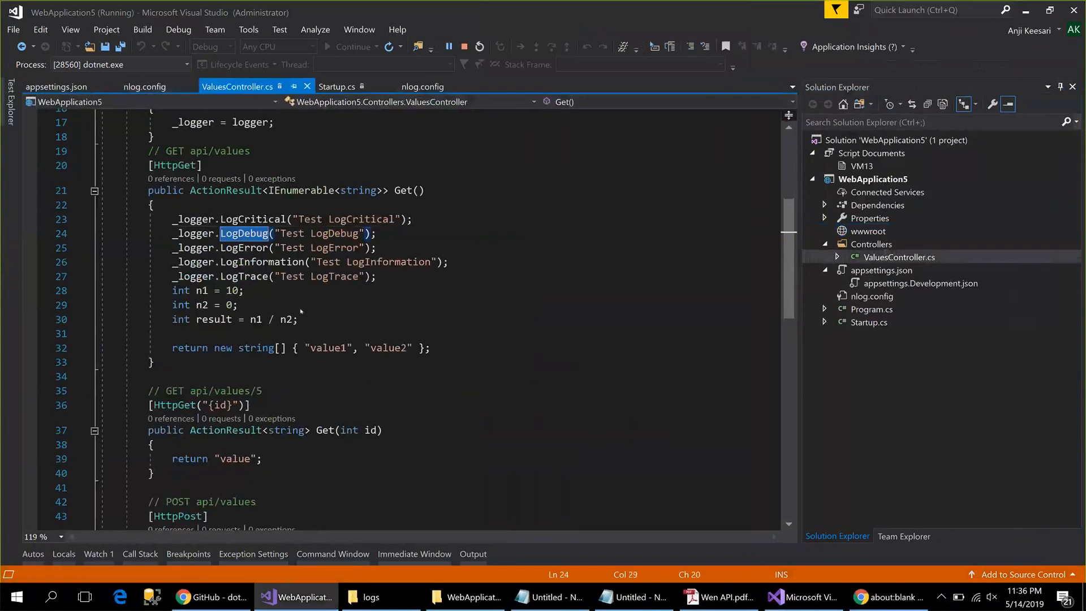
{"action": "mouse_move", "coordinate": [658, 330]}
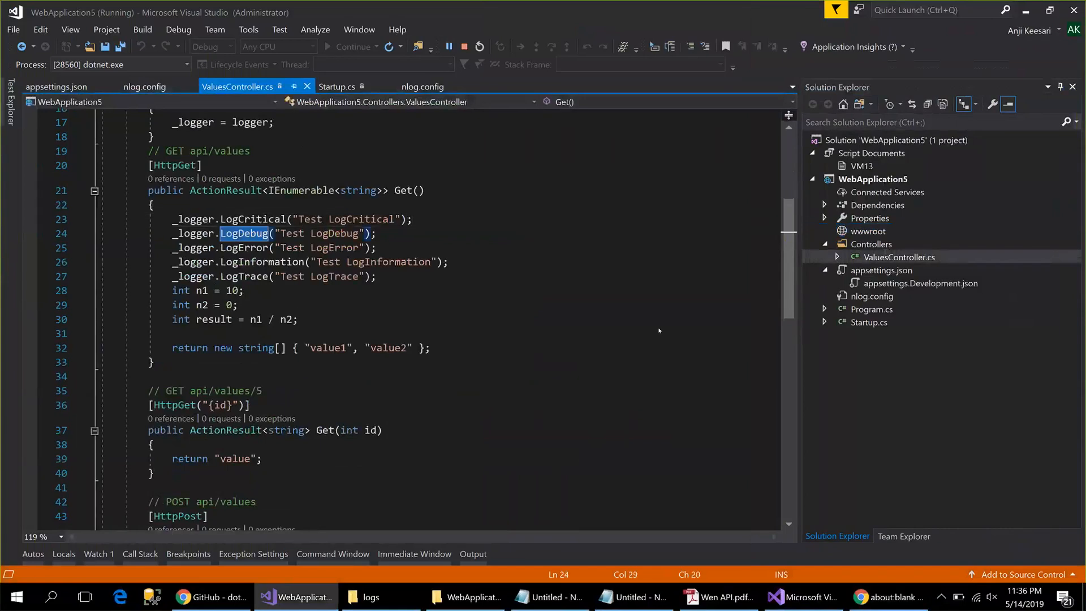
{"action": "left_click", "coordinate": [145, 86]}
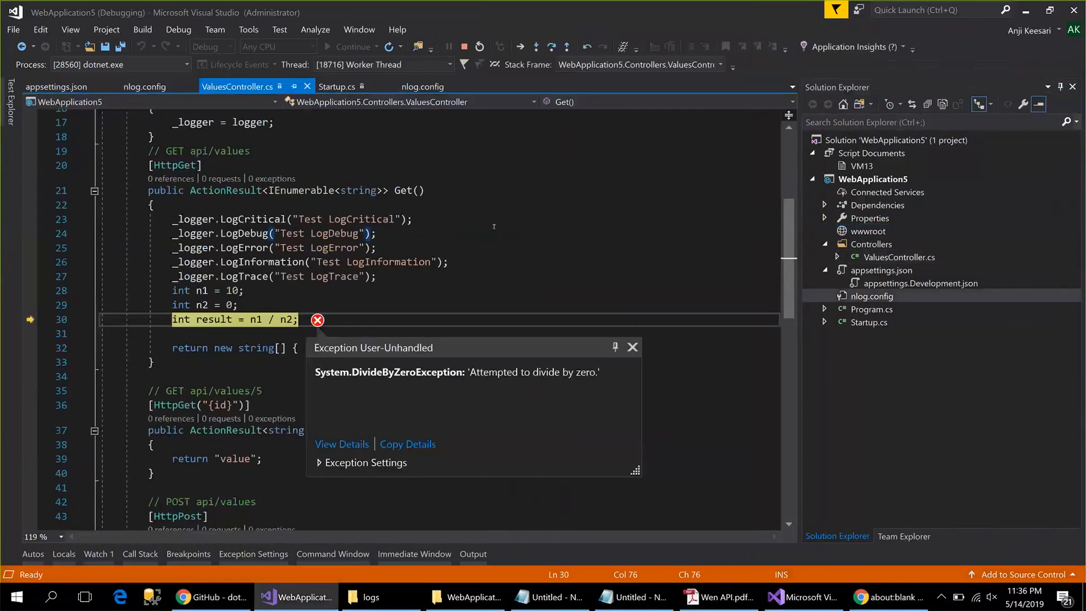
{"action": "left_click", "coordinate": [874, 296]}
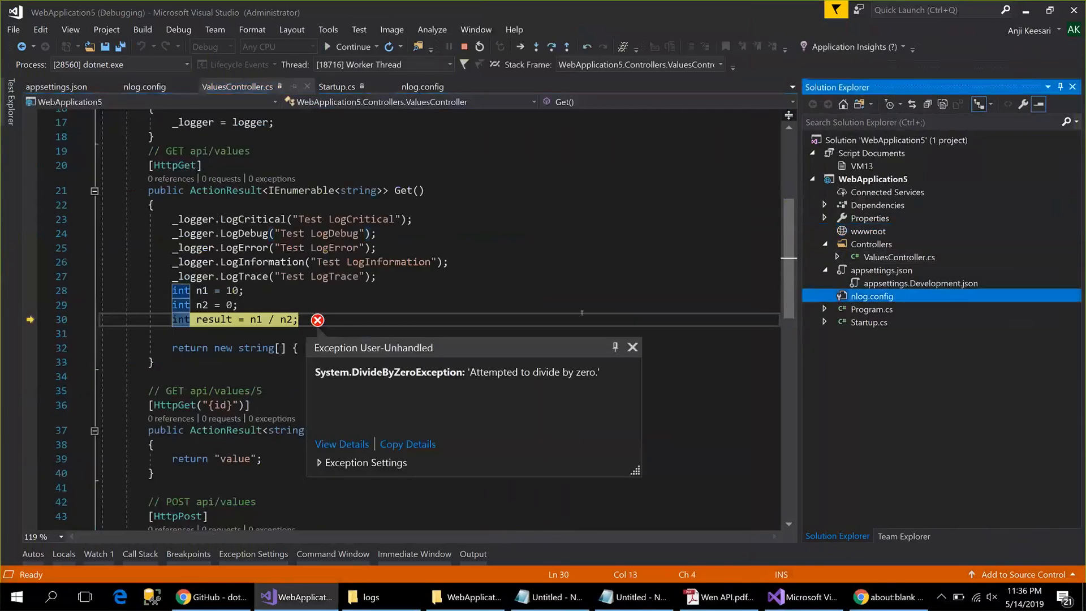
{"action": "left_click", "coordinate": [145, 86]}
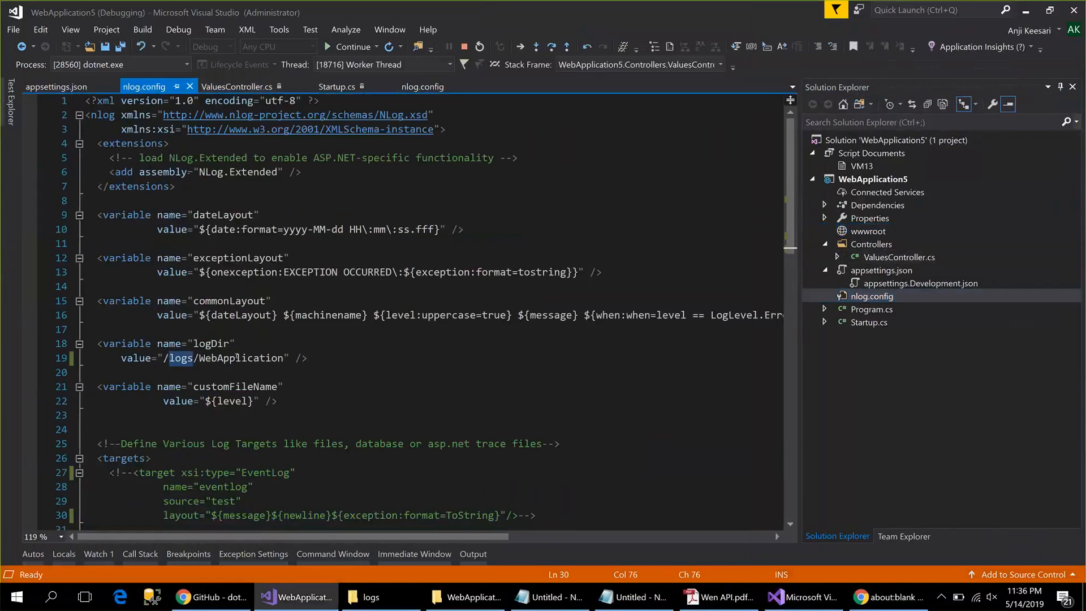
{"action": "double_click", "coordinate": [240, 358]}
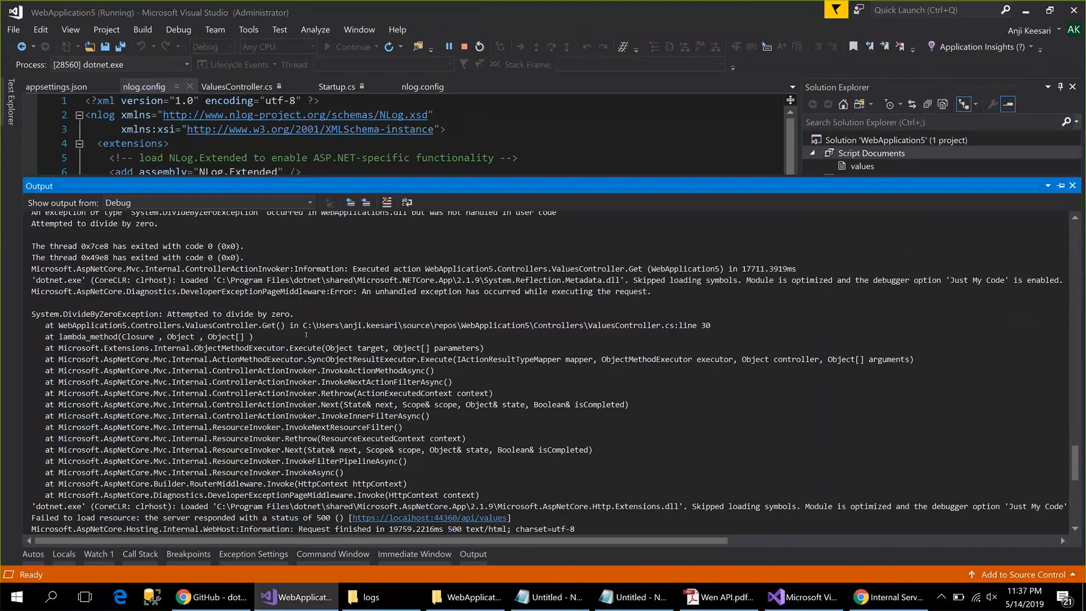
Scroll through the Critical, Debug, Error and Information log lines, then bring up the C:\logs folder.
{"action": "scroll", "scroll_direction": "down", "scroll_amount": 3}
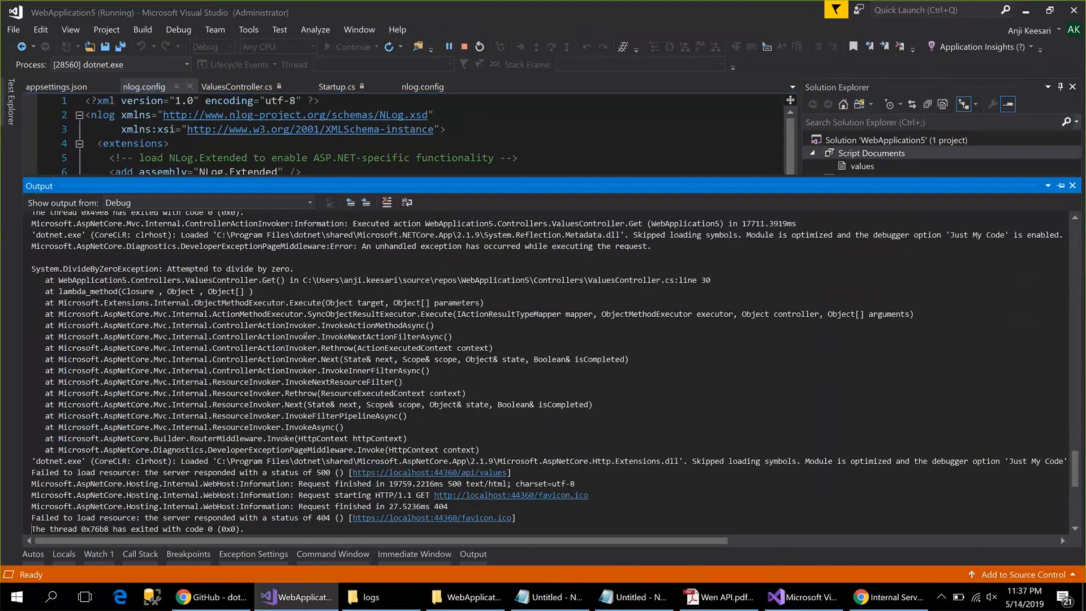
{"action": "scroll", "scroll_direction": "down", "scroll_amount": 3}
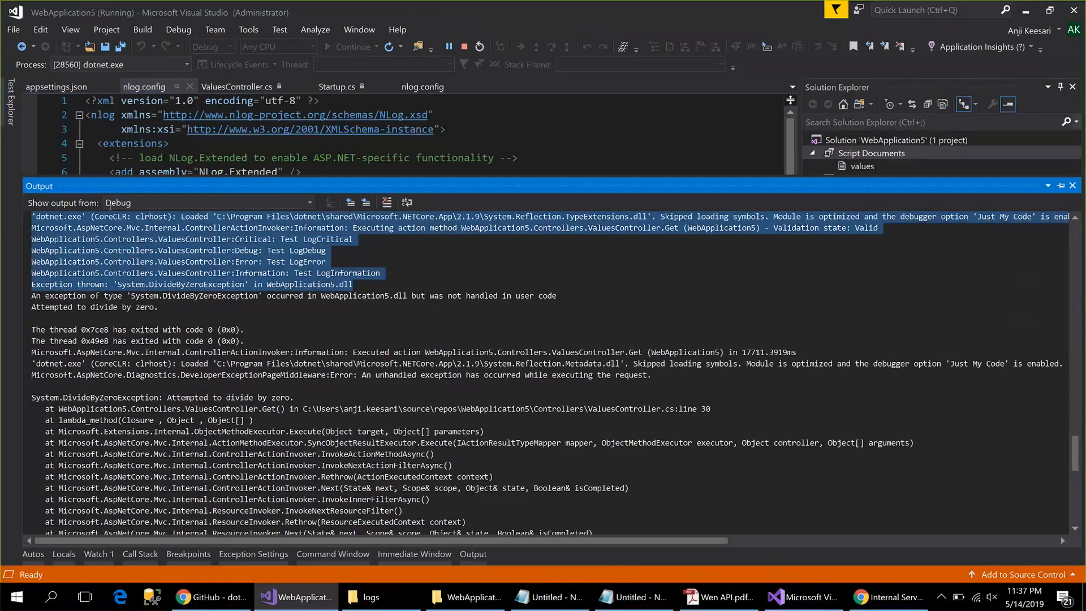
{"action": "mouse_move", "coordinate": [336, 213]}
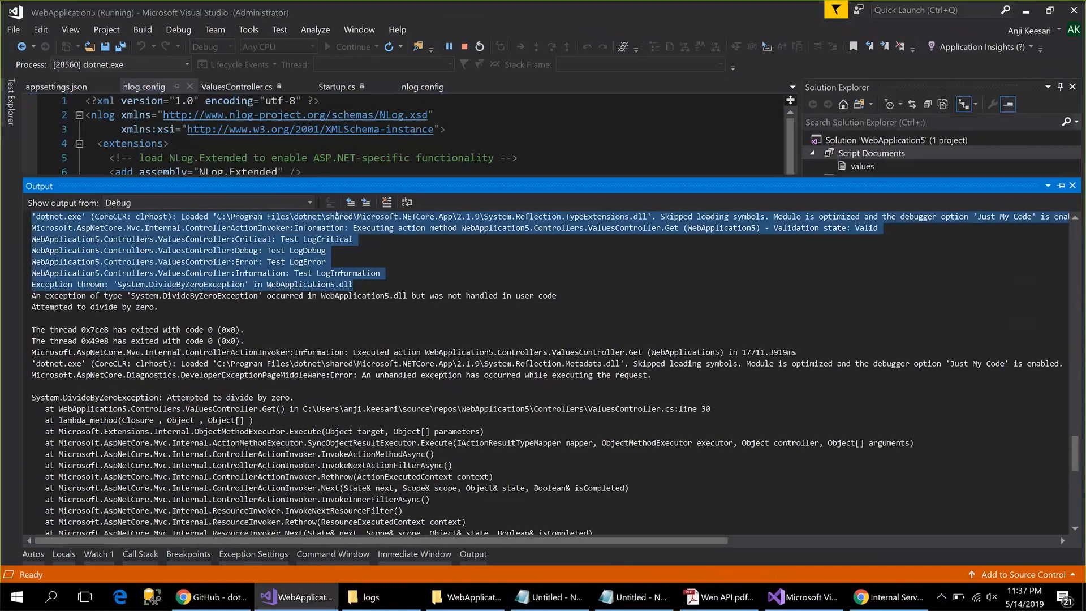
{"action": "left_click", "coordinate": [363, 596]}
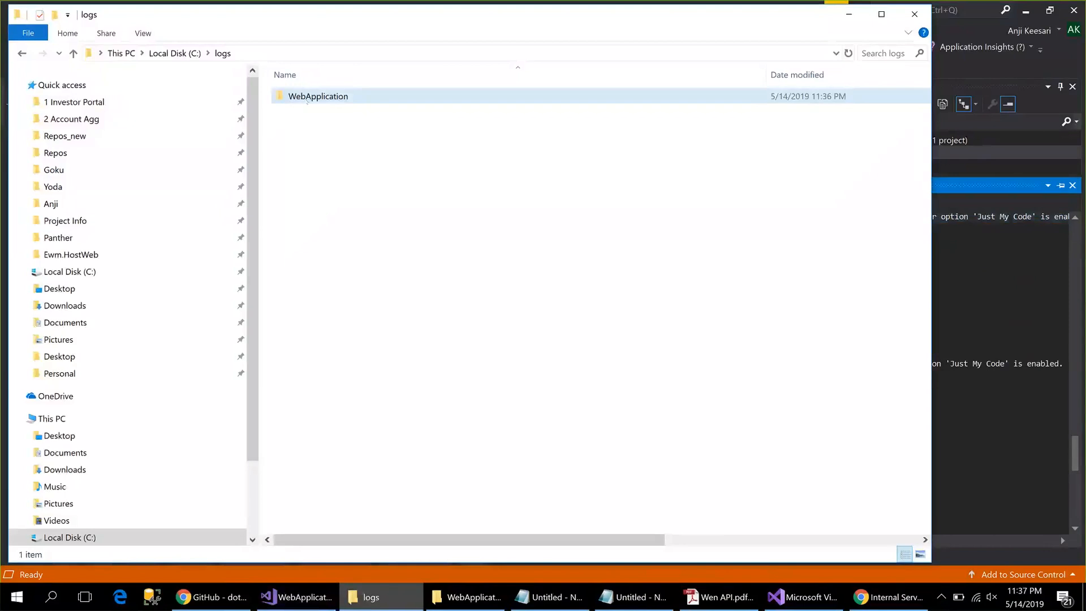
Open the WebApplication folder and read Debug.log and Error.log in Notepad.
{"action": "double_click", "coordinate": [318, 96]}
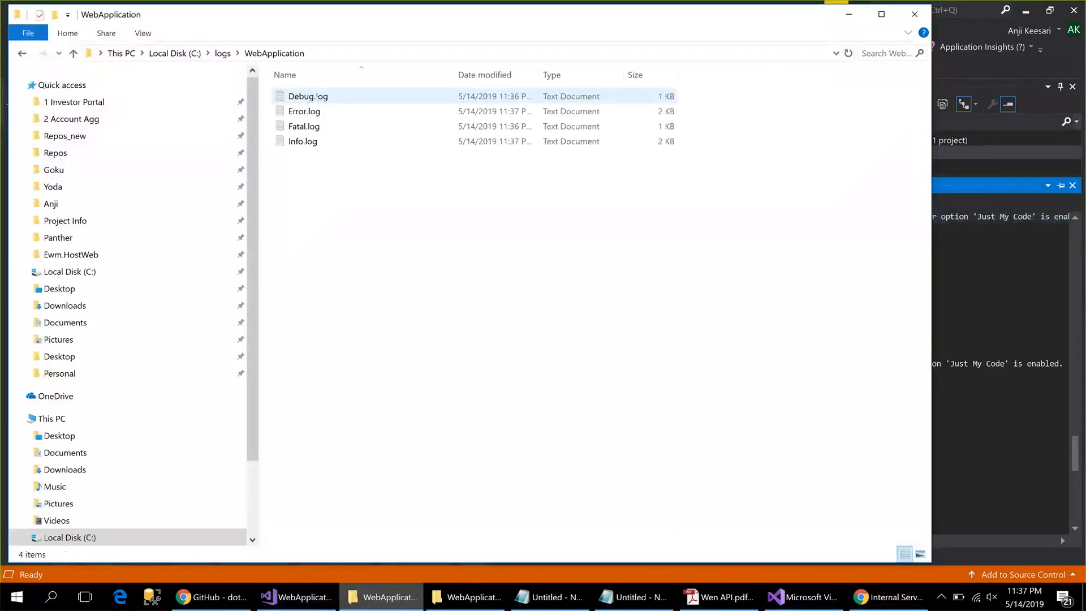
{"action": "right_click", "coordinate": [308, 96]}
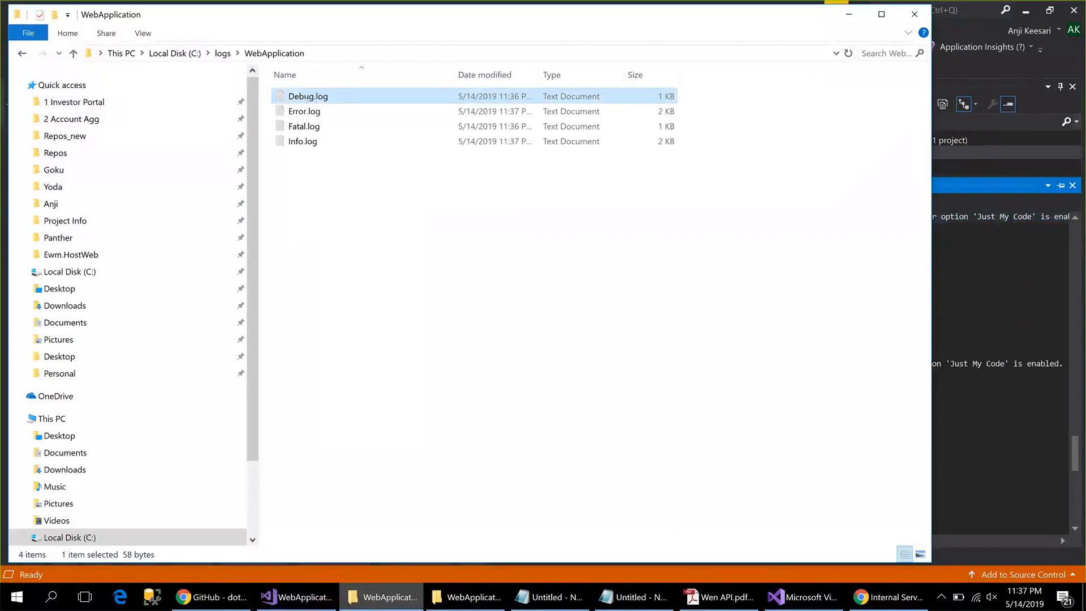
{"action": "double_click", "coordinate": [307, 96]}
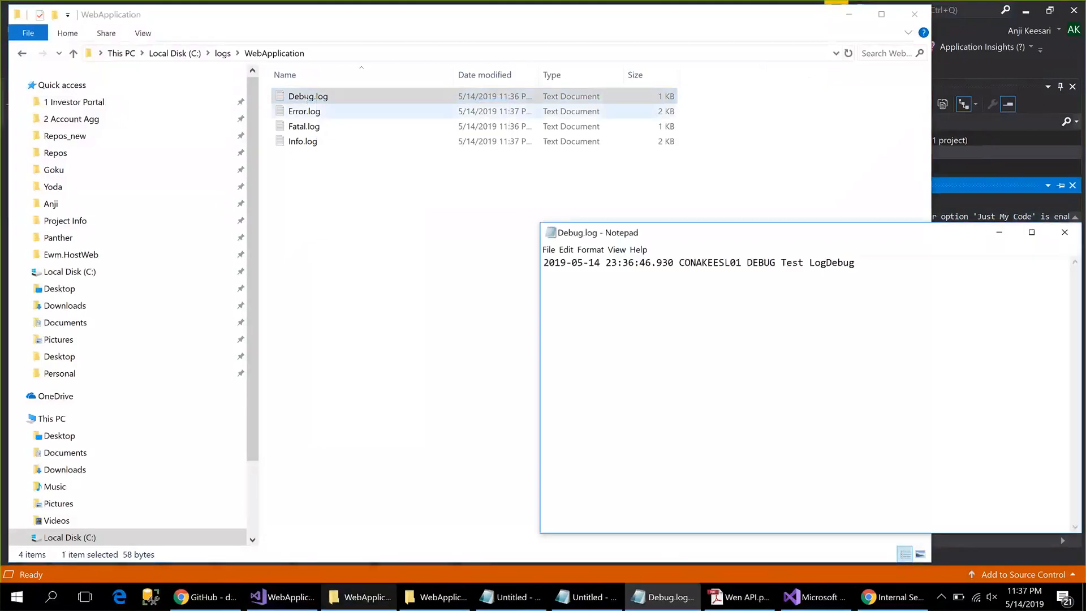
{"action": "left_click", "coordinate": [303, 111]}
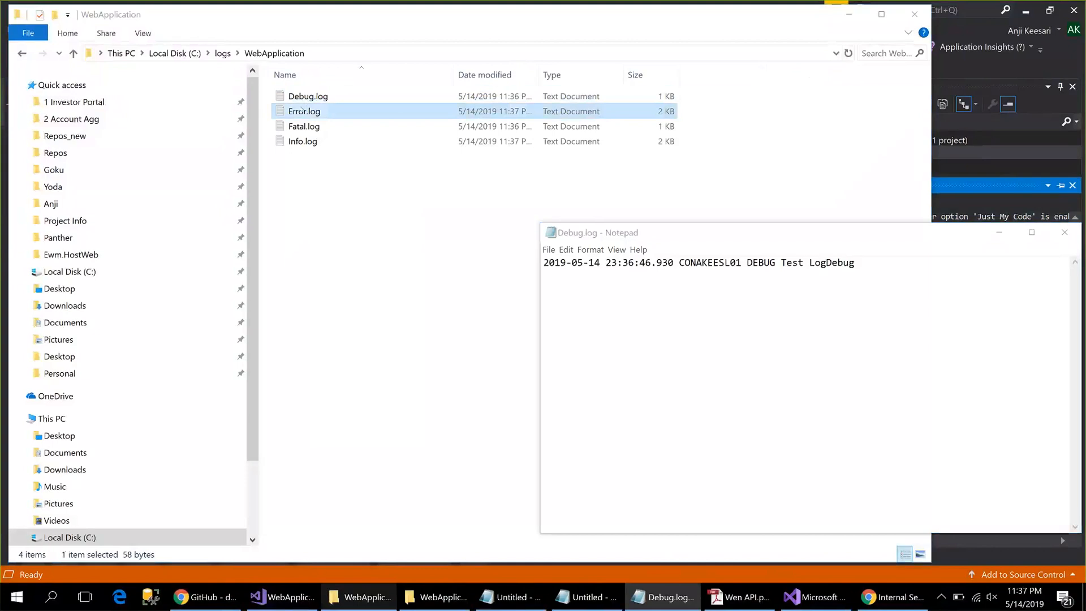
{"action": "double_click", "coordinate": [303, 111]}
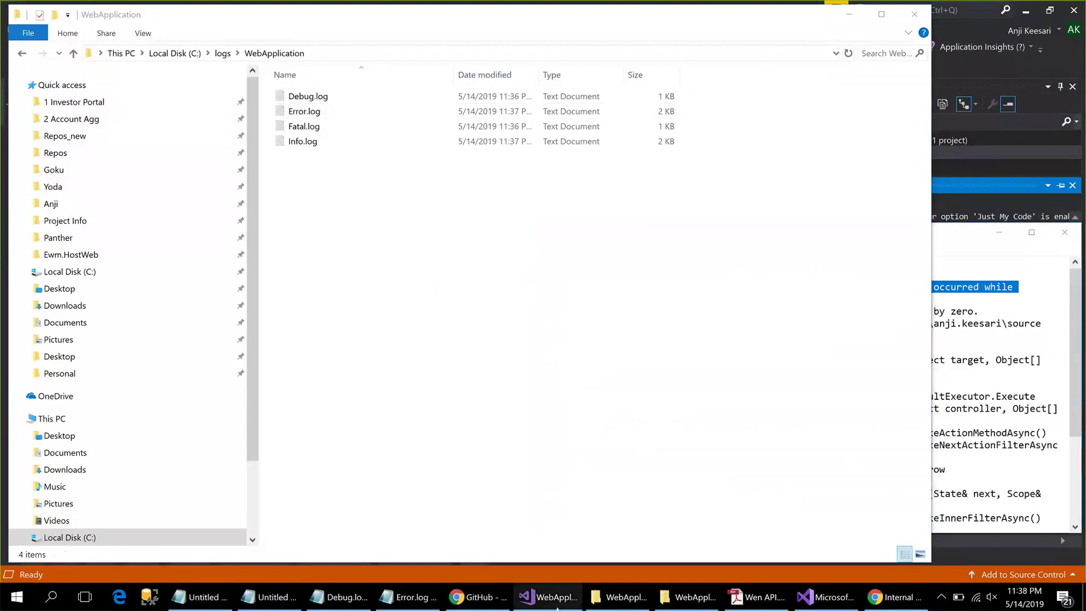
Open Info.log to read its entries, then return to Visual Studio.
{"action": "left_click", "coordinate": [547, 597]}
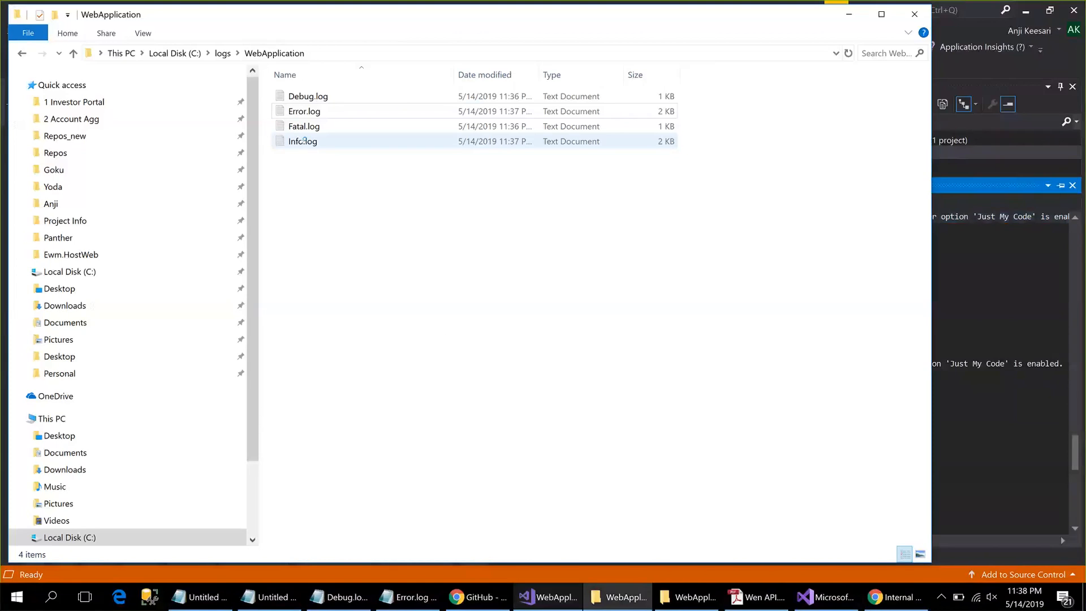
{"action": "double_click", "coordinate": [302, 141]}
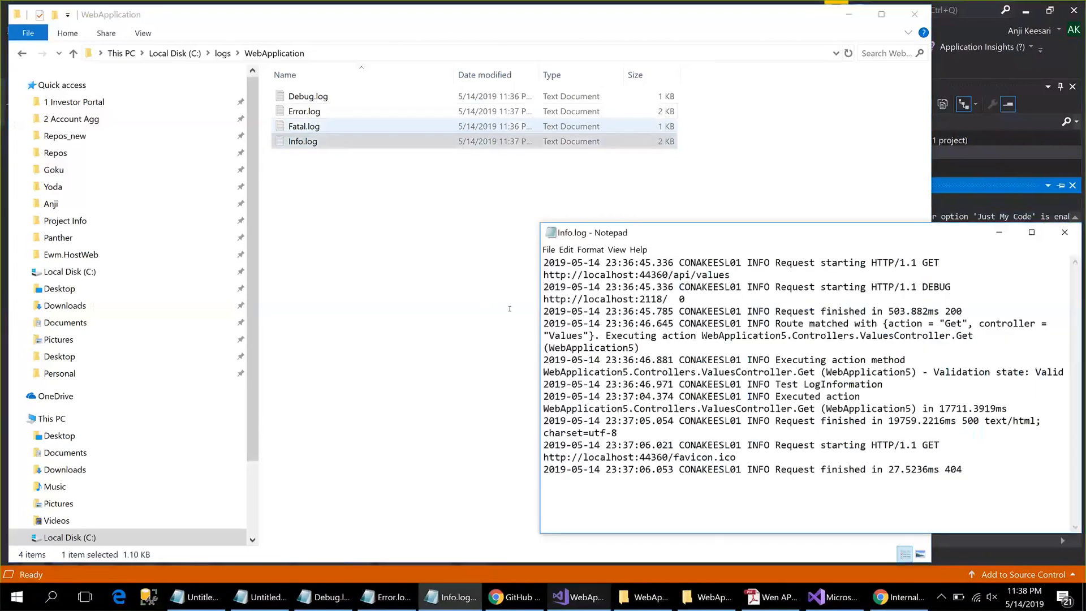
{"action": "left_click", "coordinate": [603, 597]}
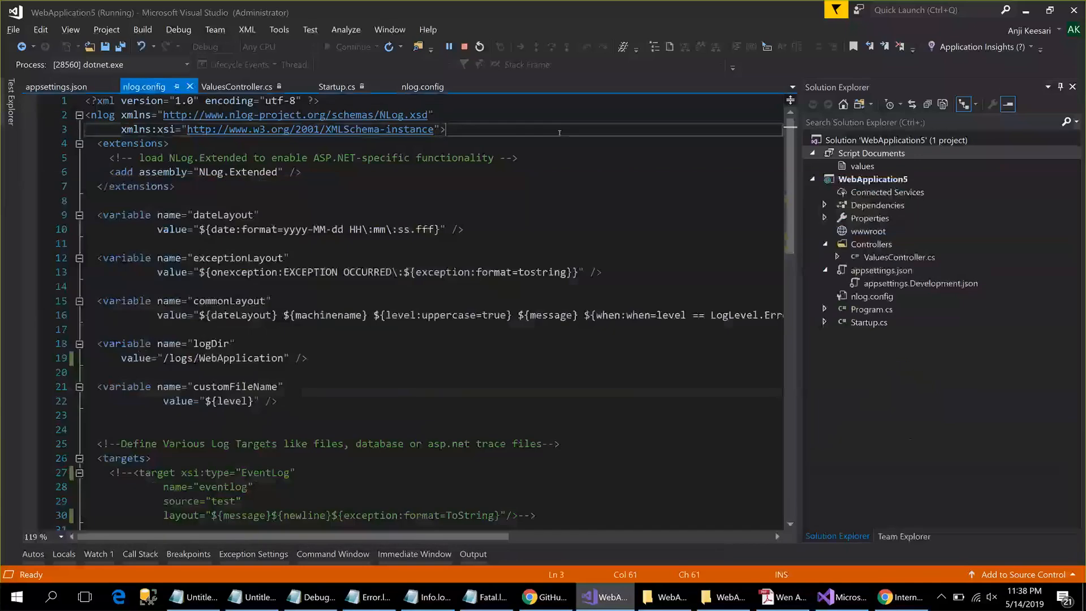